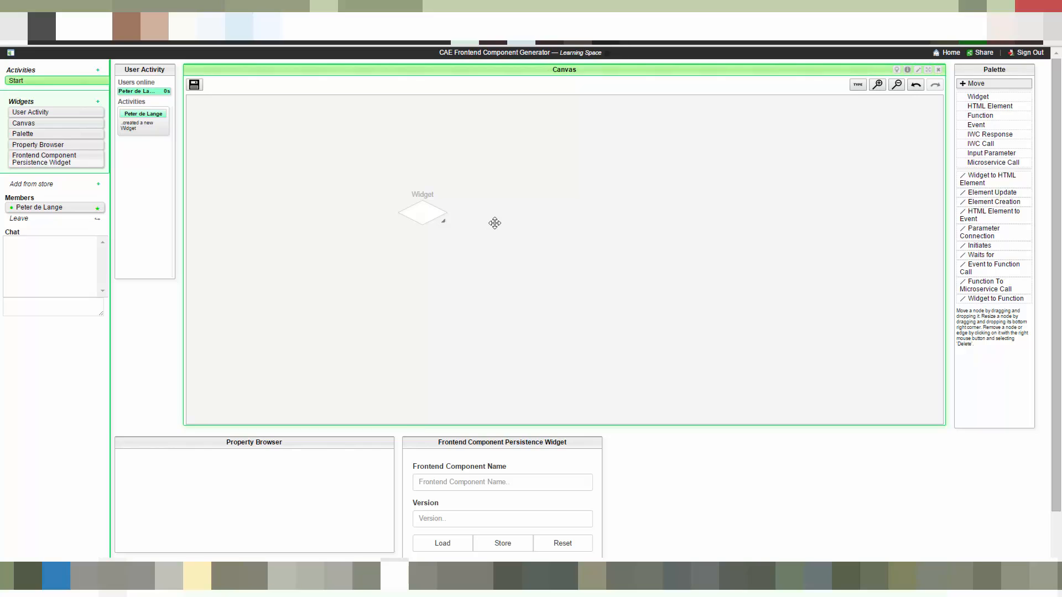
Name the widget Whiteboard with the description 'This is a demonstration widget'
left_click(422, 213)
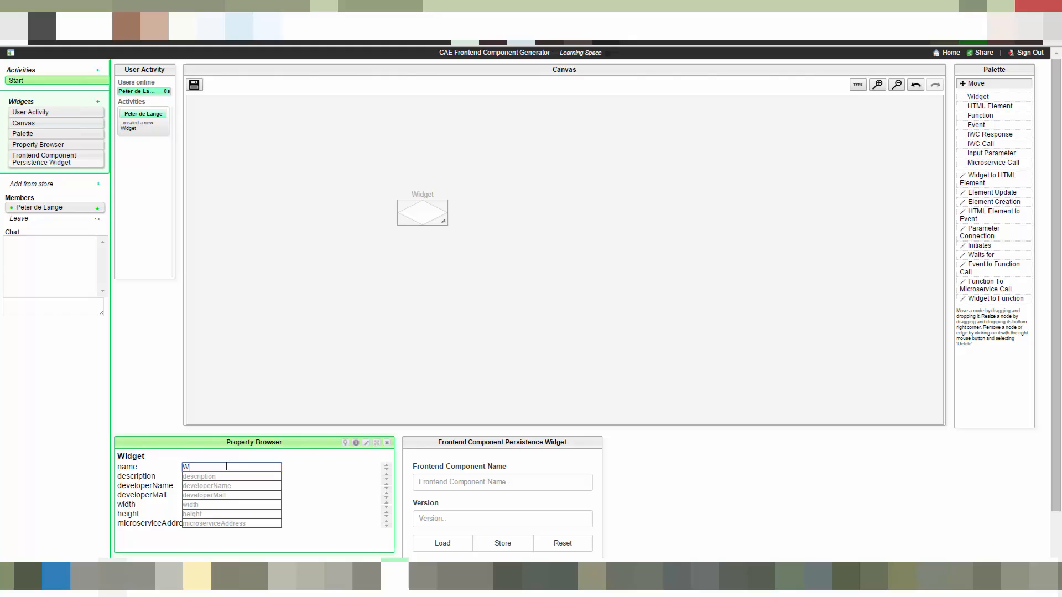
type("Whiteboard")
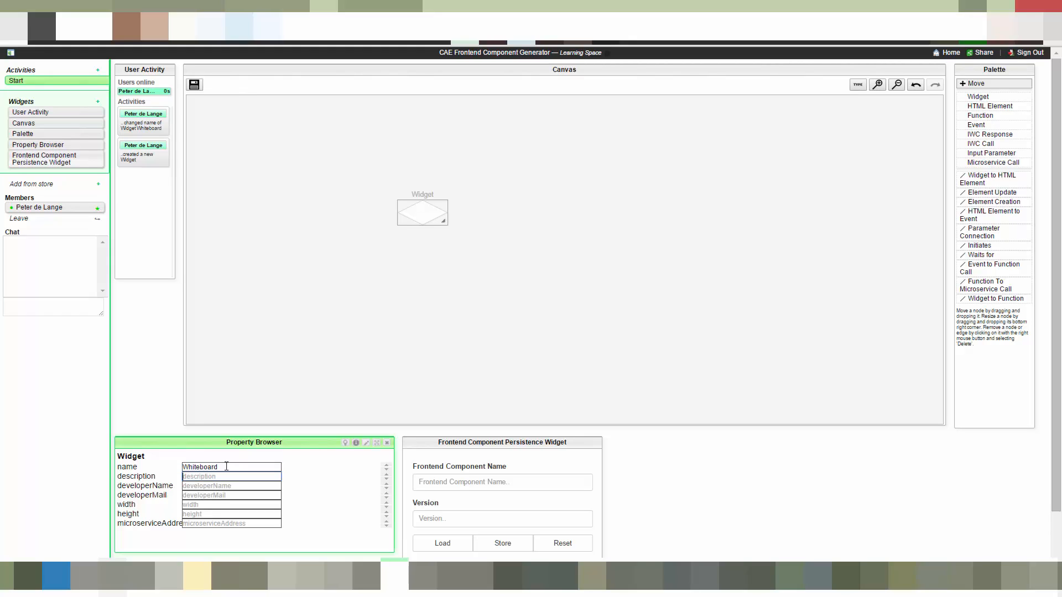
type("This is a")
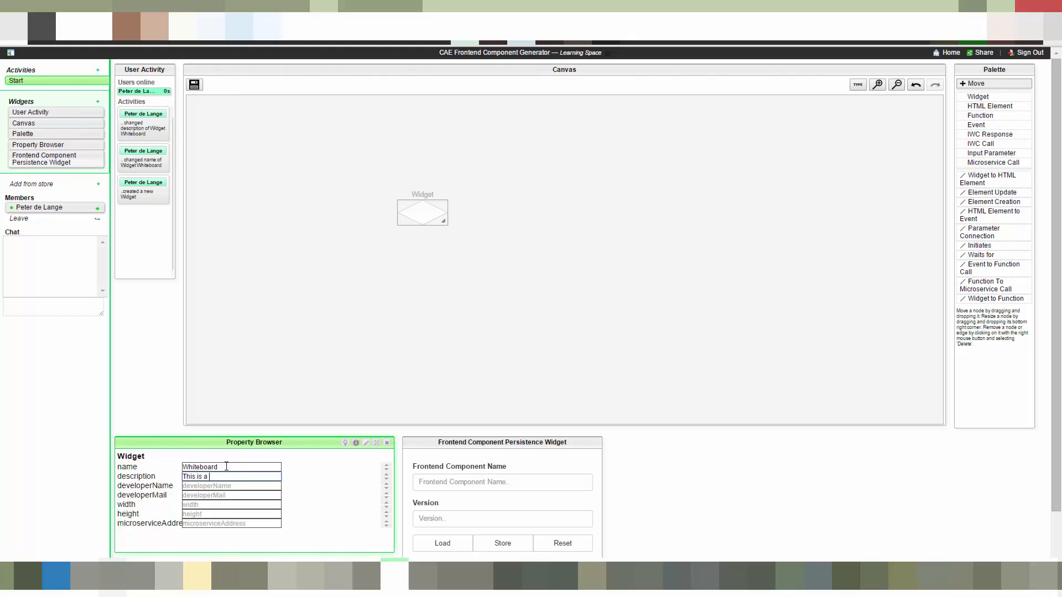
type("demonstrati")
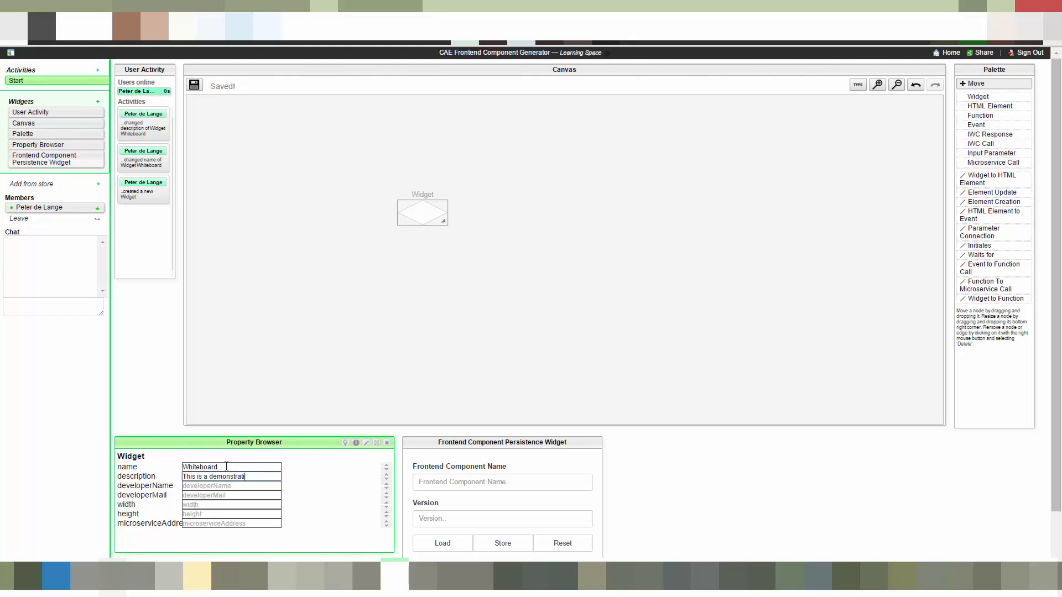
type("on widget featuring a whiteboard")
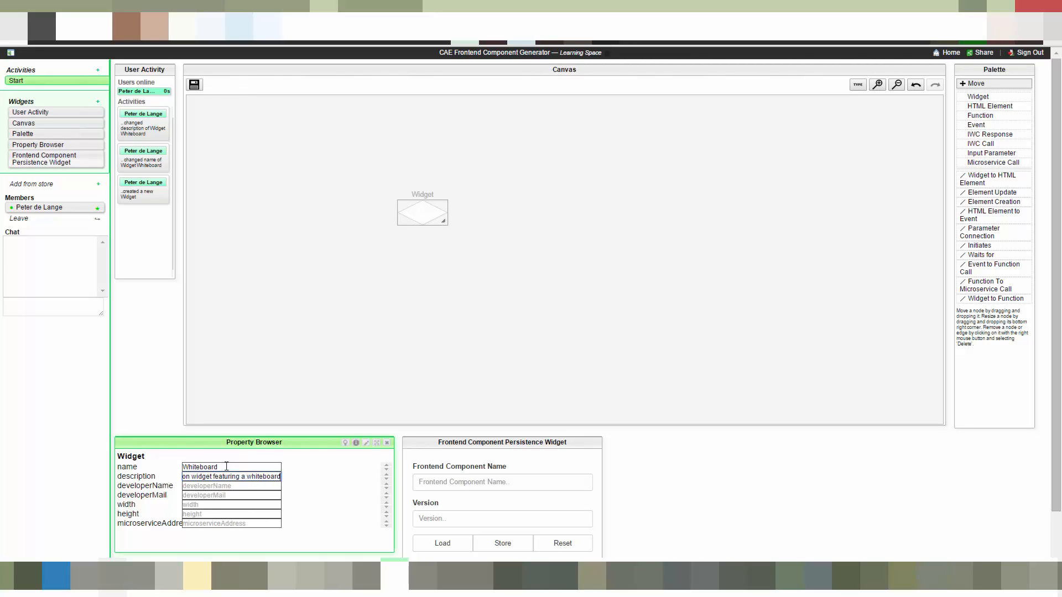
type("This is a demonstration widget fe")
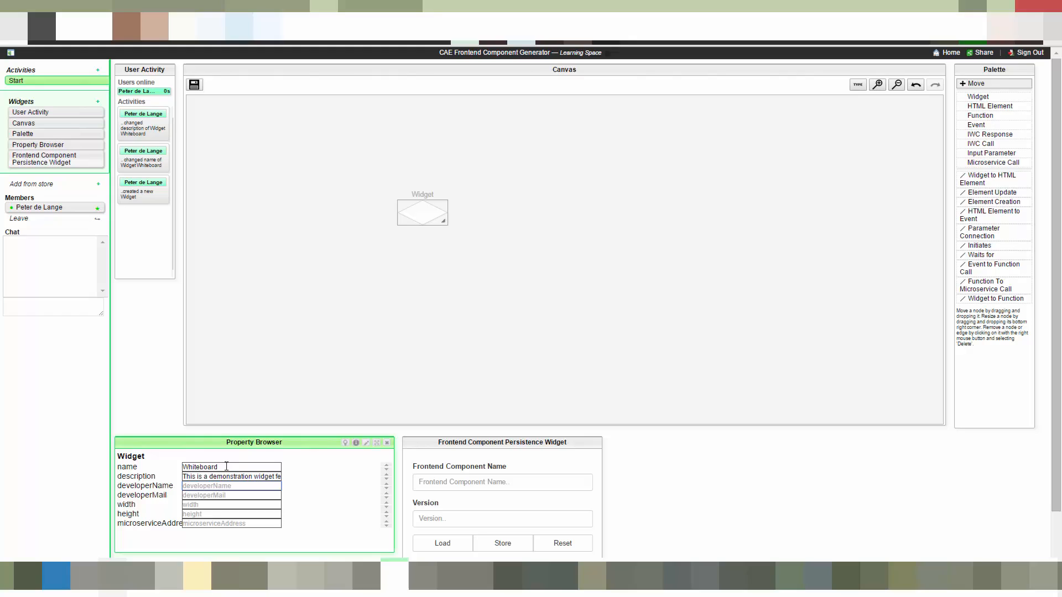
left_click(194, 85)
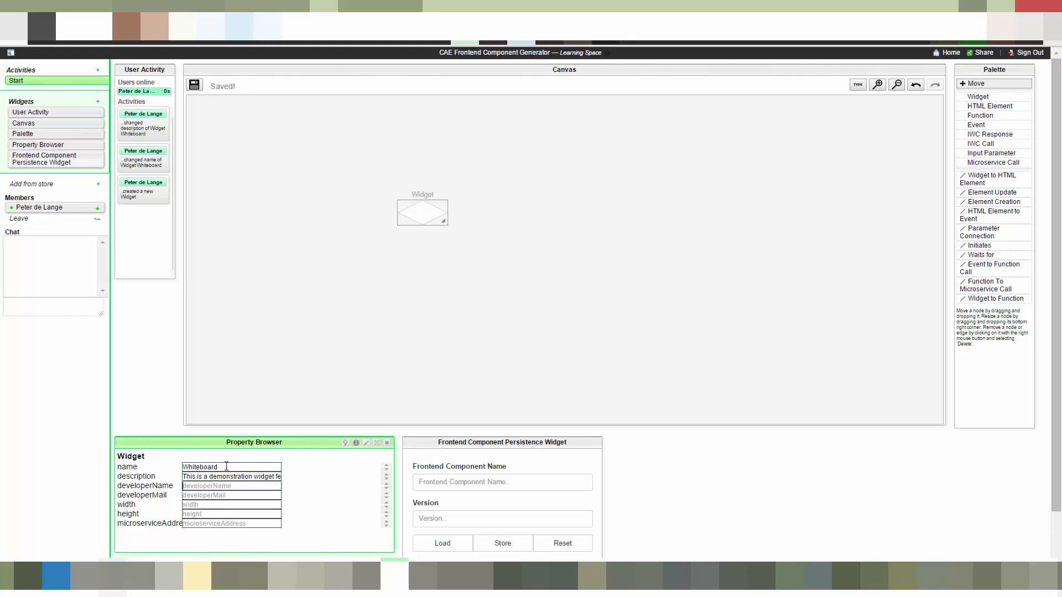
type("T")
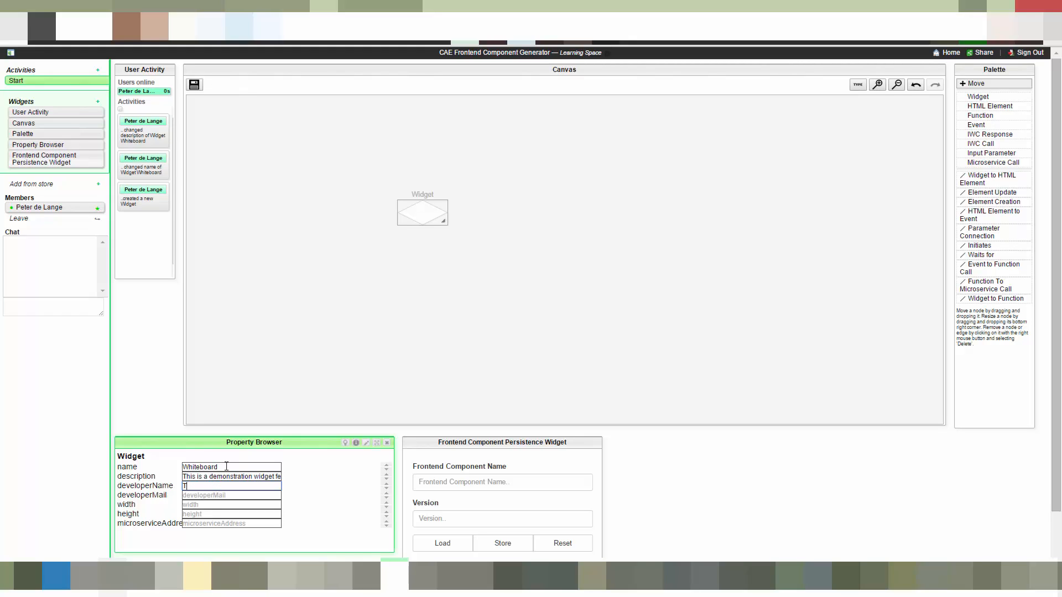
type("his")
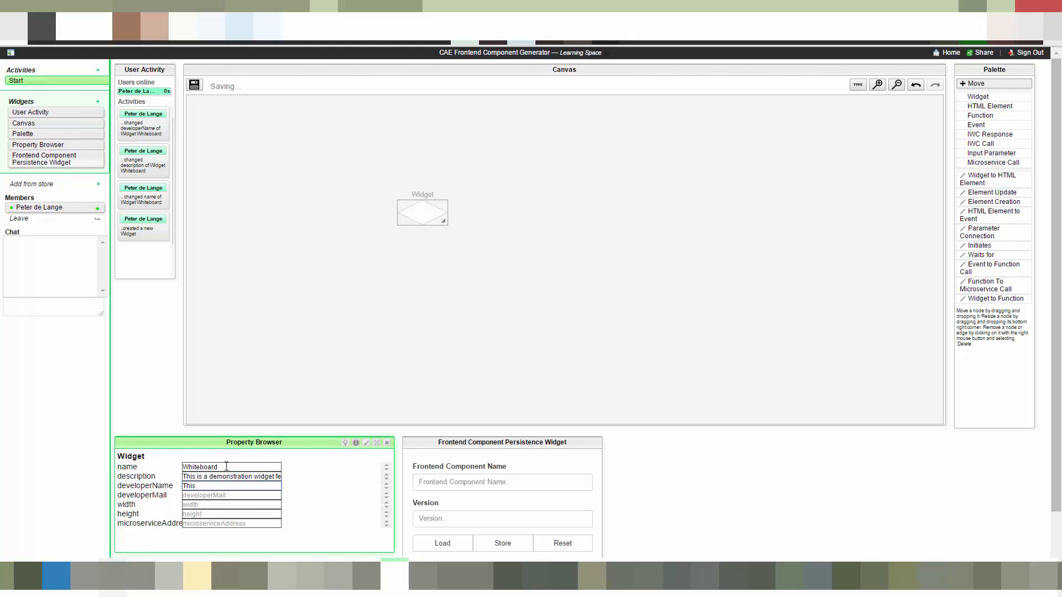
type("is Me")
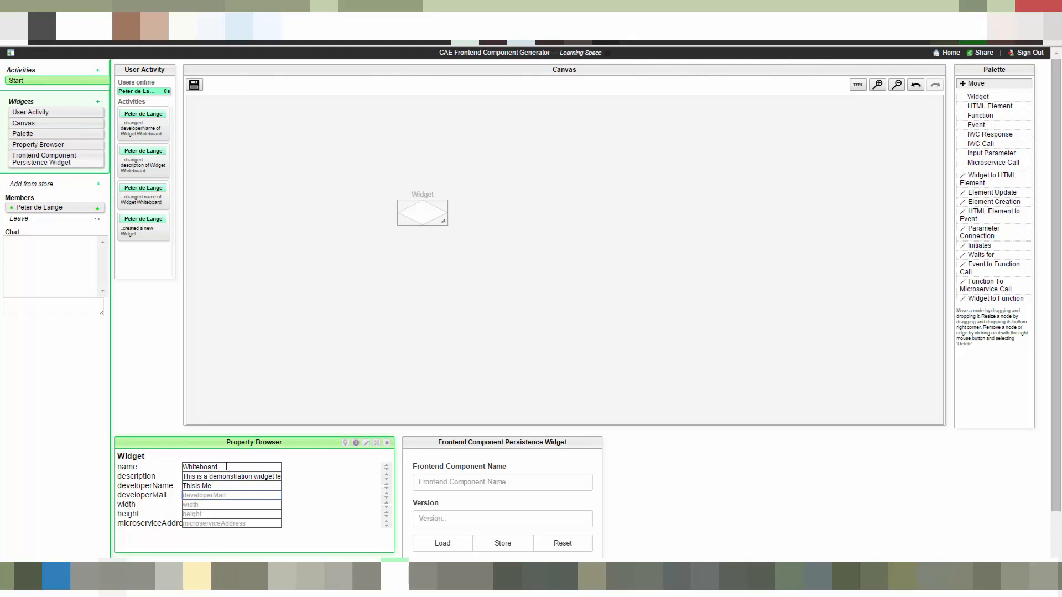
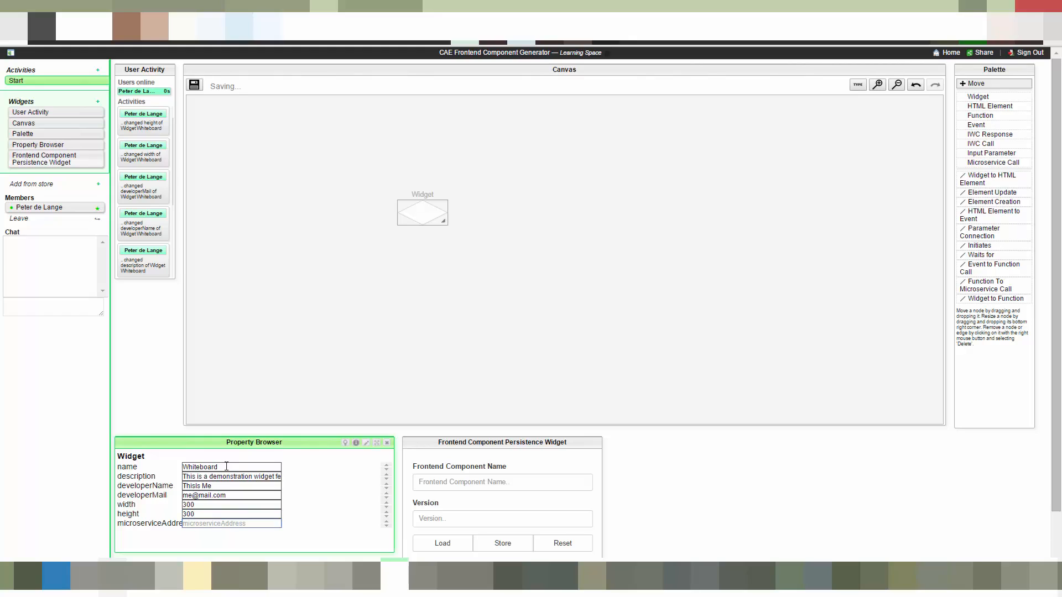
type("http://localhost:8080/")
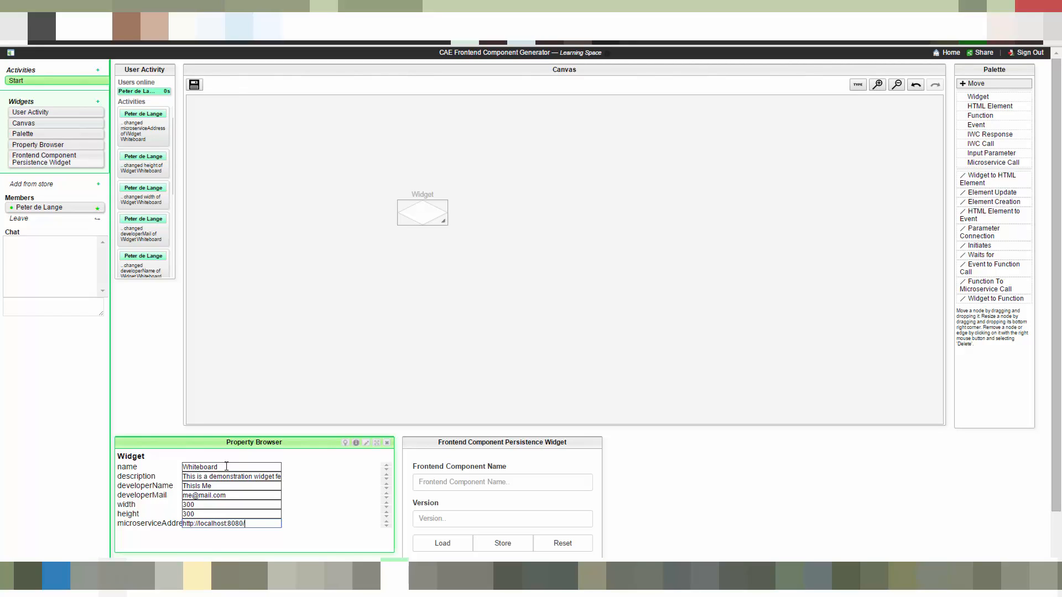
type("whiteba")
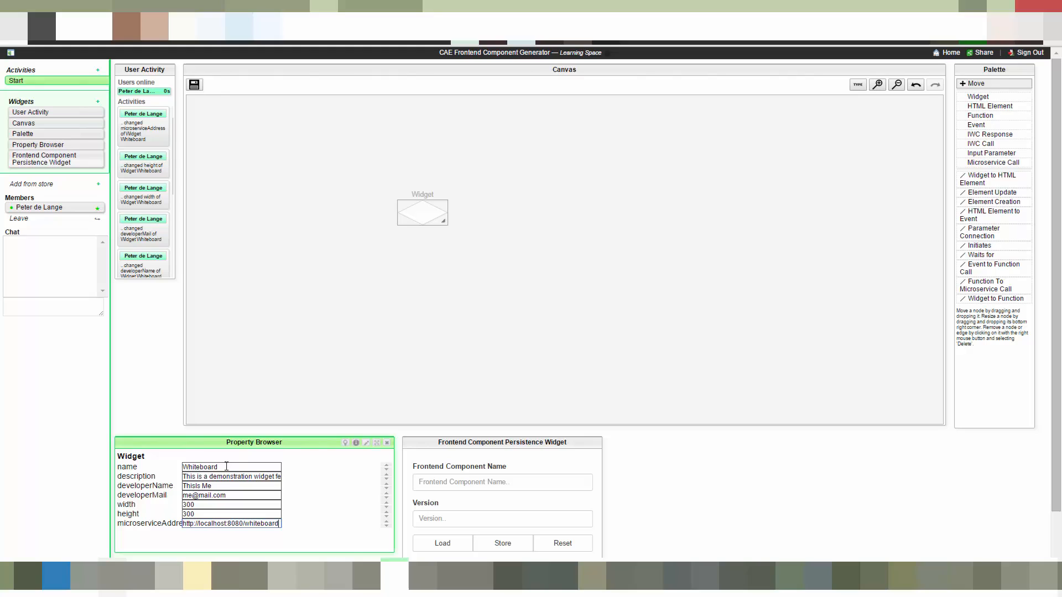
left_click(194, 85)
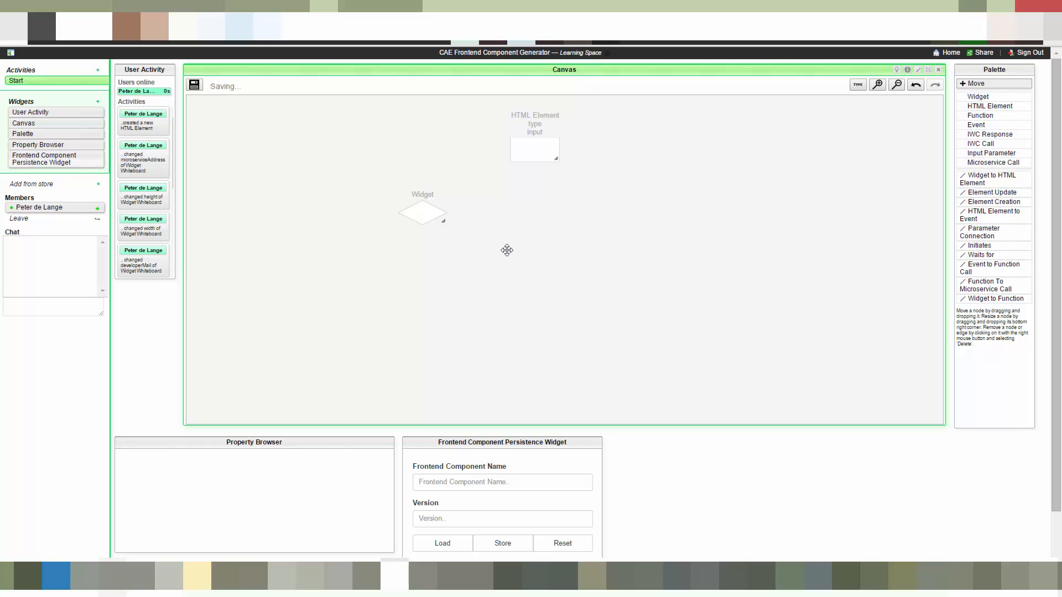
Make the new element a textarea with id whiteboardArea and adjust its static setting
left_click(535, 149)
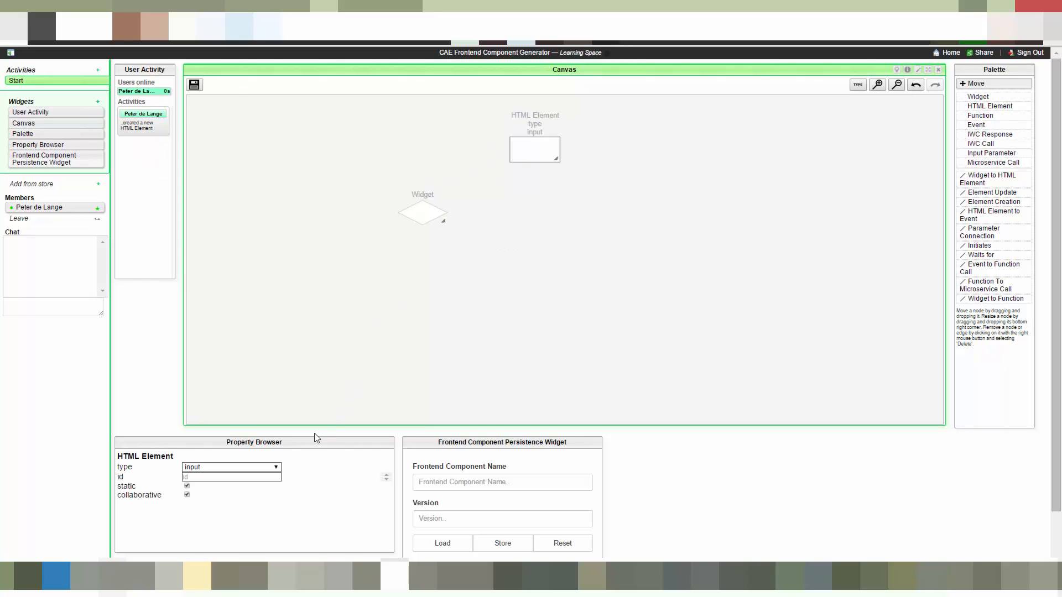
left_click(231, 467)
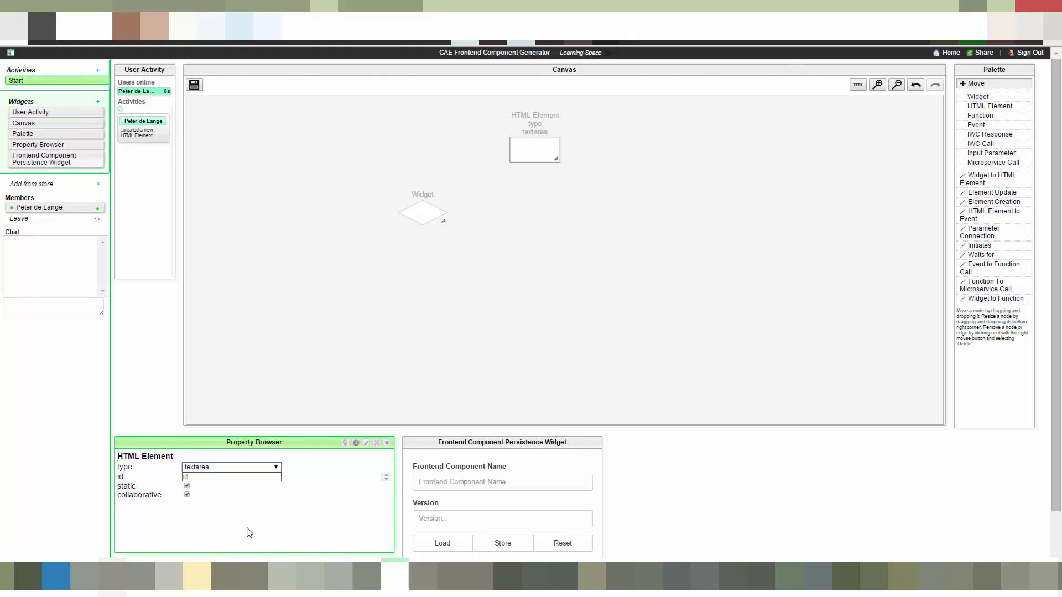
left_click(232, 476)
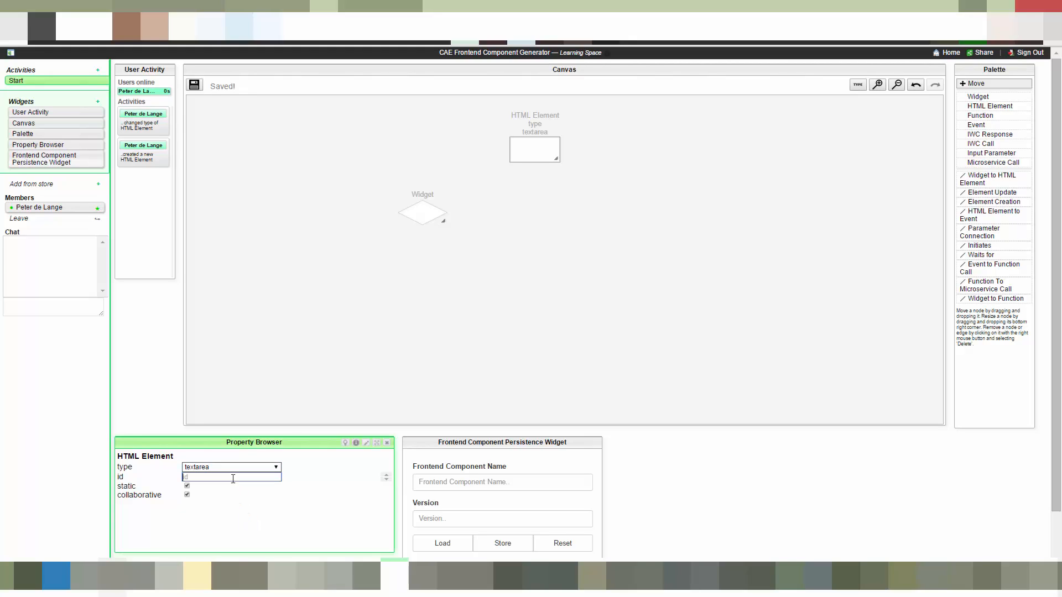
type("whiteboardA")
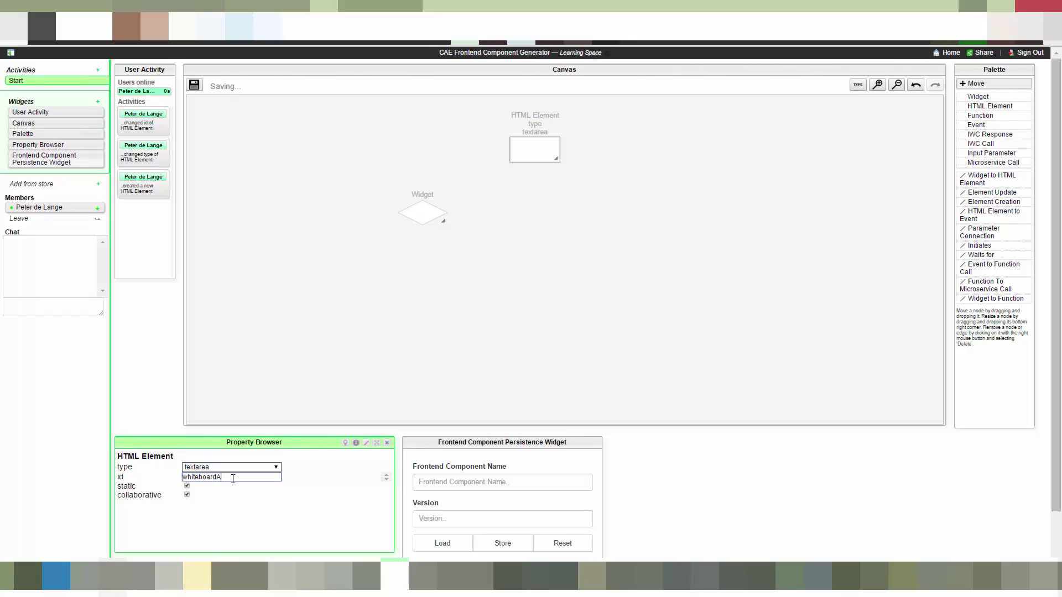
type("rea")
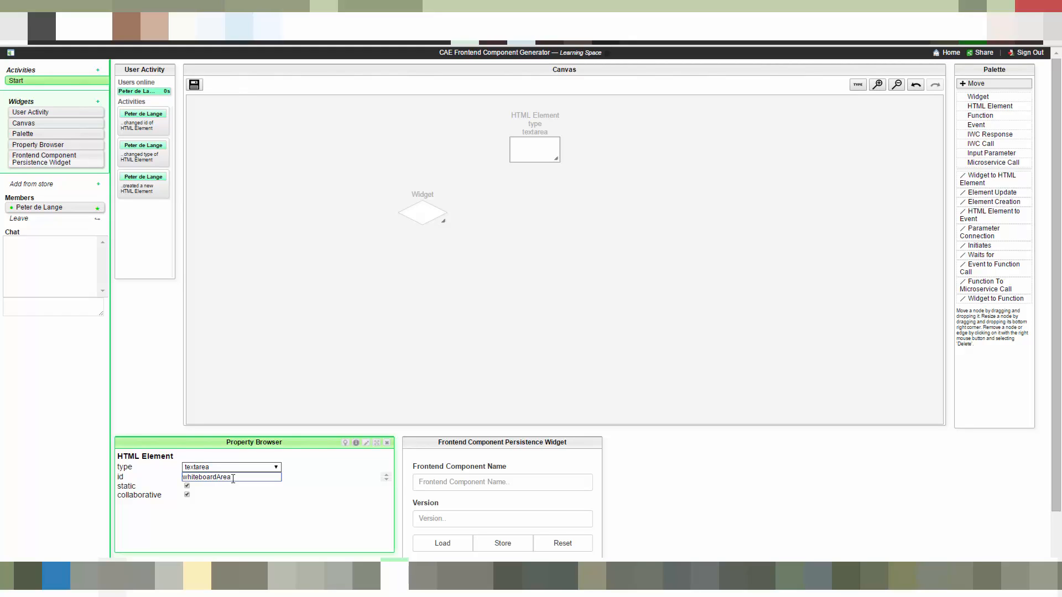
left_click(187, 486)
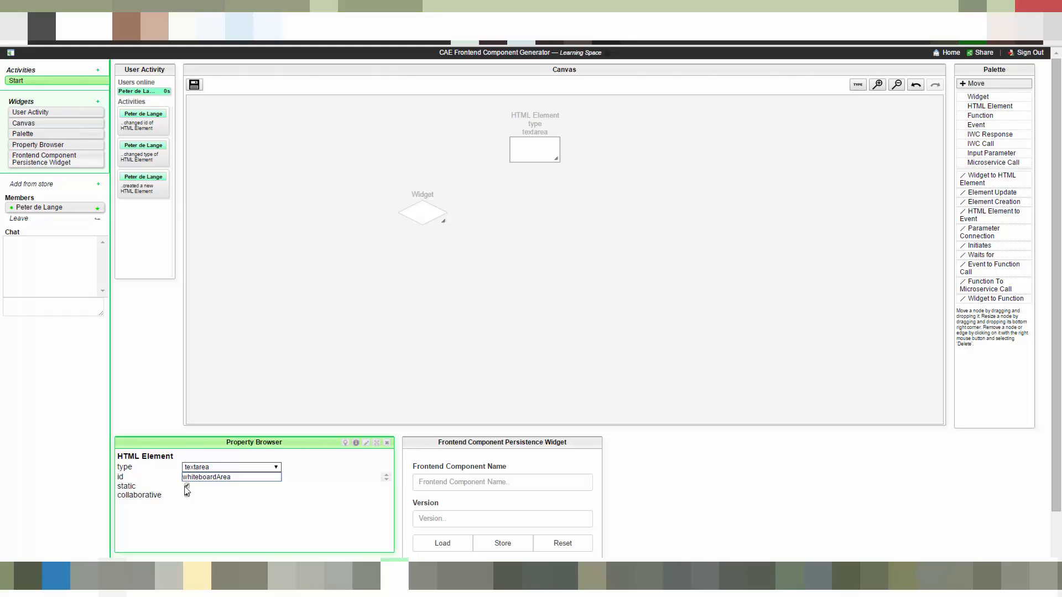
left_click(186, 485)
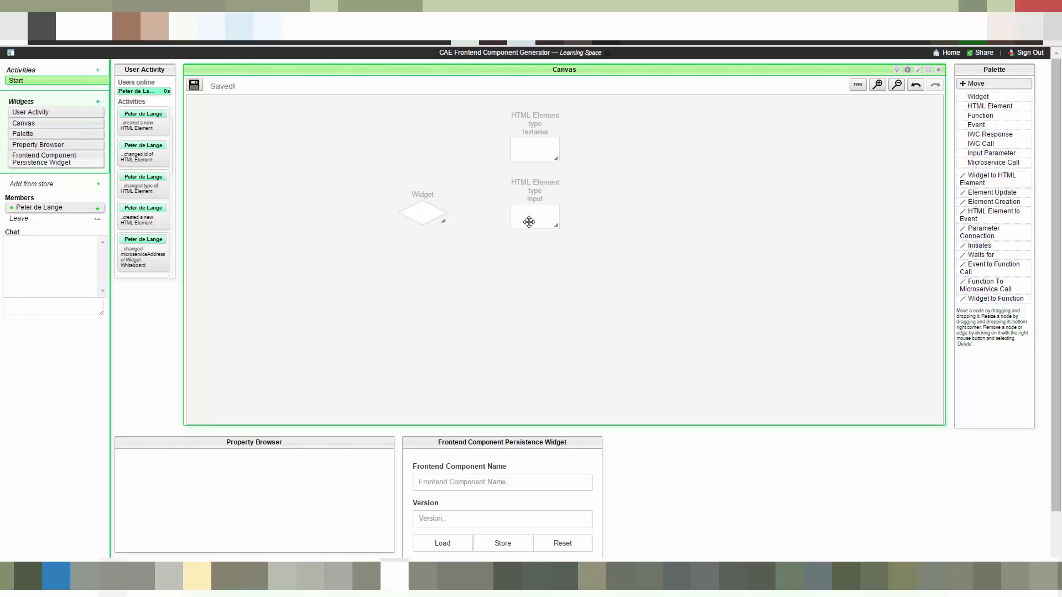
Make the second element a non-collaborative button with id storePage
left_click(534, 217)
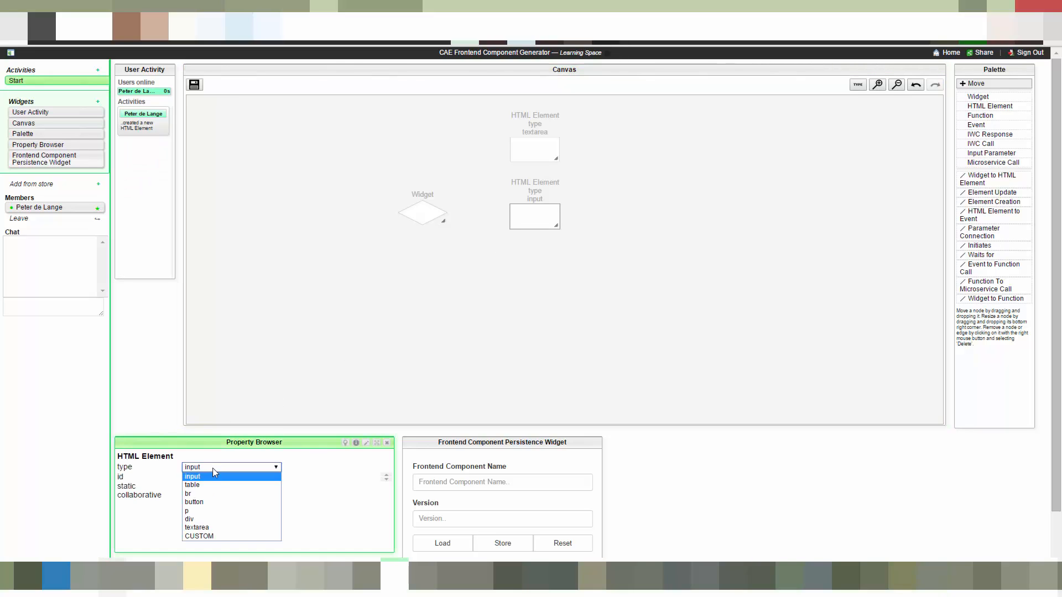
left_click(195, 502)
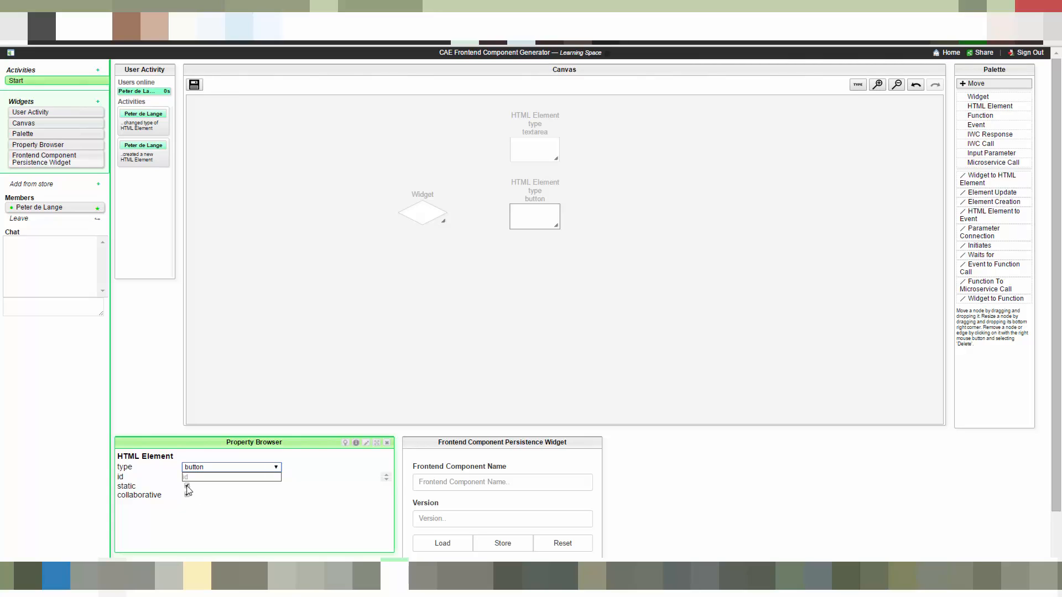
left_click(187, 485)
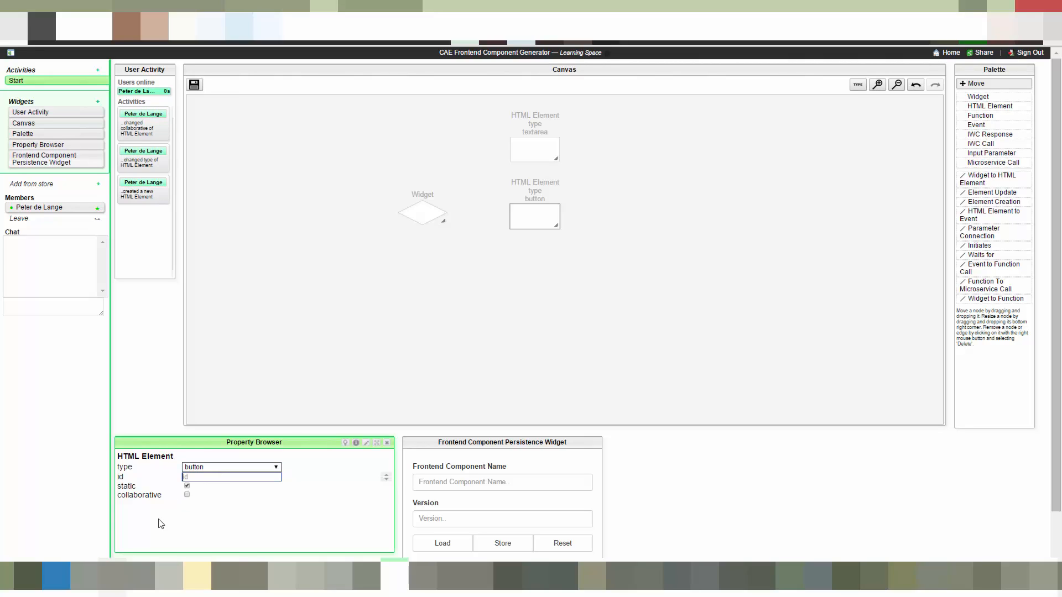
type("store")
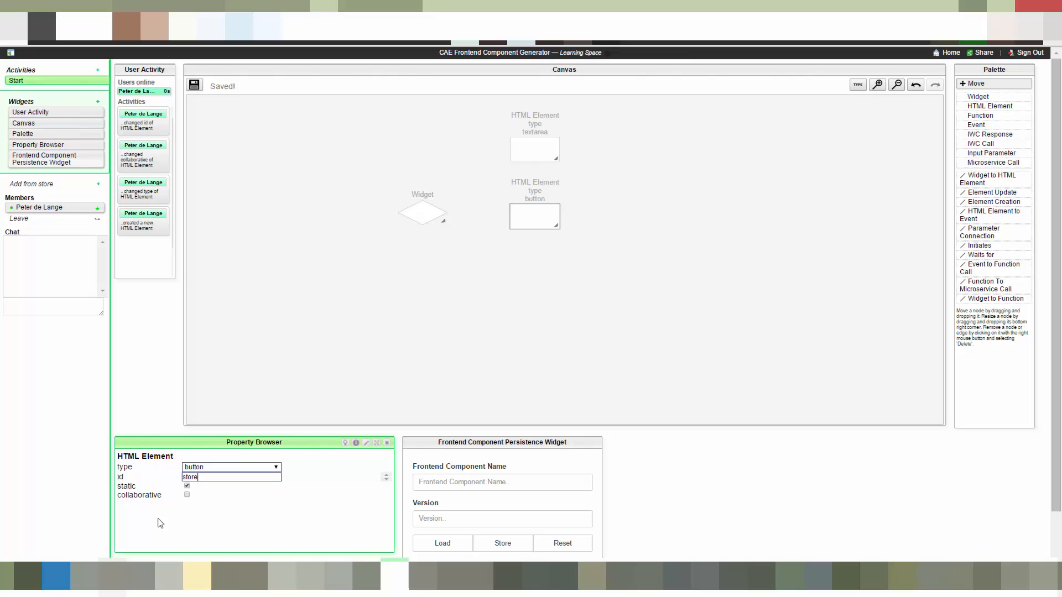
type("Page")
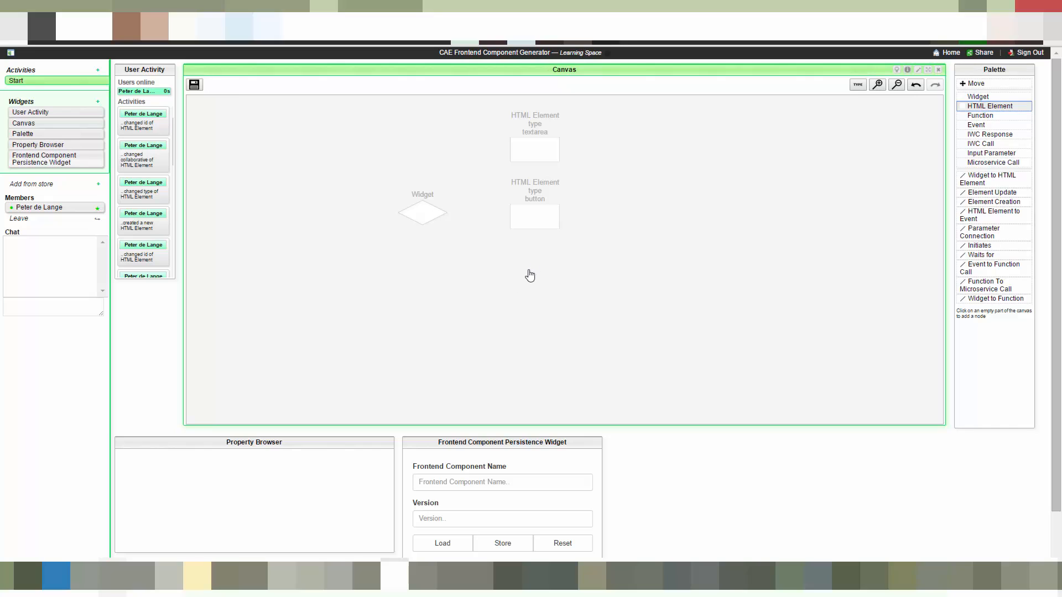
Place a third input element, toggle its collaborative setting and give it id status
left_click(531, 274)
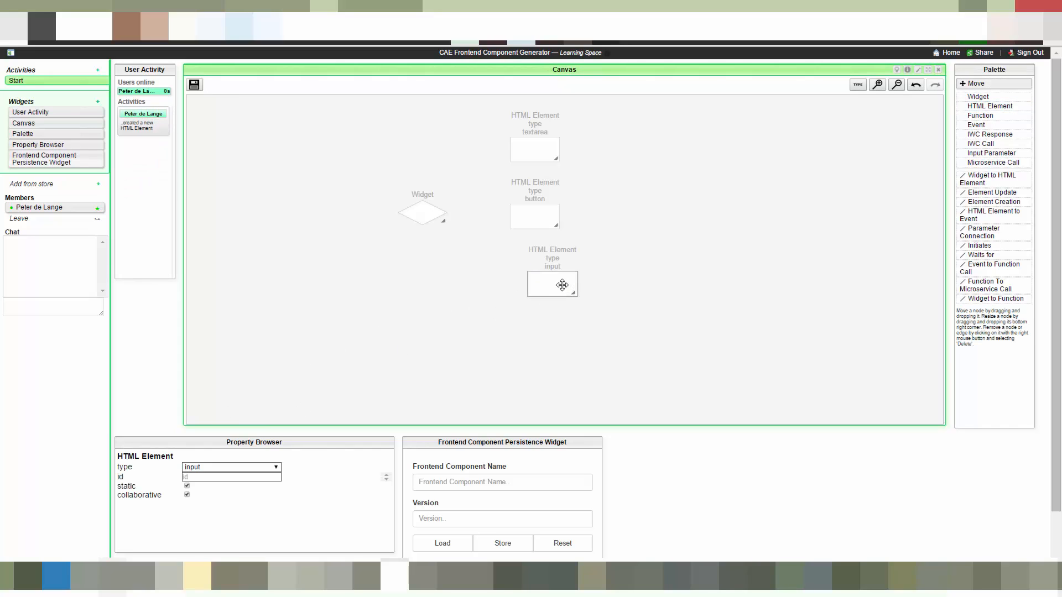
left_click(231, 467)
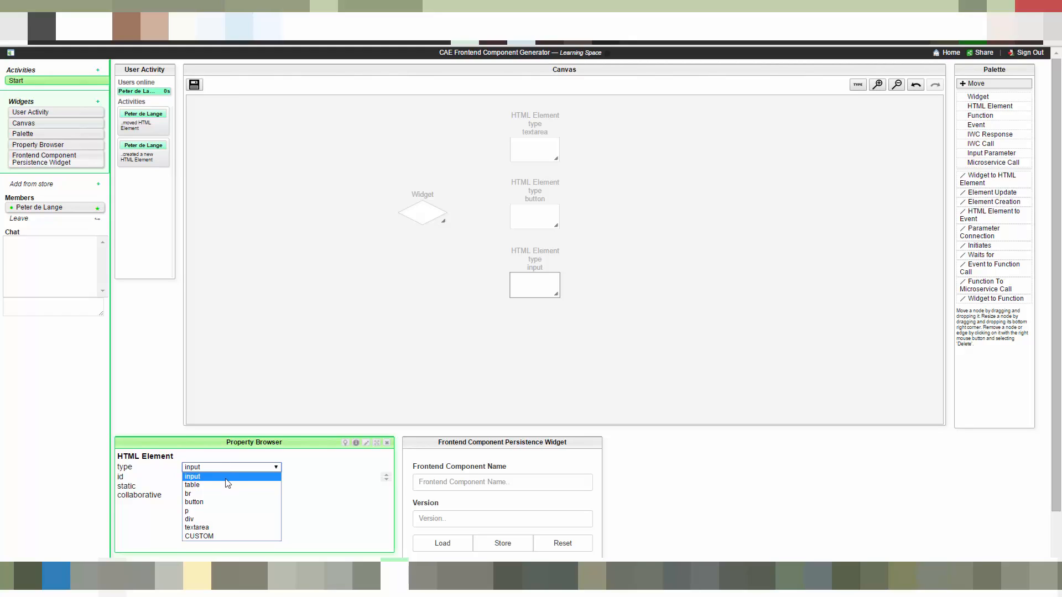
left_click(194, 84)
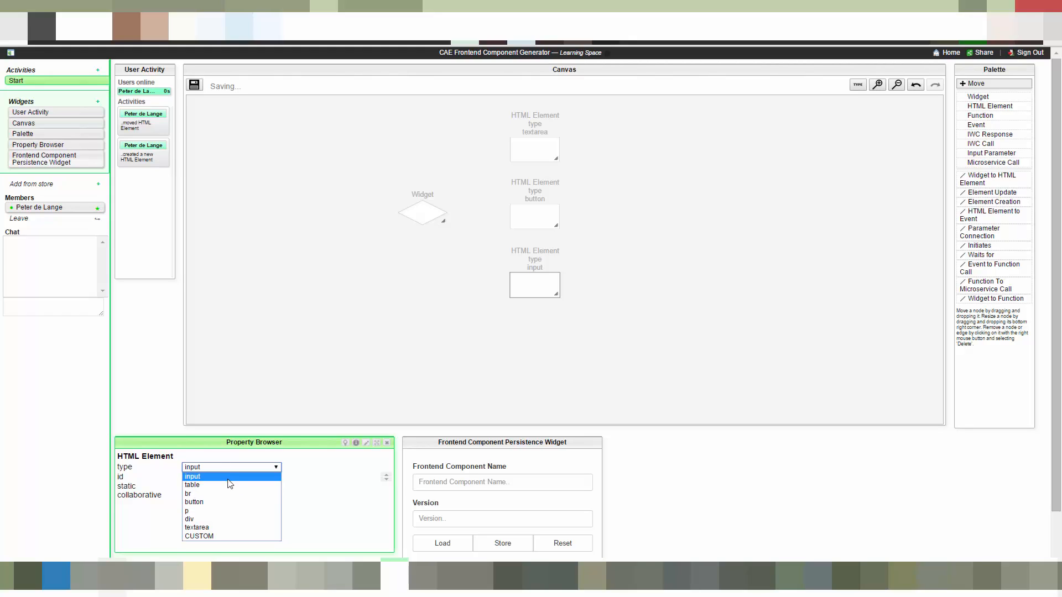
left_click(193, 476)
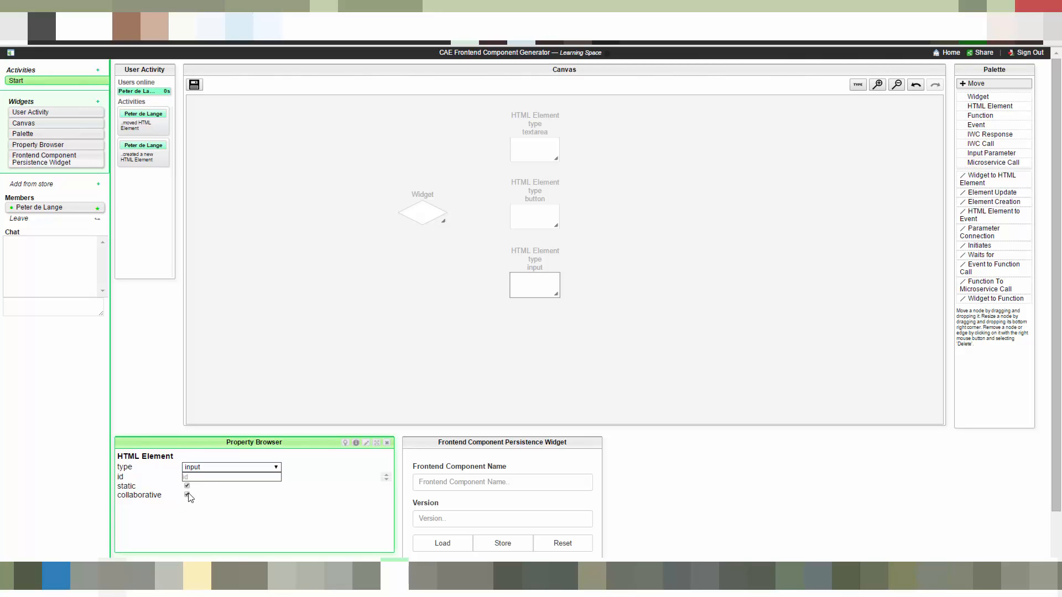
left_click(187, 494)
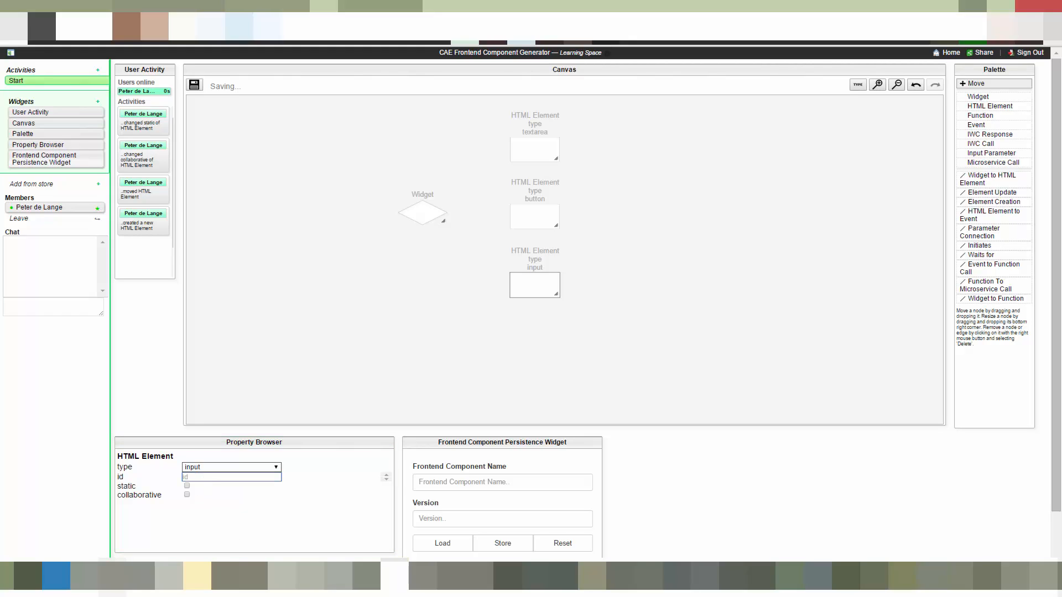
type("status")
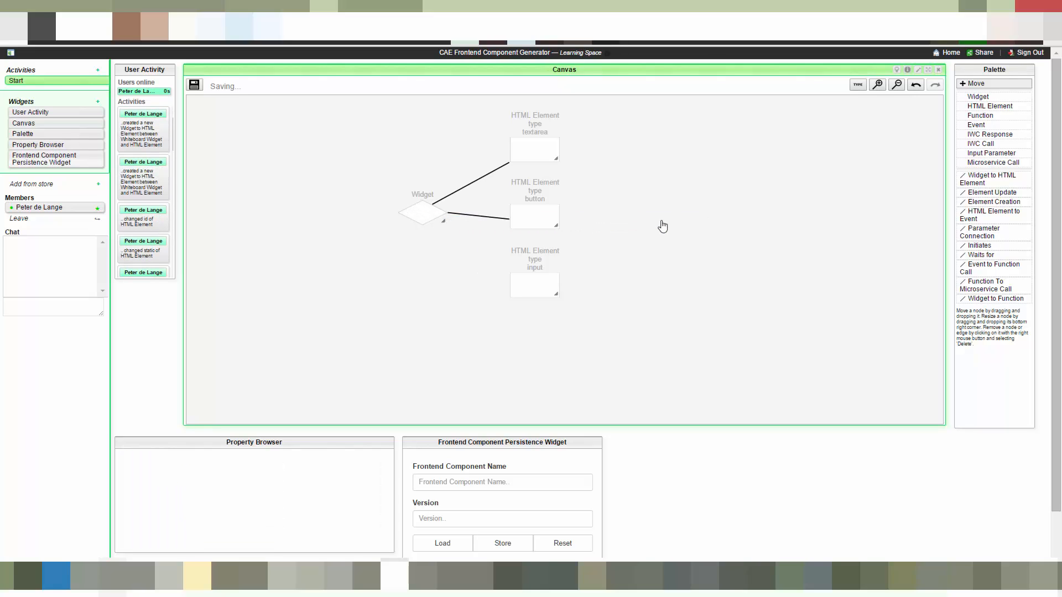
Connect the Widget node to the input element with a Widget to HTML Element edge
left_click(994, 179)
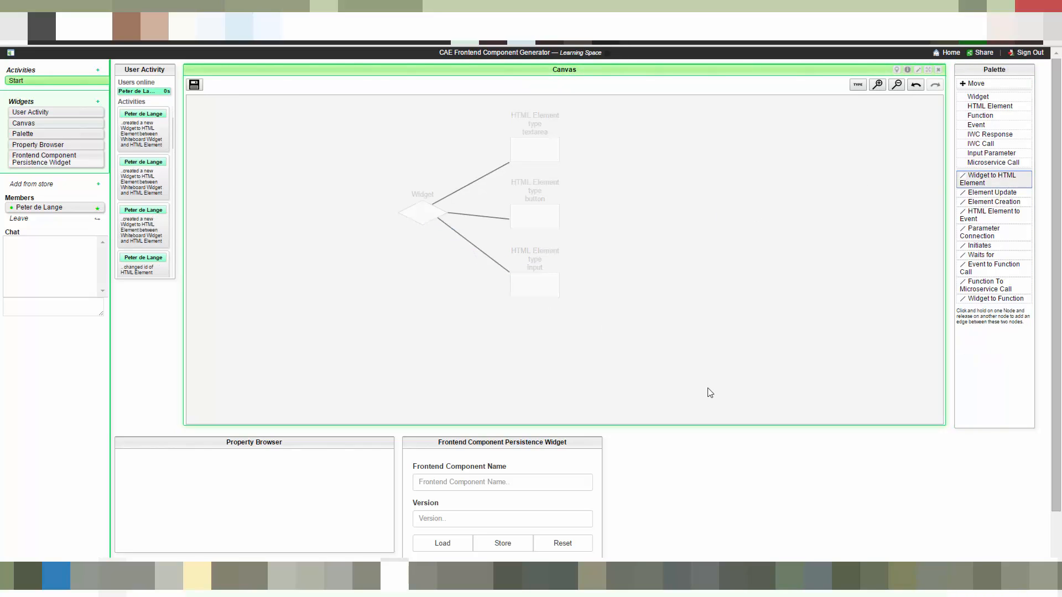
left_click(194, 84)
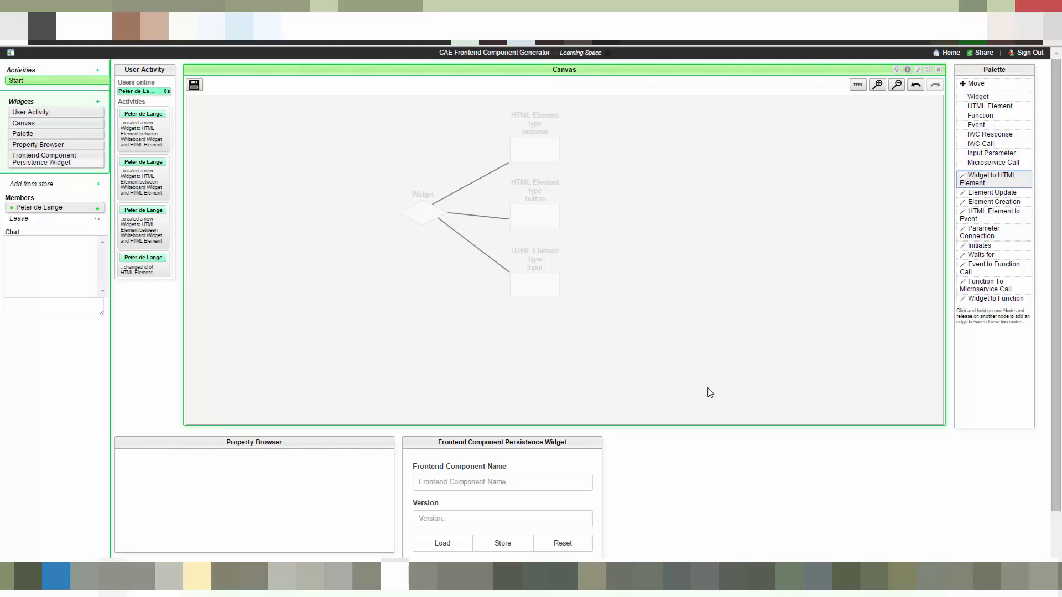
mouse_move(723, 392)
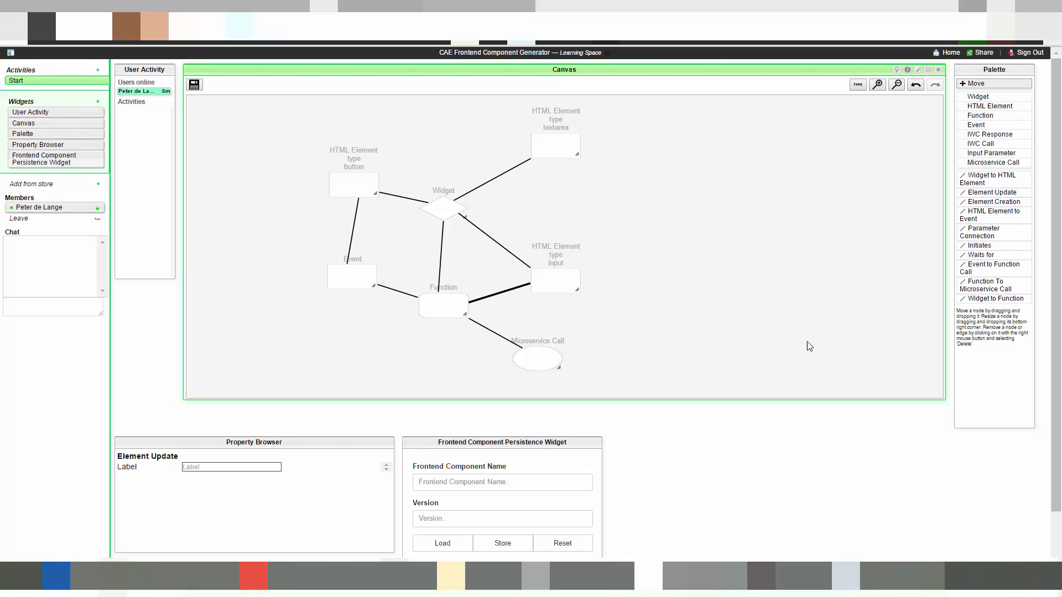
left_click(555, 146)
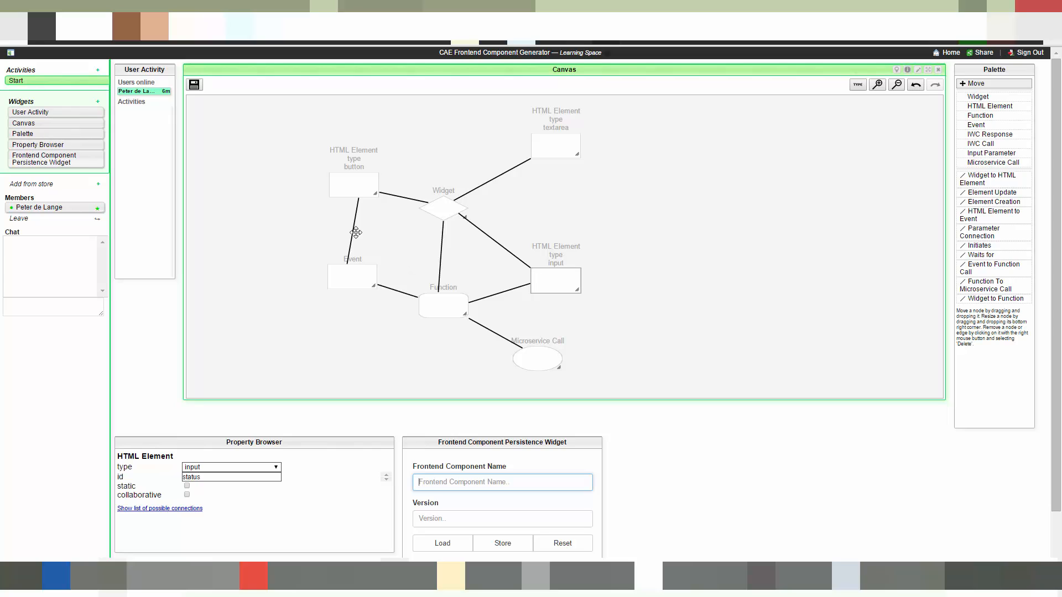
left_click(355, 232)
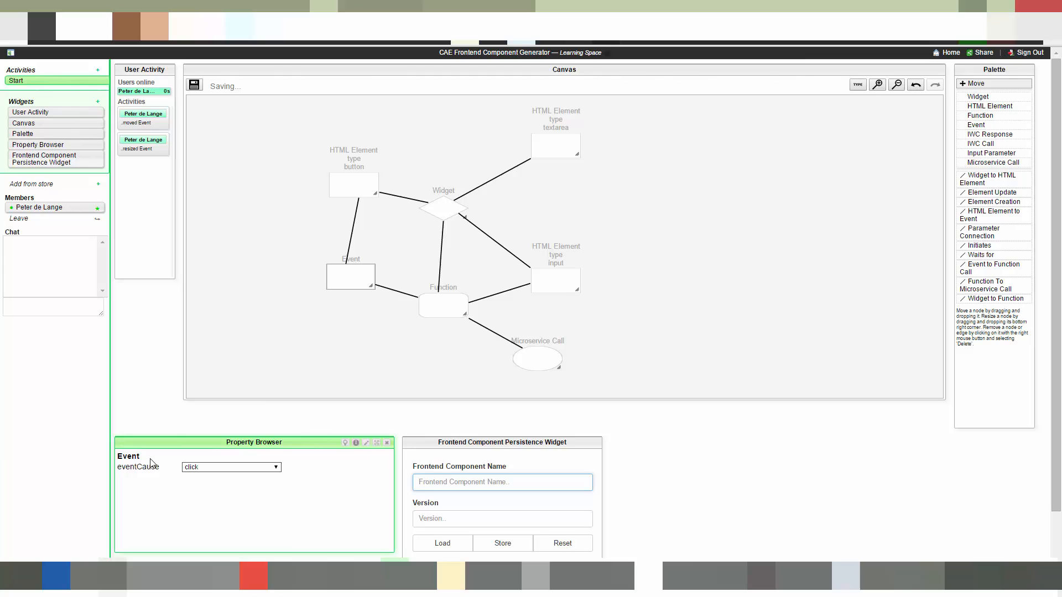
left_click(443, 304)
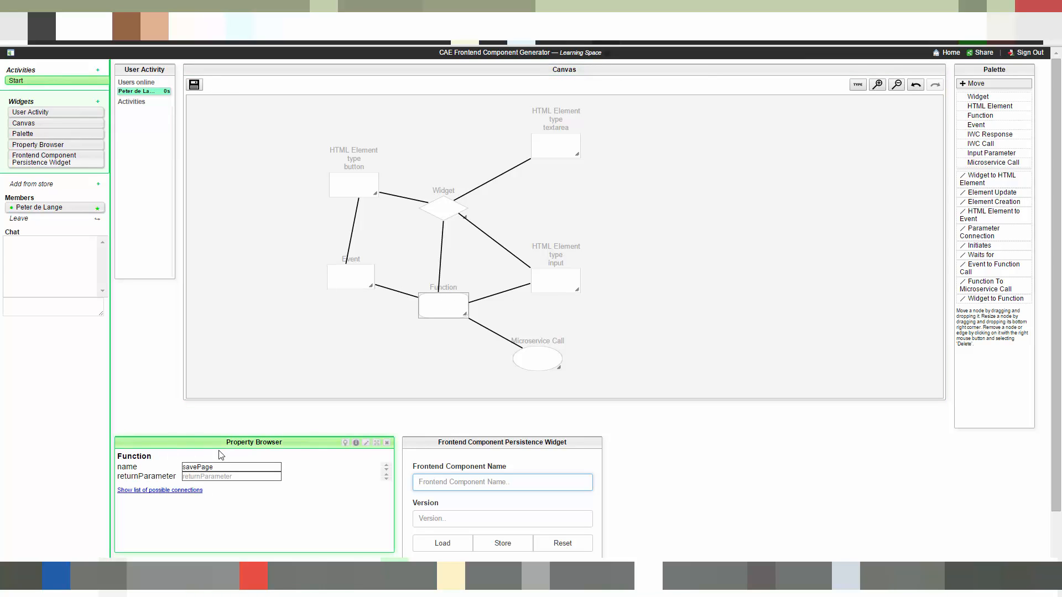
left_click(537, 359)
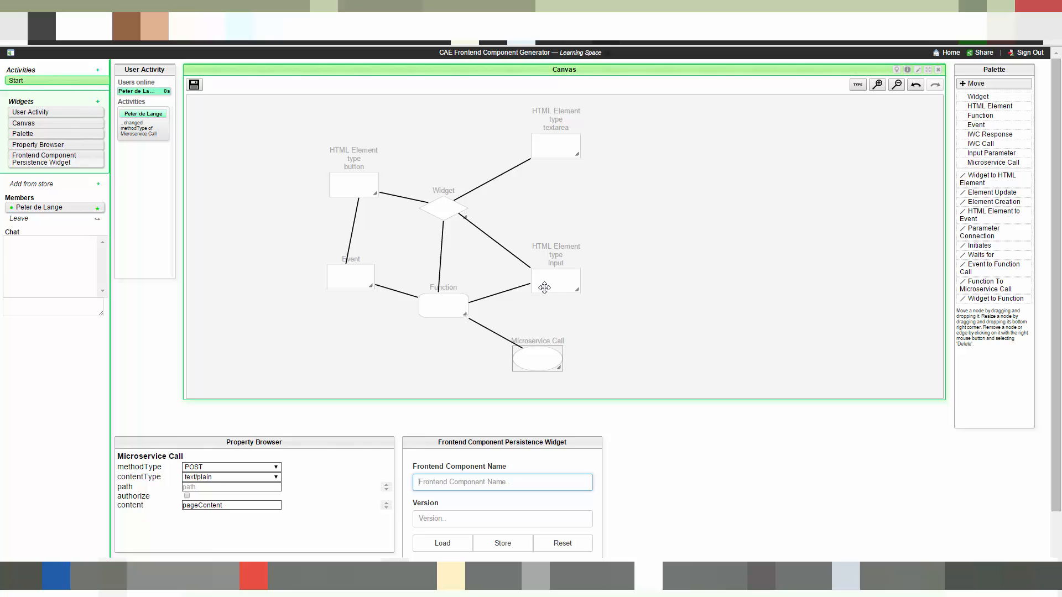
left_click(512, 295)
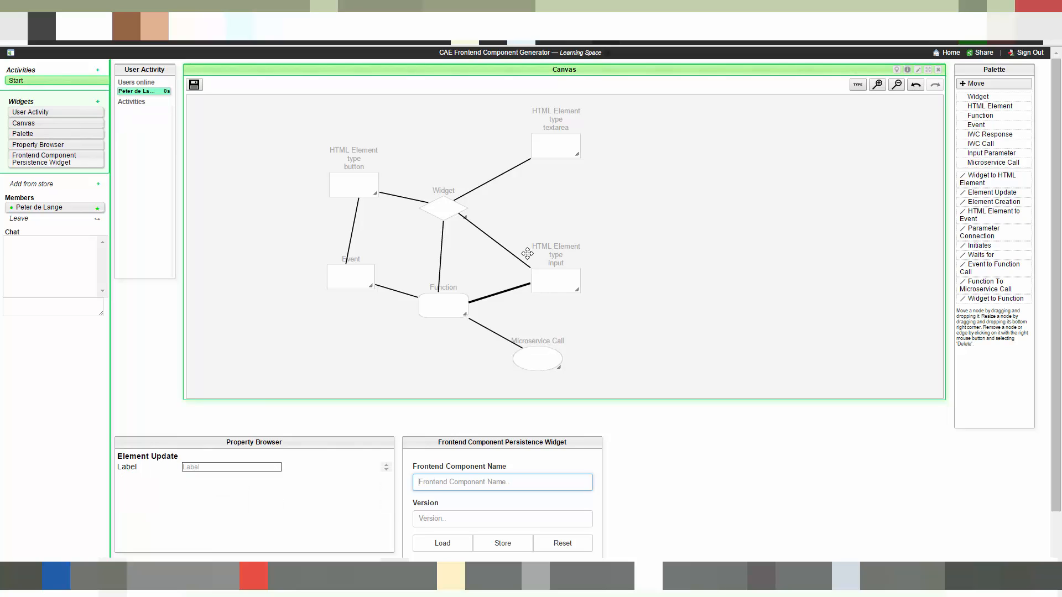
left_click(556, 279)
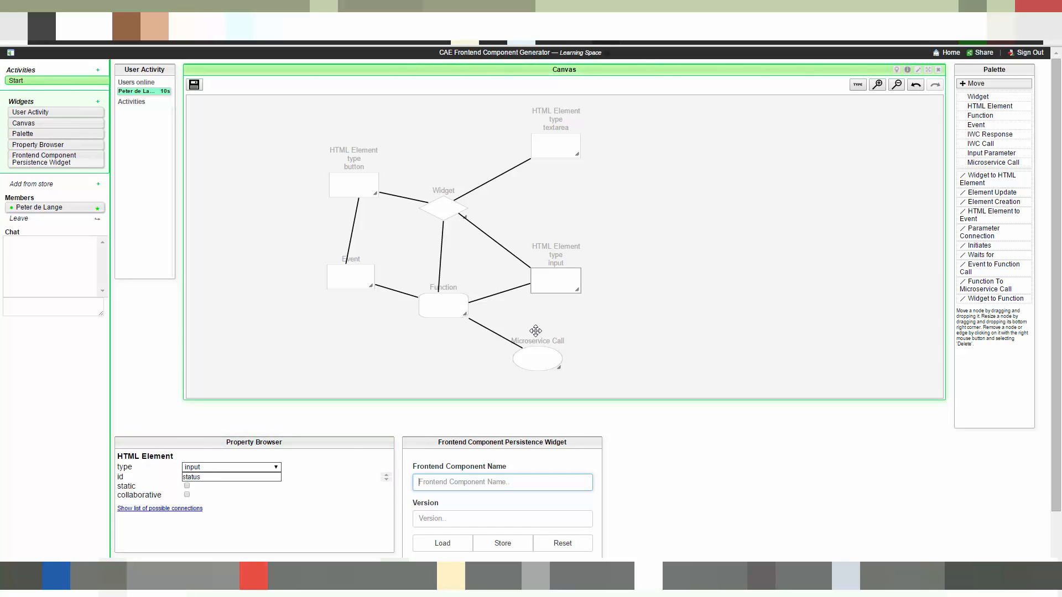
Store the widget model as Sample Whiteboard Widget, version 0.1
left_click(502, 482)
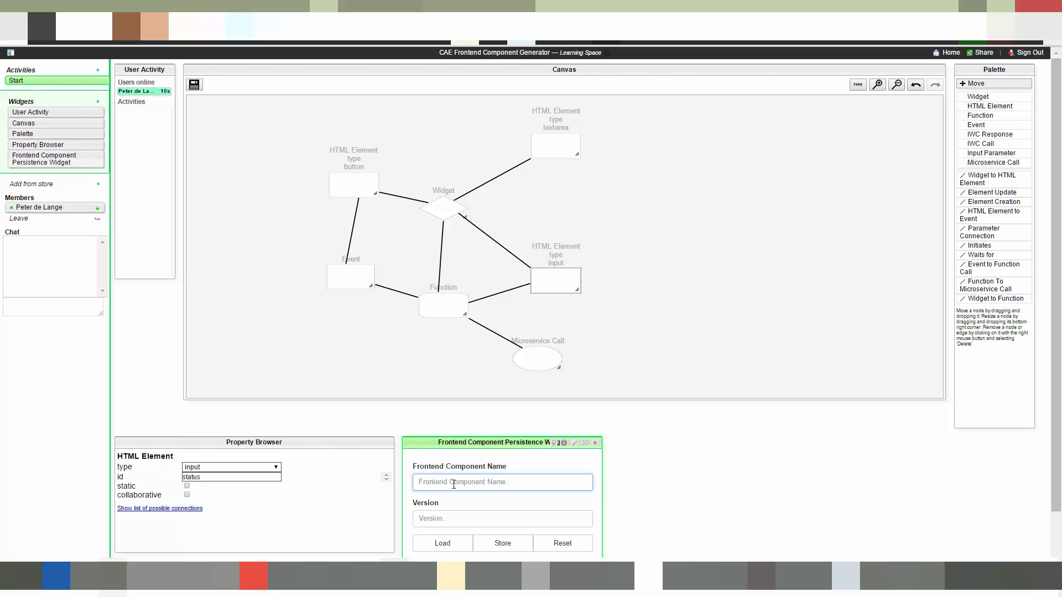
type("Samo")
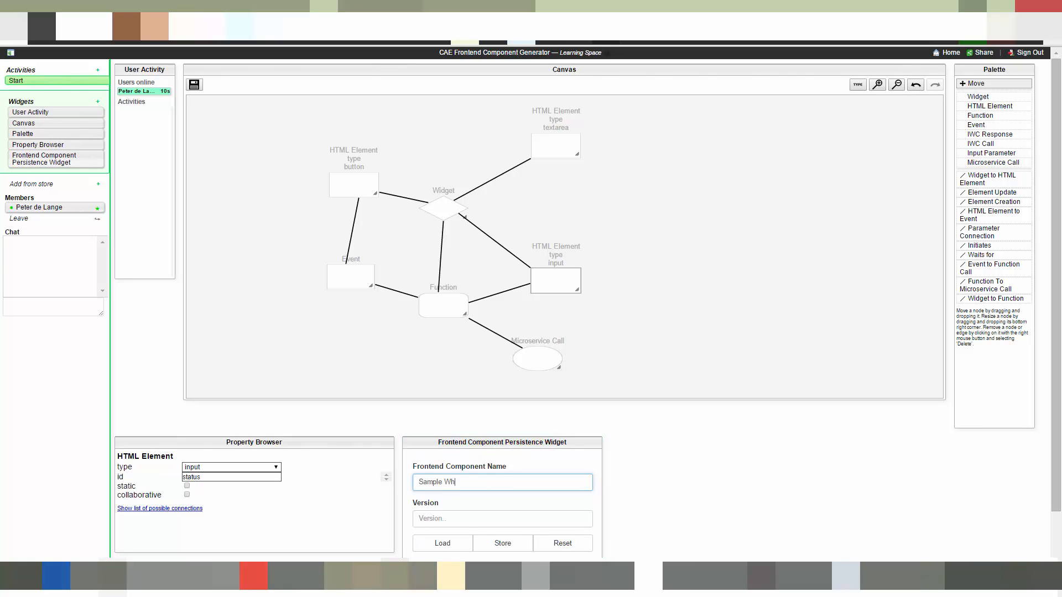
type("iteboard Widg")
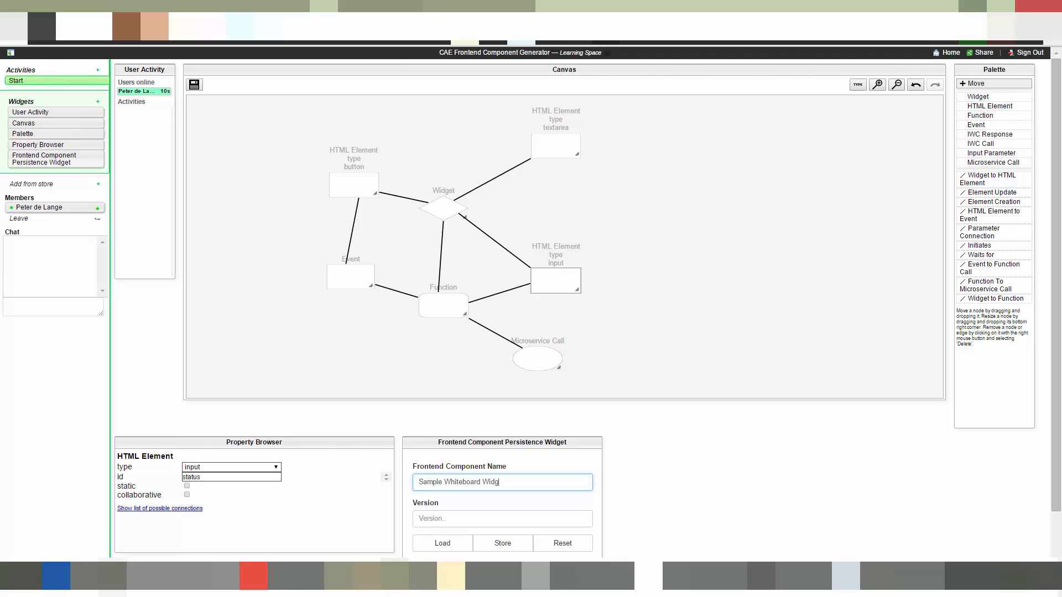
type("0.1")
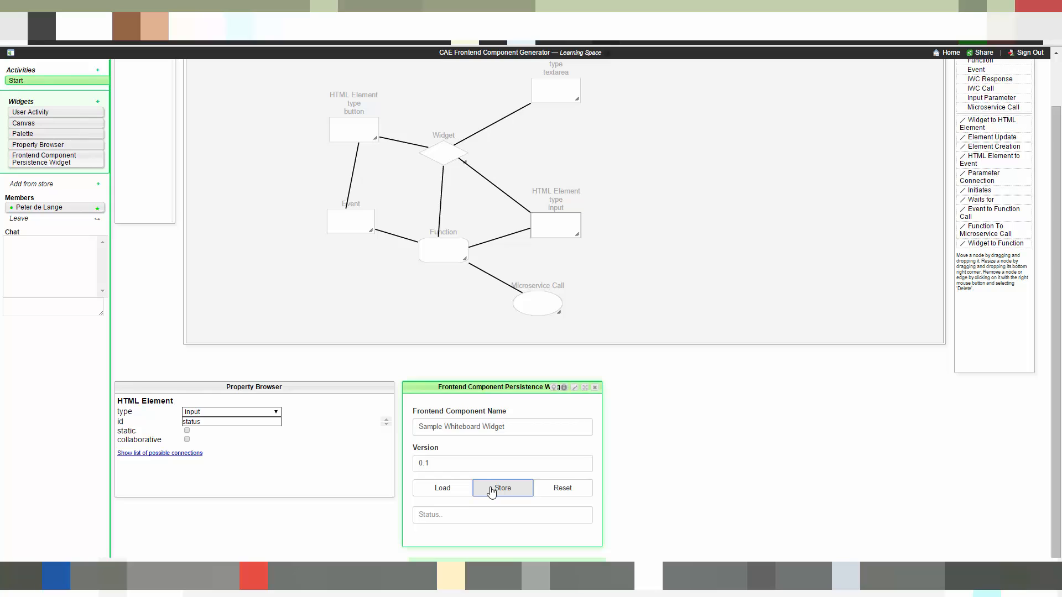
left_click(502, 488)
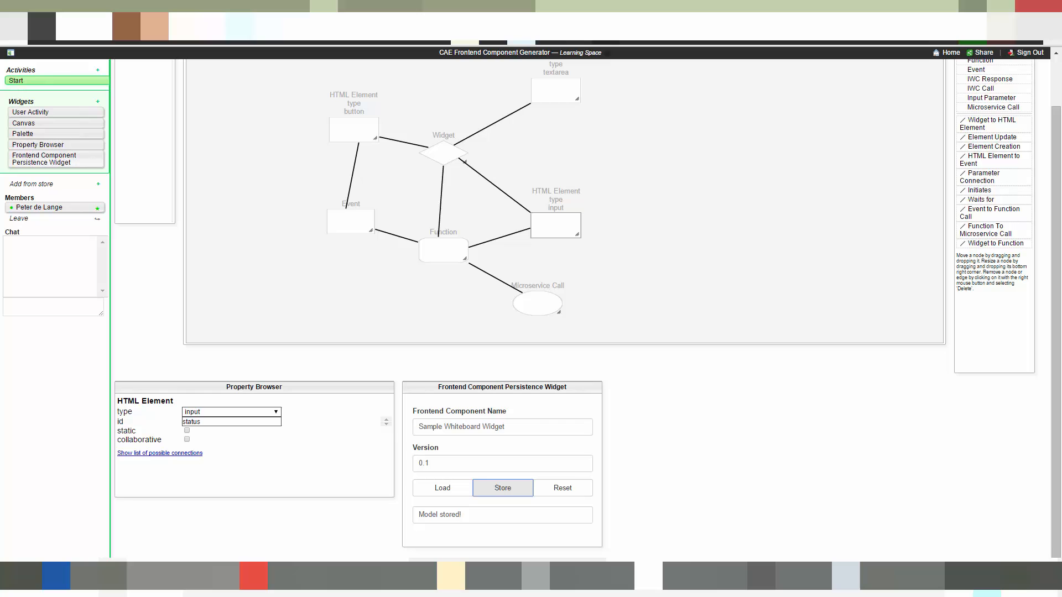
mouse_move(683, 409)
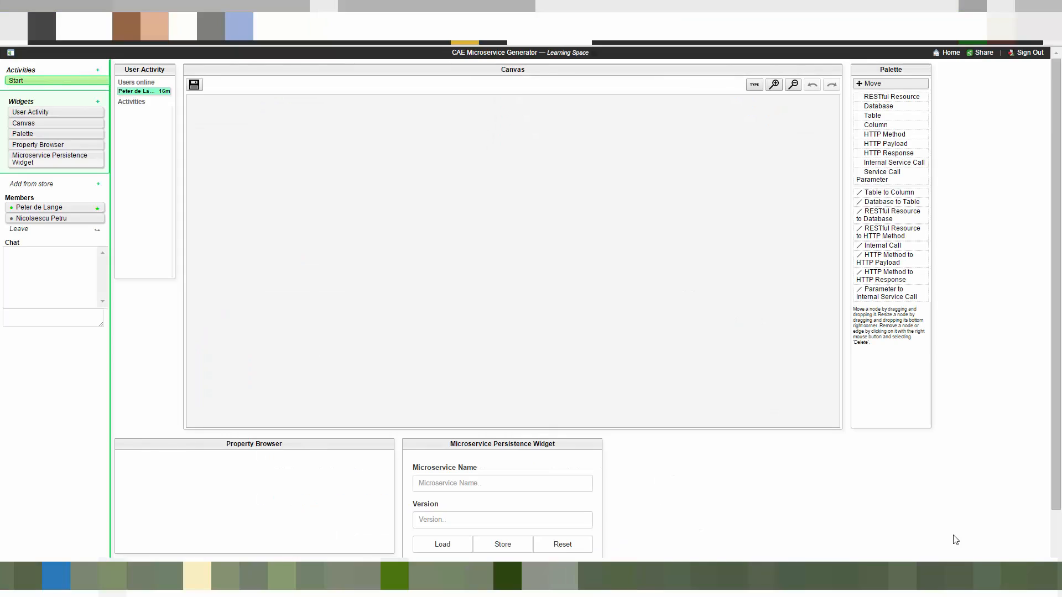
mouse_move(999, 134)
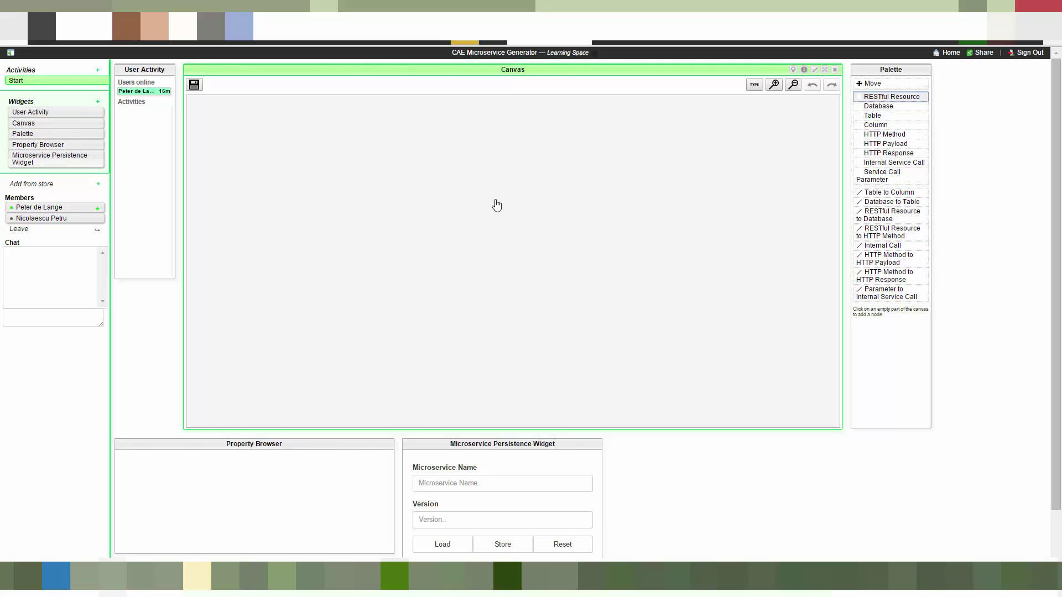
left_click(498, 205)
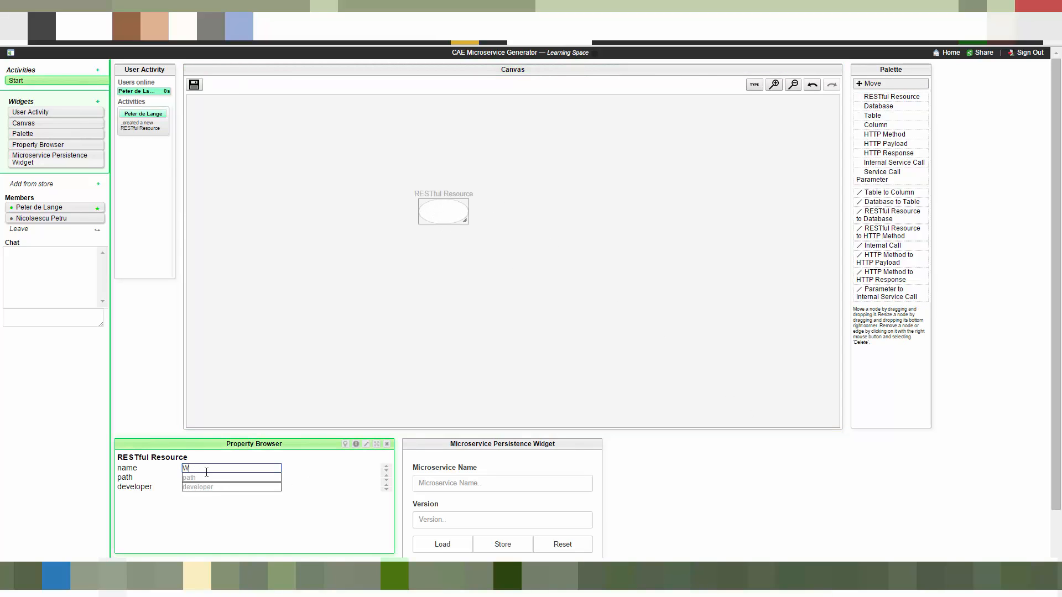
type("Whiteboard")
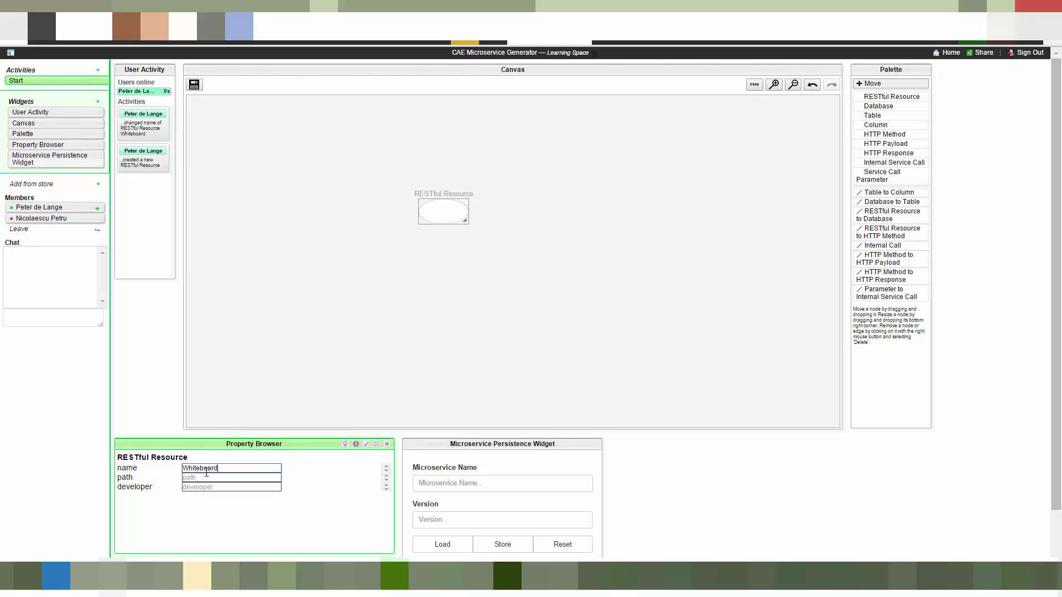
type("http://localhost:8080")
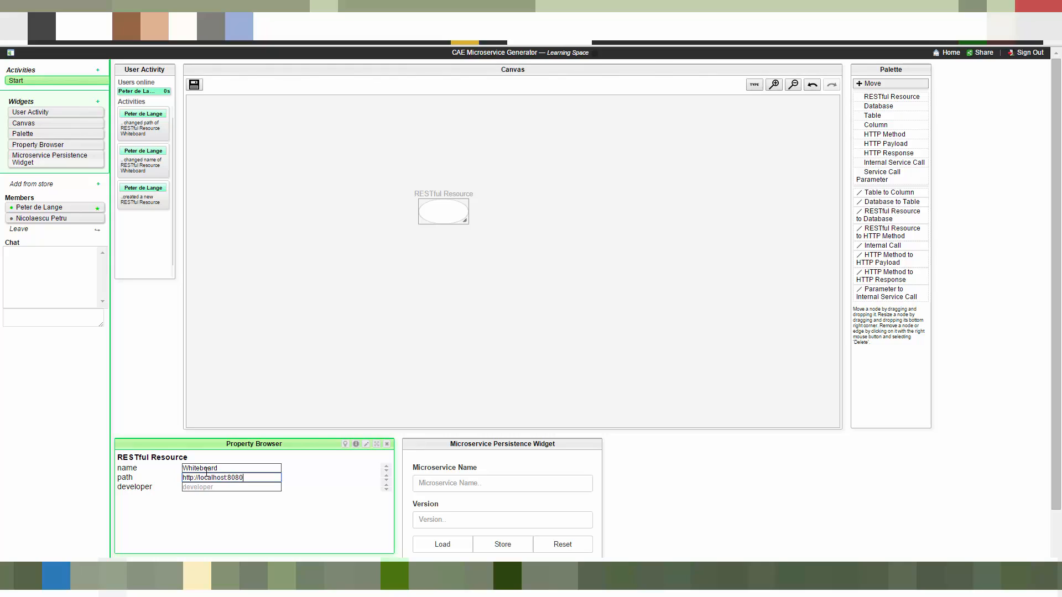
type("/whiteboard")
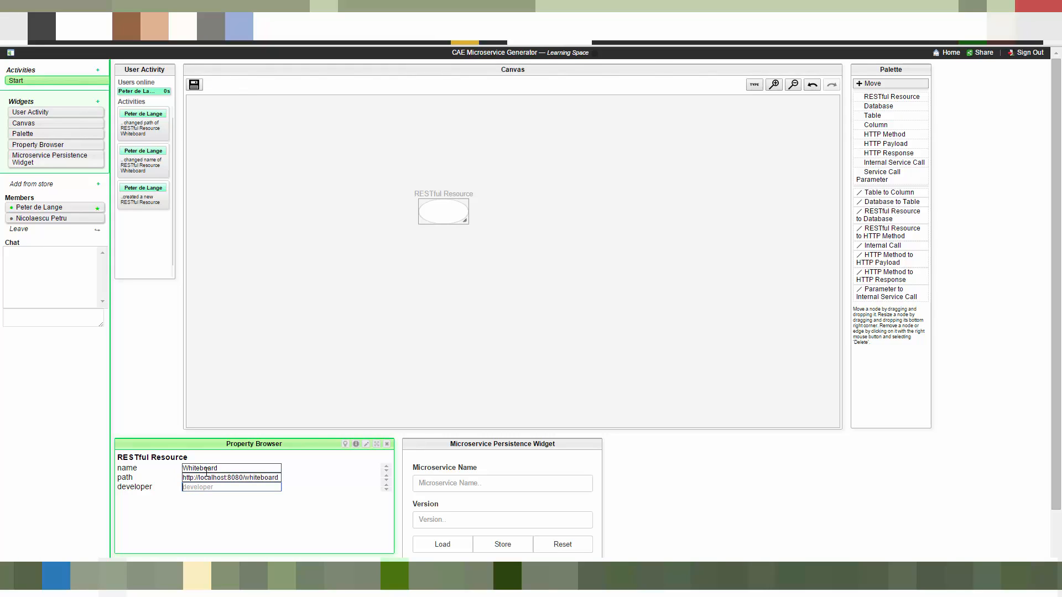
type("Me g")
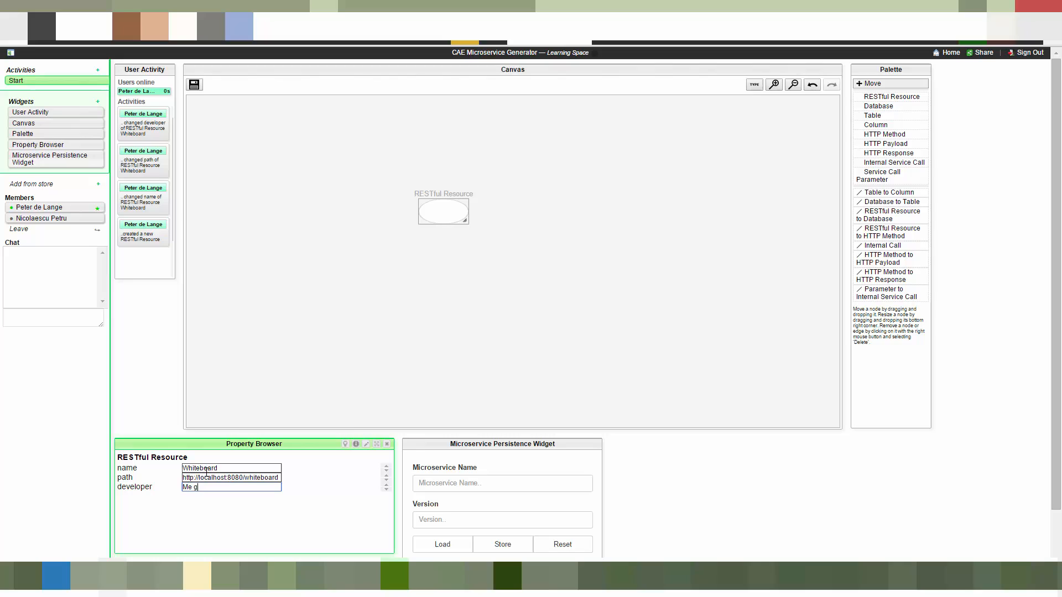
type("Again")
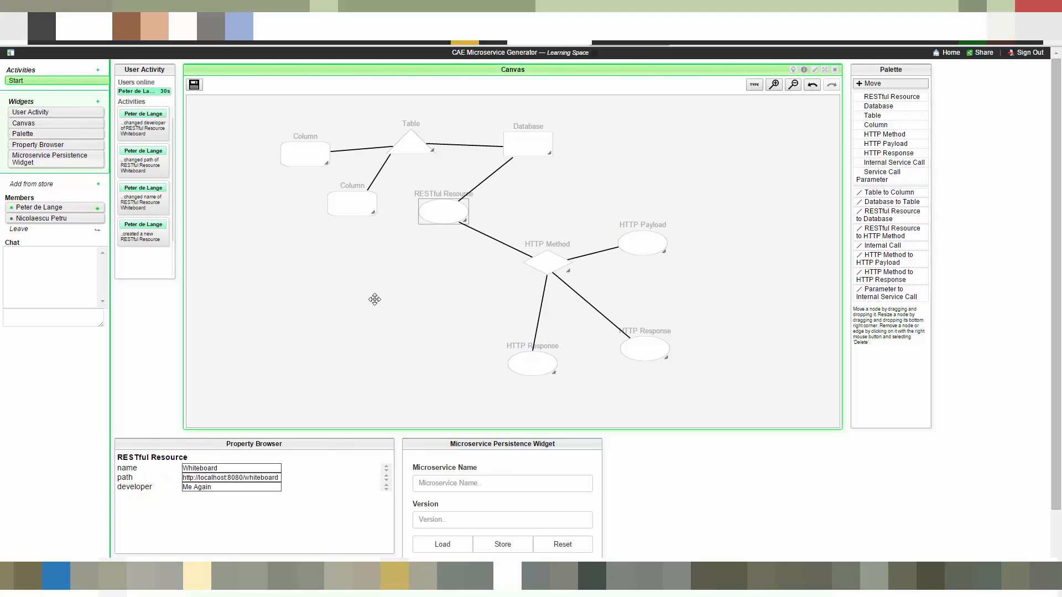
mouse_move(493, 262)
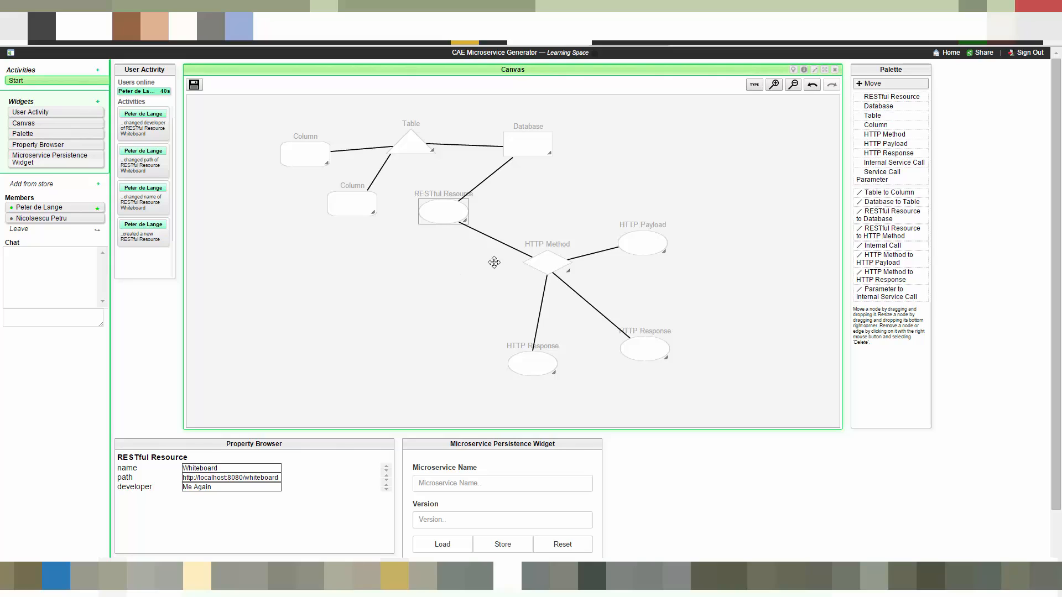
Review the POST method, internalError and PageStored responses and whiteboardContent payload
left_click(547, 260)
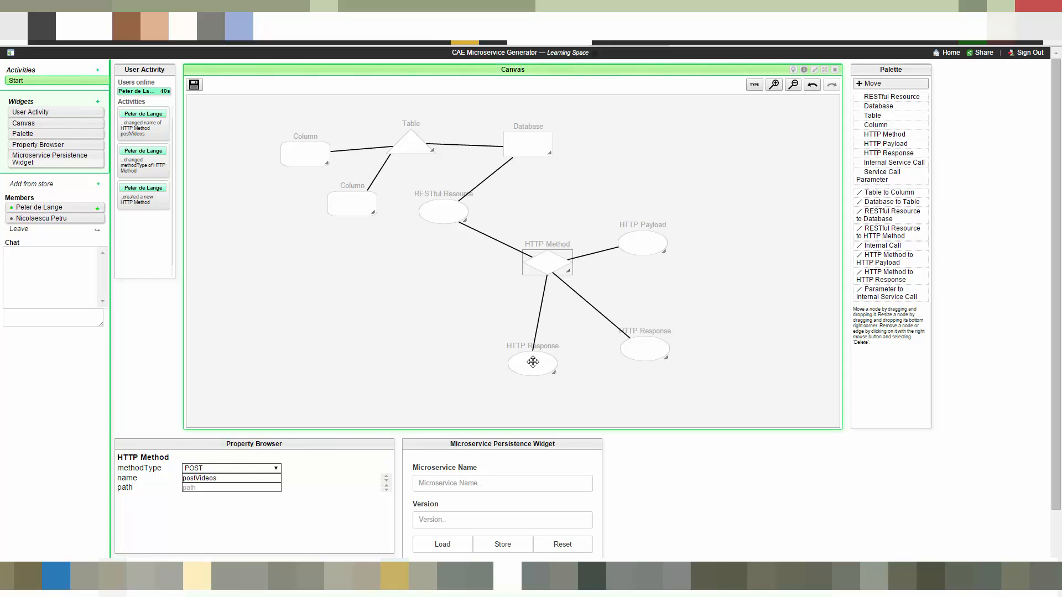
left_click(532, 363)
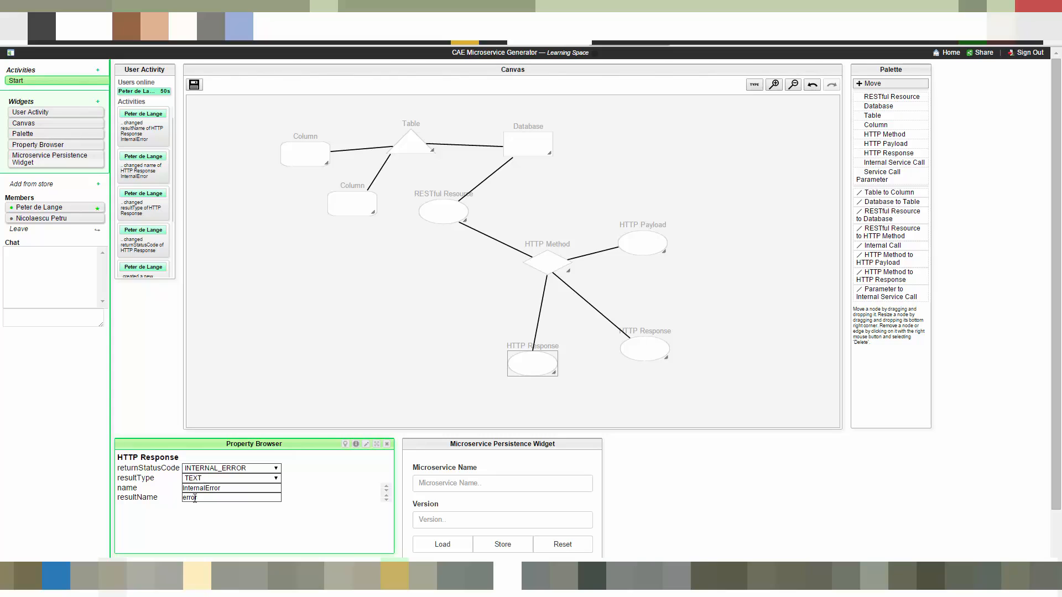
left_click(645, 349)
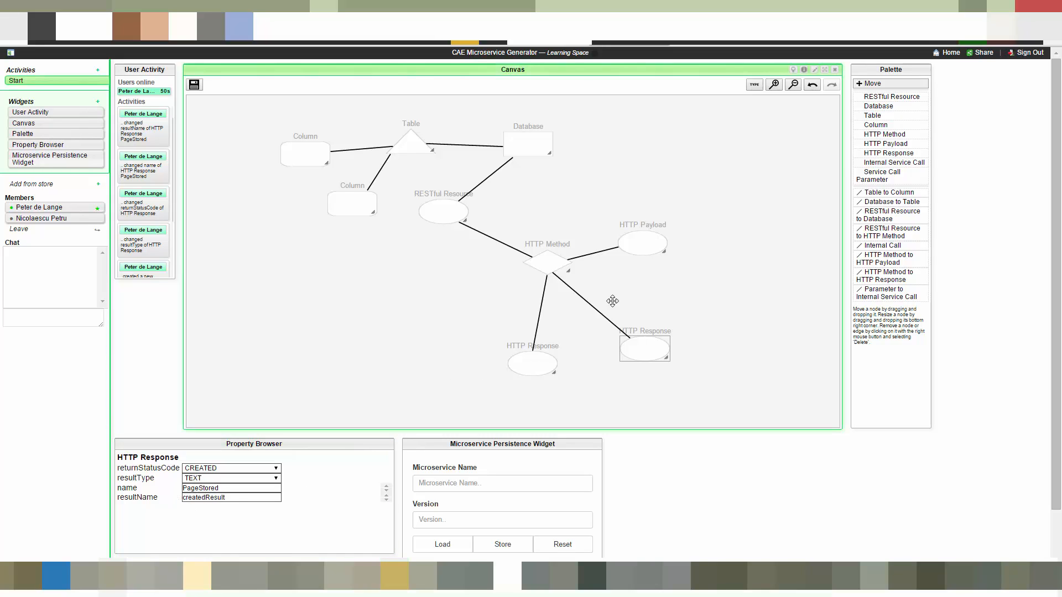
left_click(642, 243)
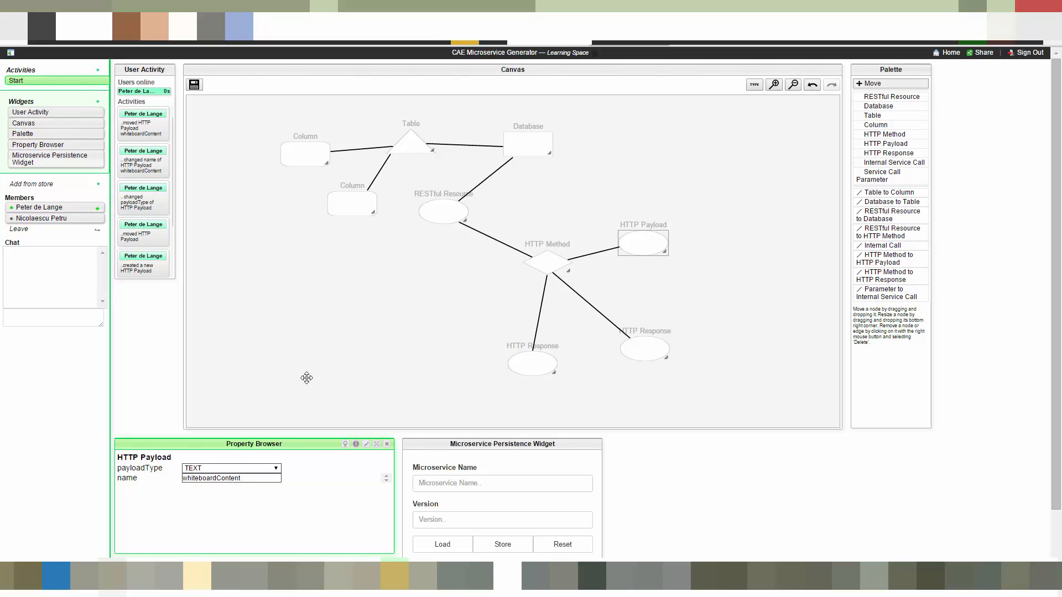
Review the Whiteboard database connection settings
left_click(527, 144)
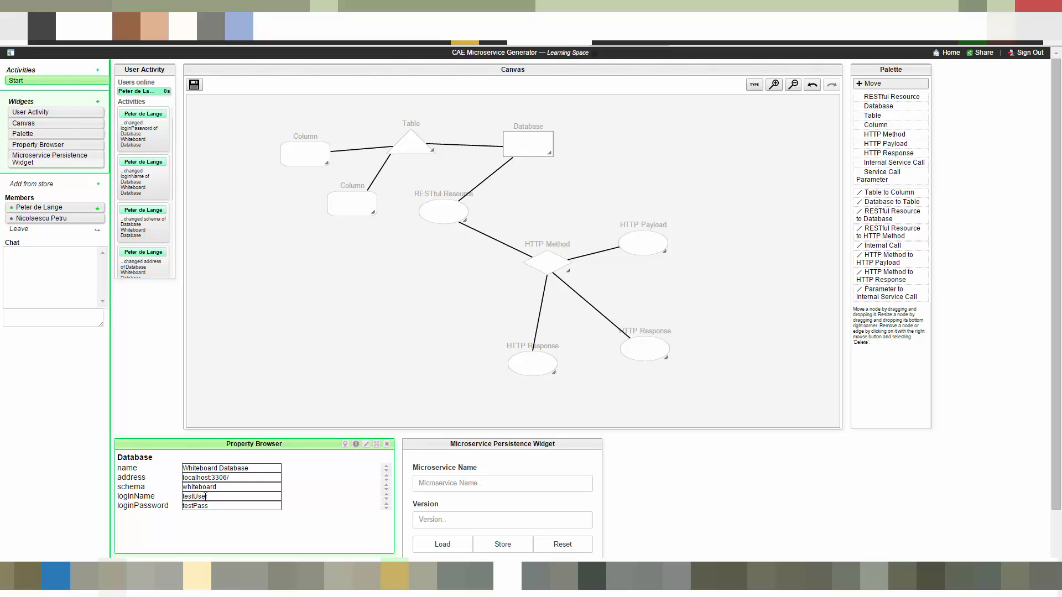
left_click(418, 164)
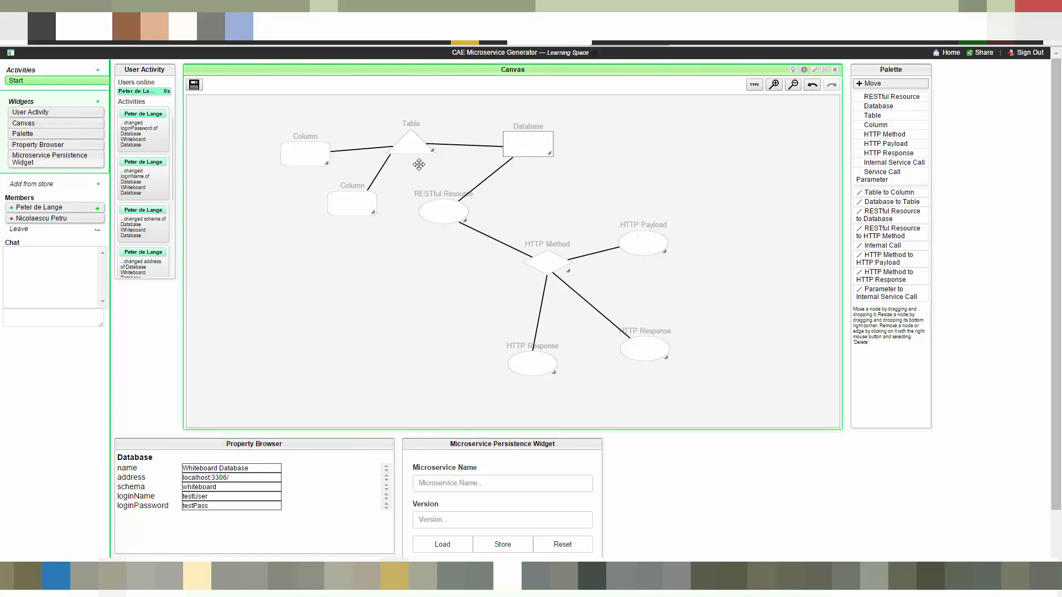
left_click(352, 204)
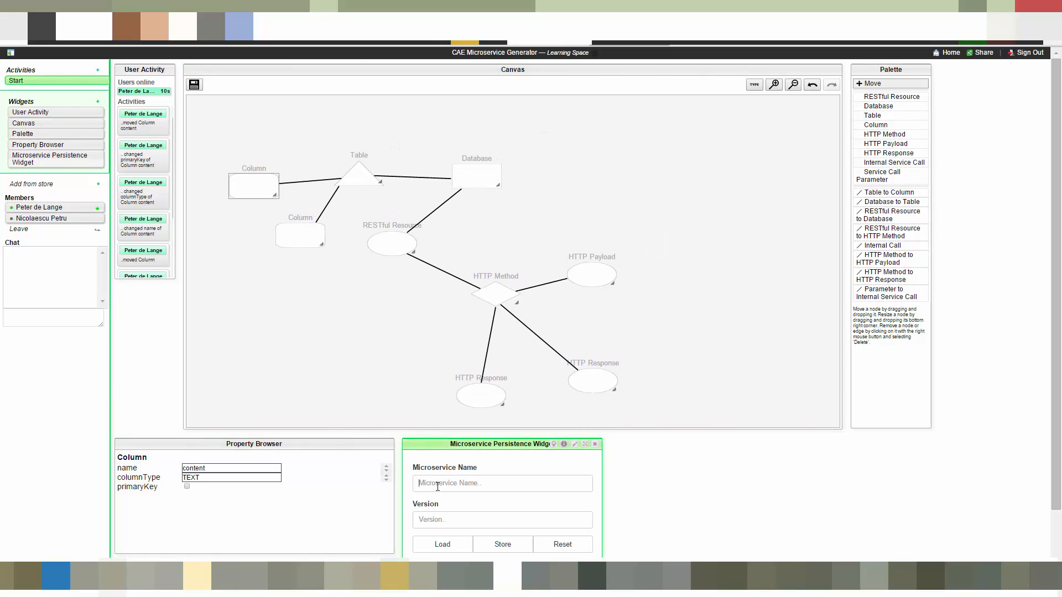
Store the model as Whiteboard Microservice Example, version 0.2
left_click(503, 483)
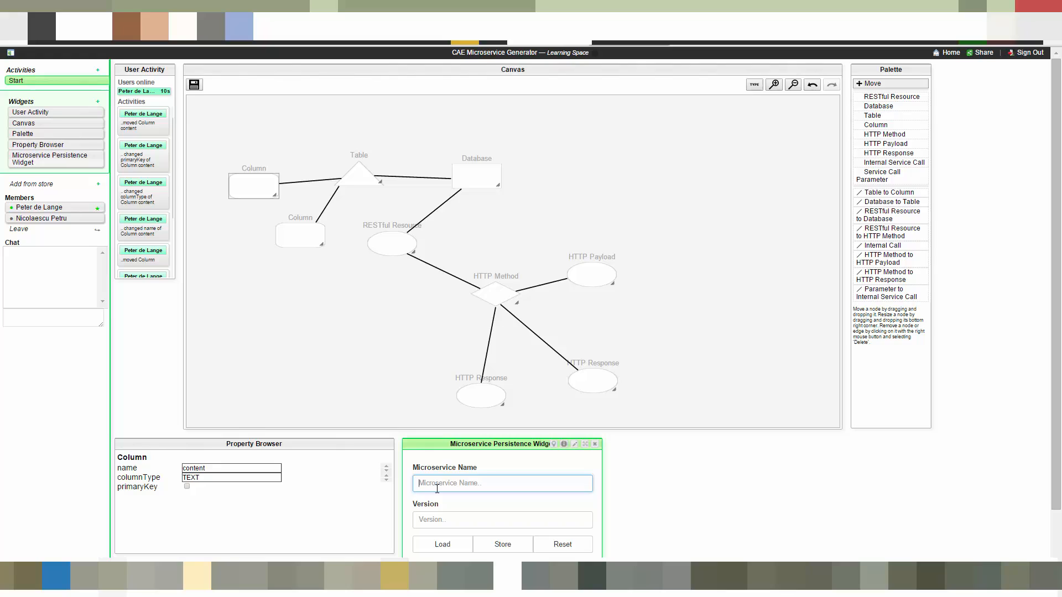
type("Whiteboard")
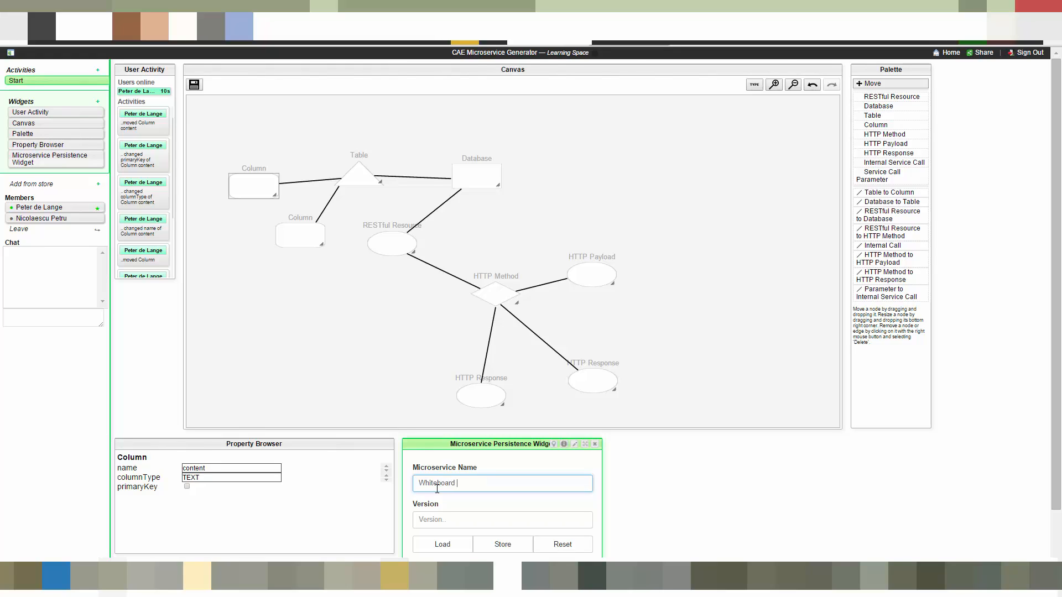
type("Microservice Example")
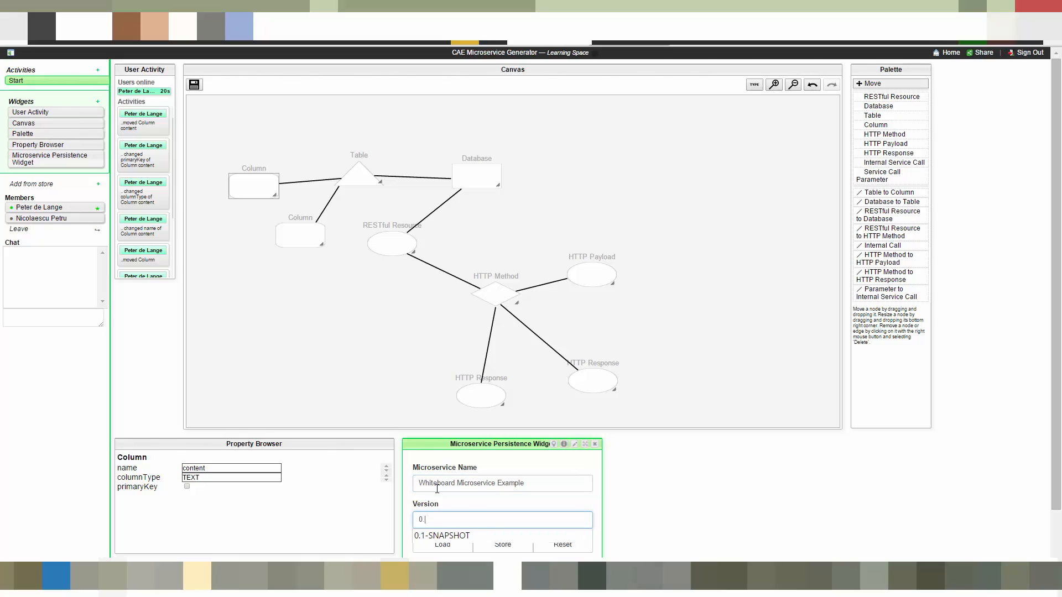
type("2")
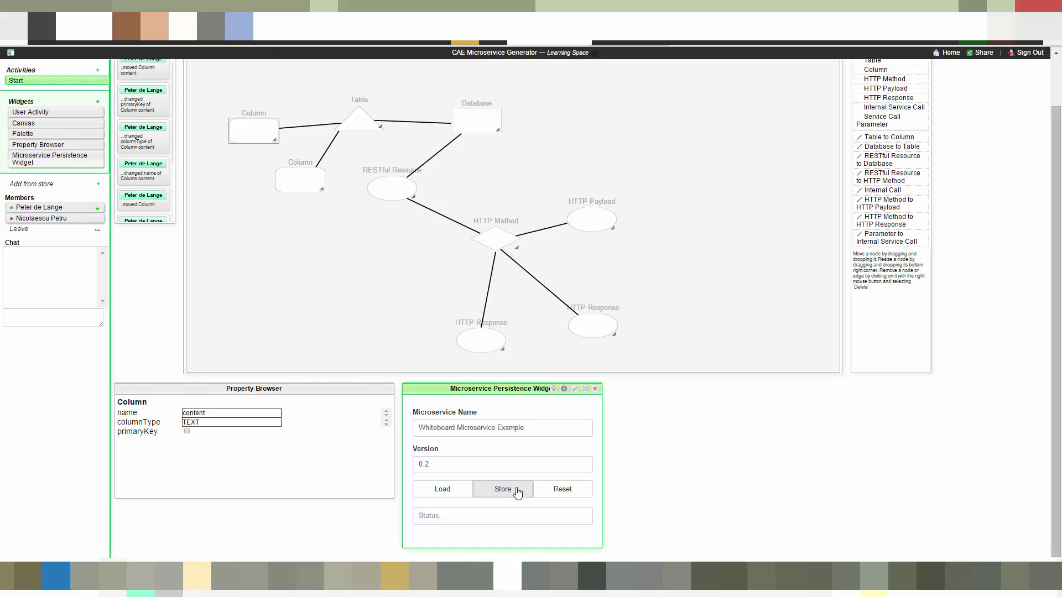
left_click(503, 489)
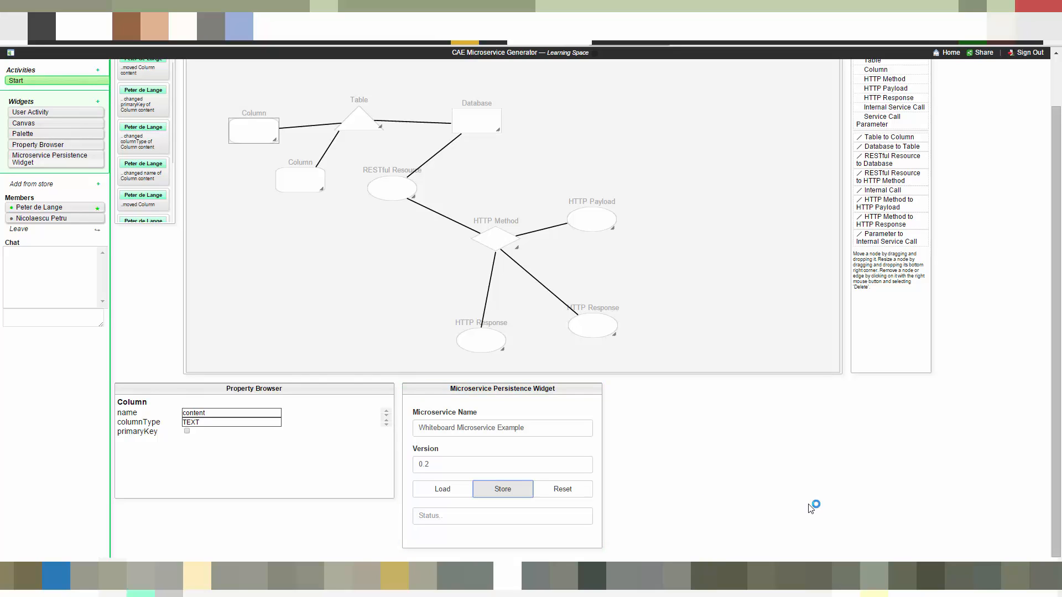
left_click(502, 489)
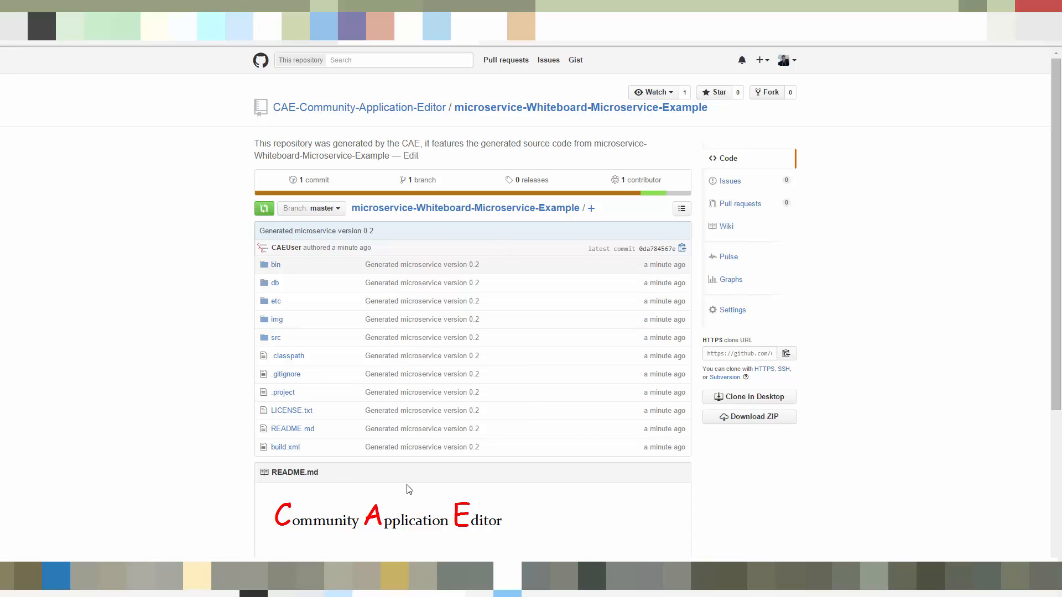
mouse_move(757, 354)
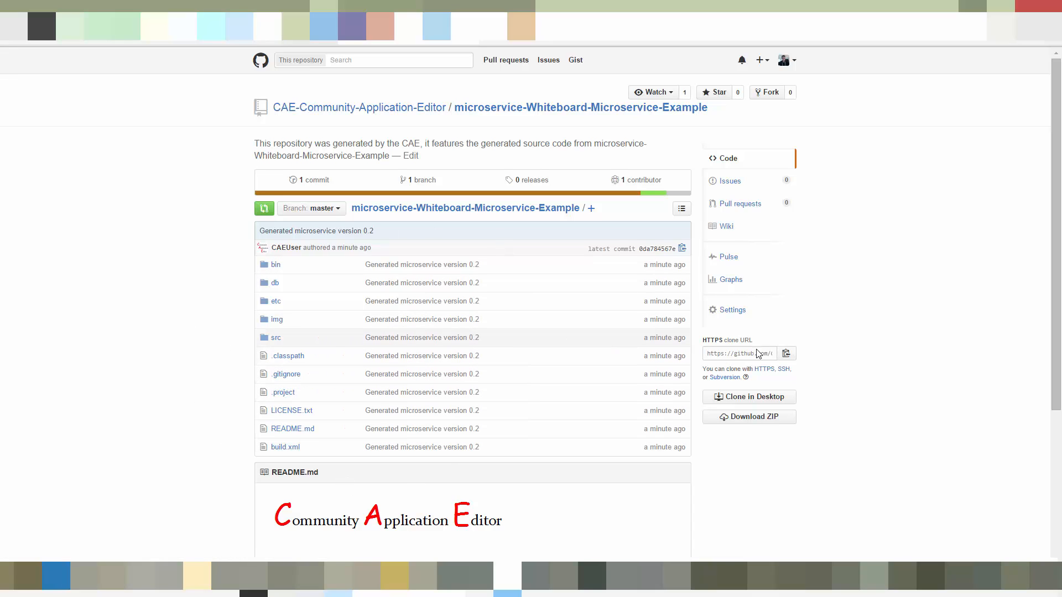
Select the HTTPS clone address of microservice-Whiteboard-Microservice-Example
left_click(738, 354)
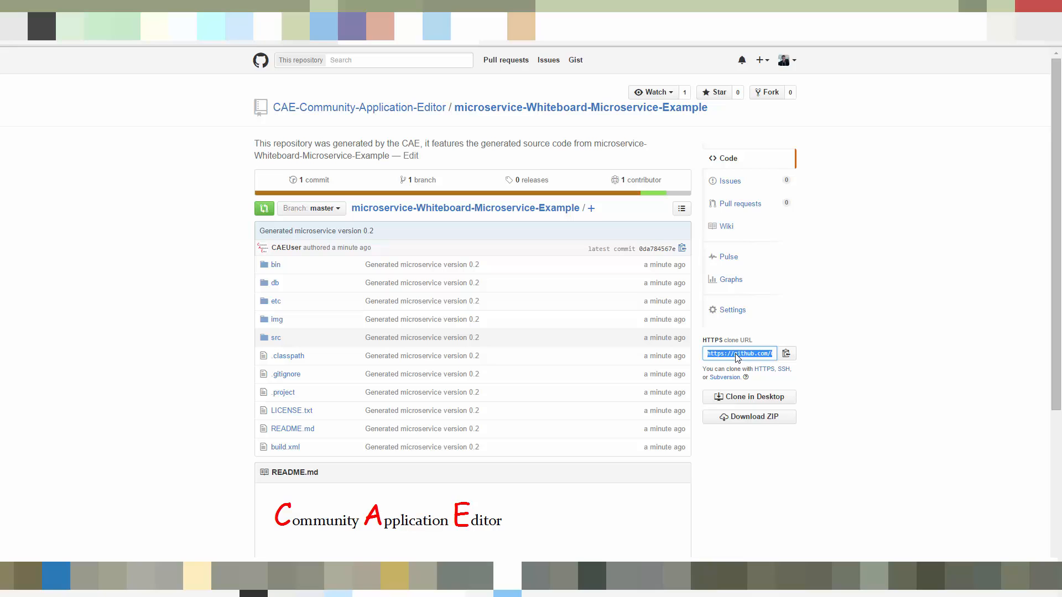
mouse_move(870, 440)
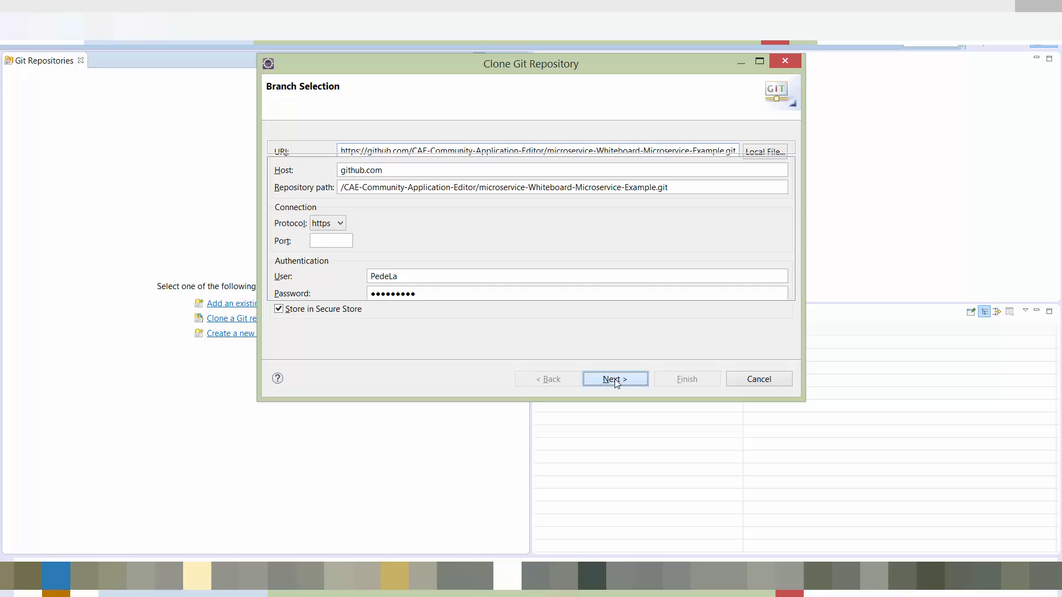
Finish cloning the repository locally and import Whiteboard Microservice Example from the Working Directory
left_click(615, 378)
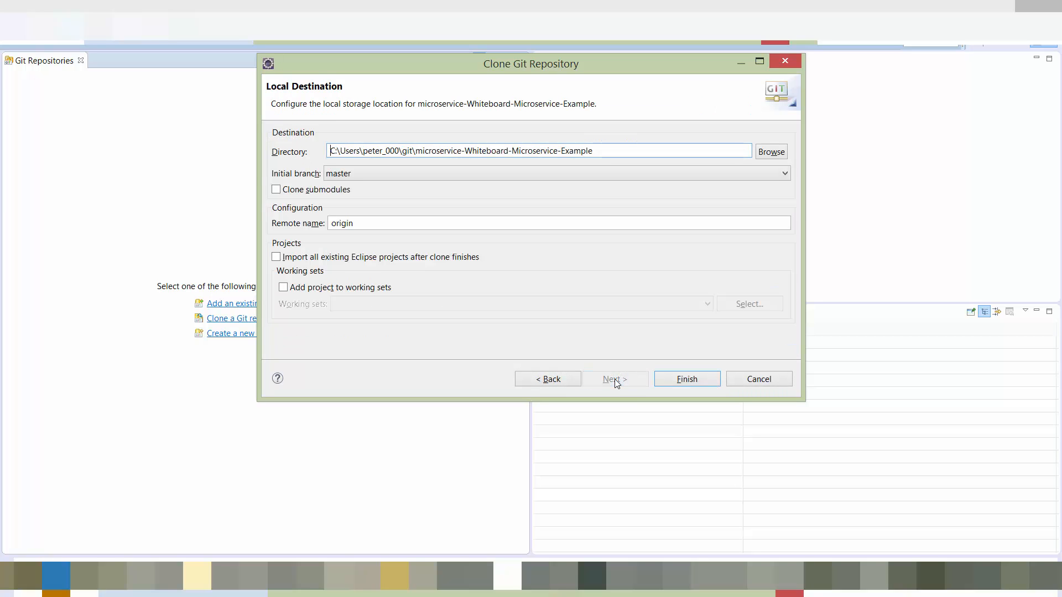
left_click(688, 378)
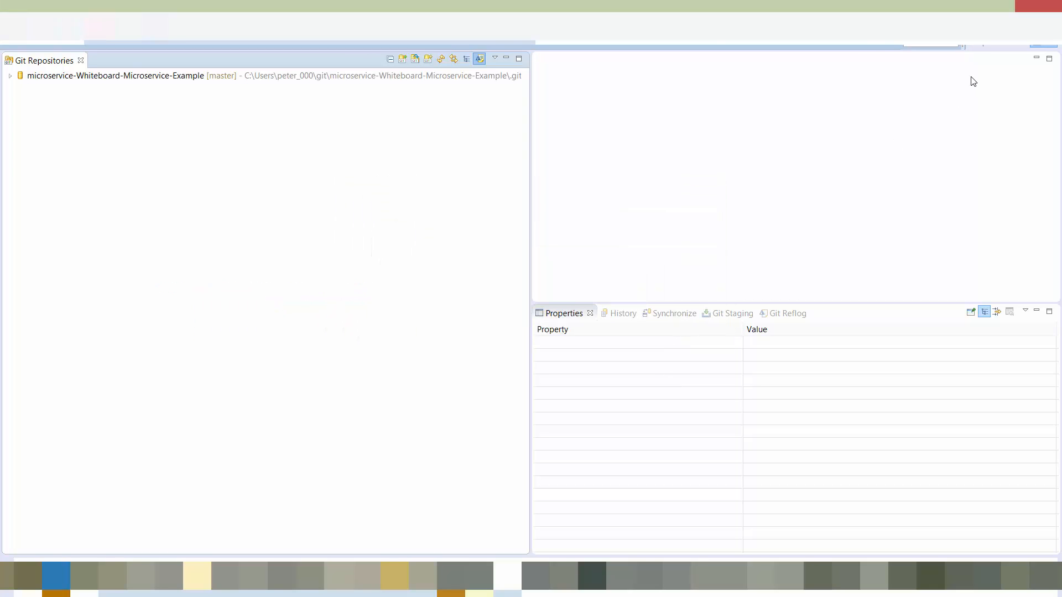
mouse_move(95, 87)
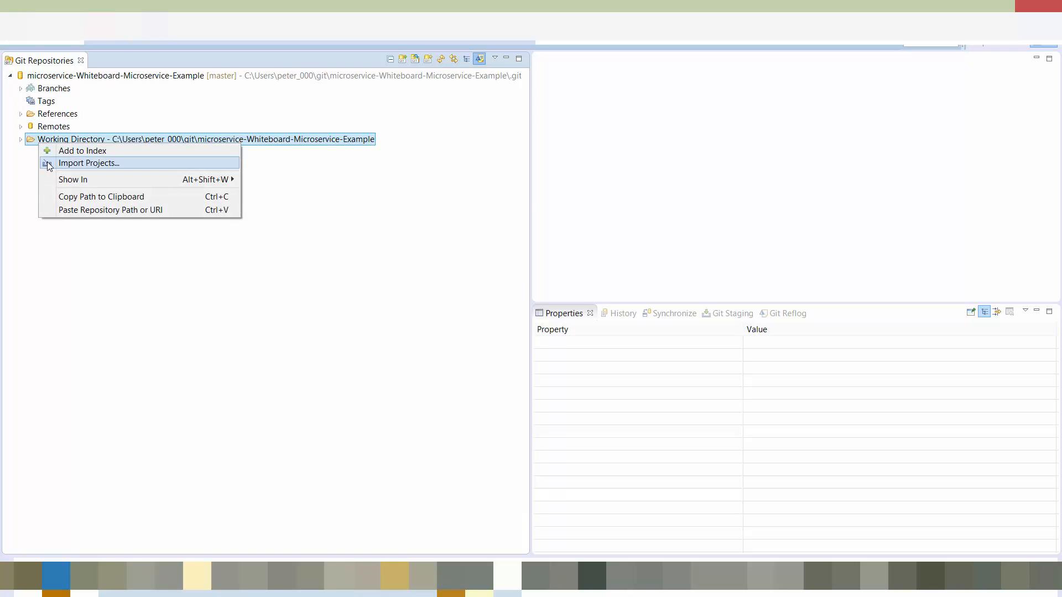
left_click(89, 163)
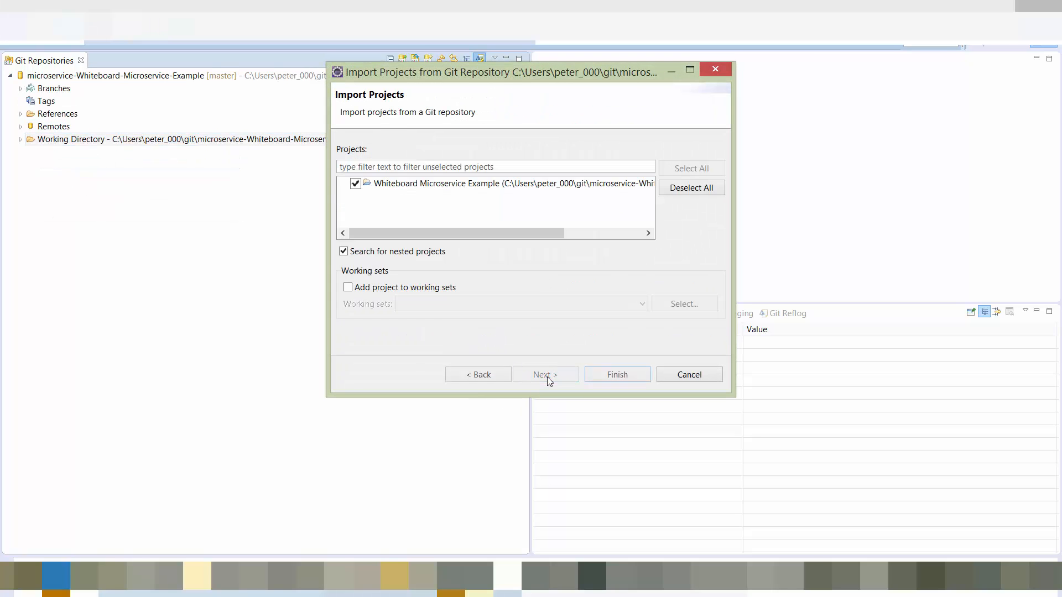
left_click(617, 374)
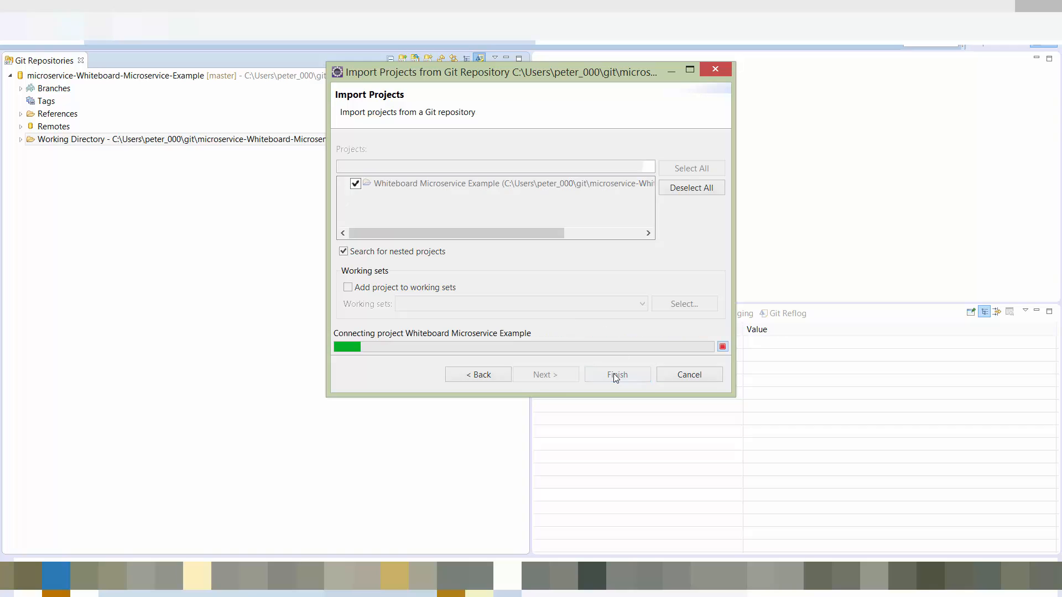
left_click(618, 374)
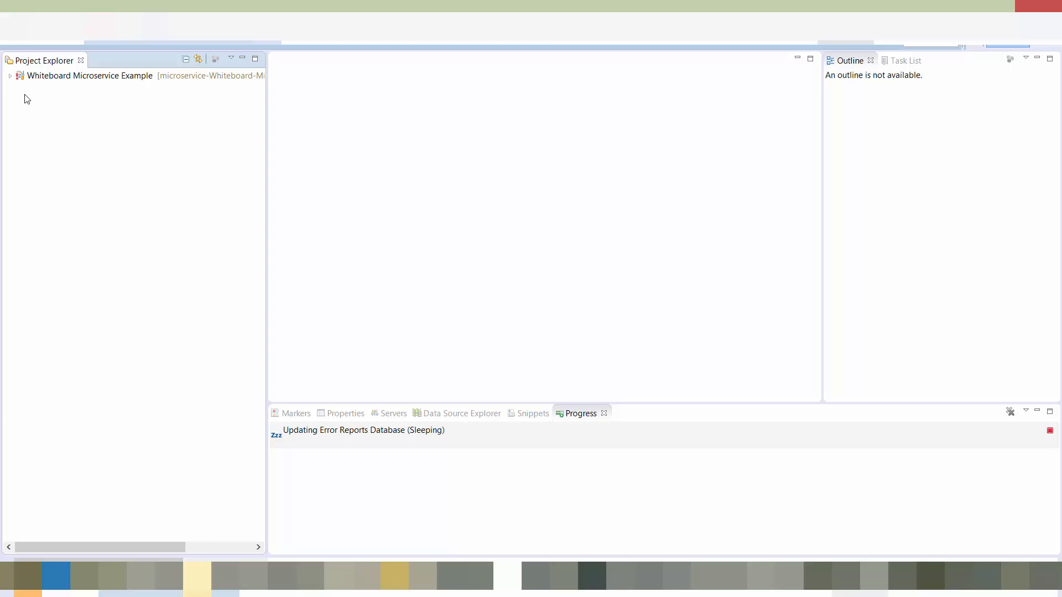
Run build.xml as an Ant Build for the Whiteboard Microservice Example project
left_click(12, 75)
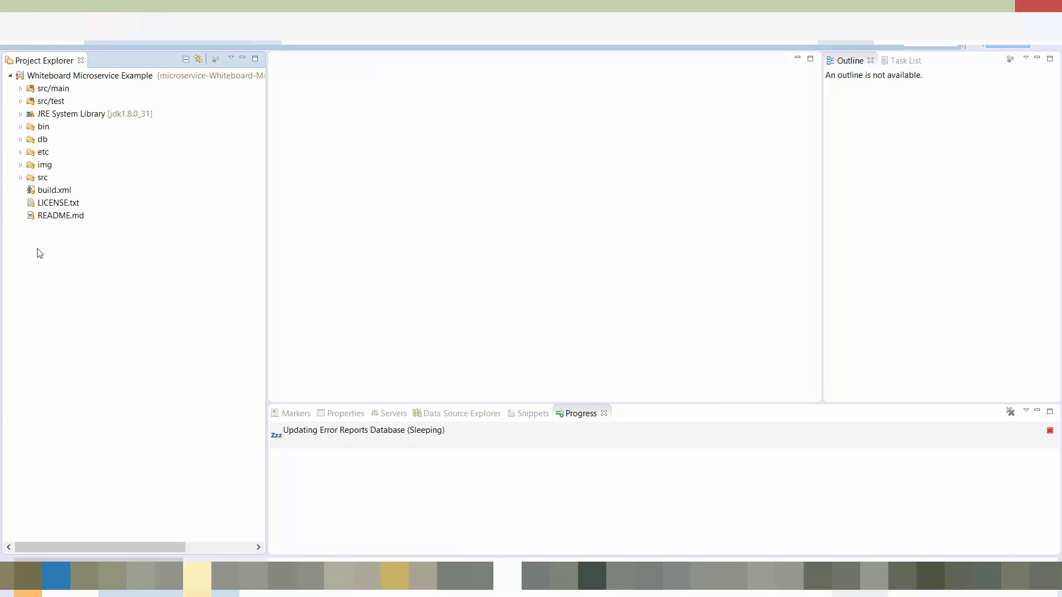
right_click(47, 191)
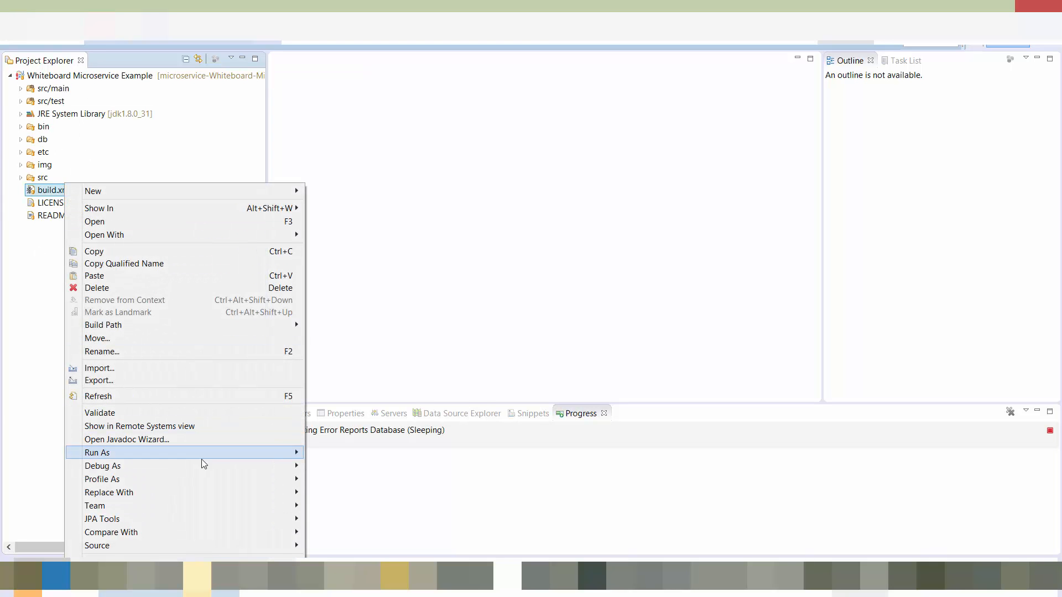
left_click(98, 453)
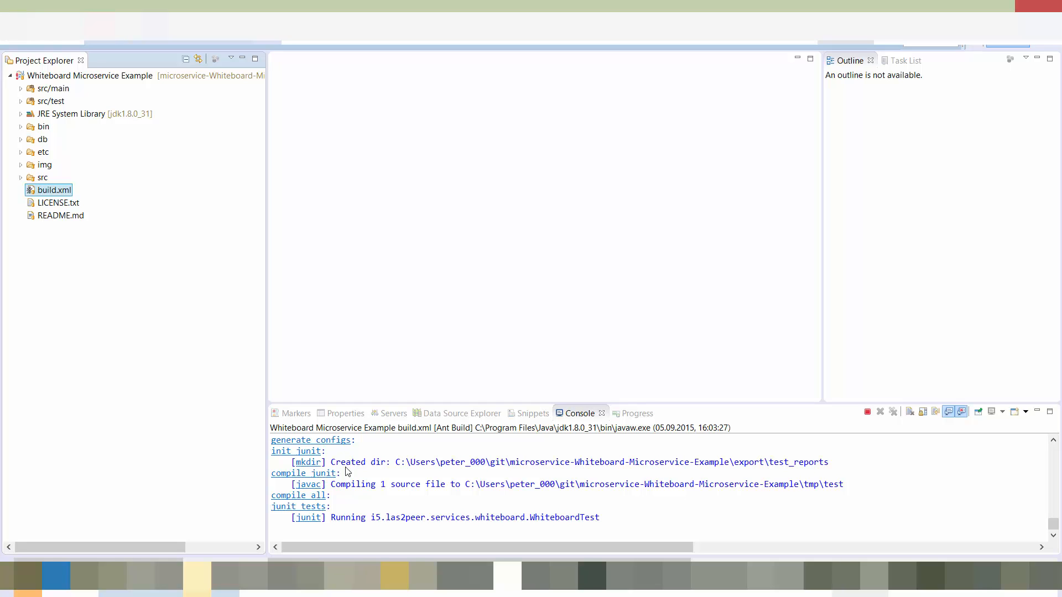
mouse_move(379, 230)
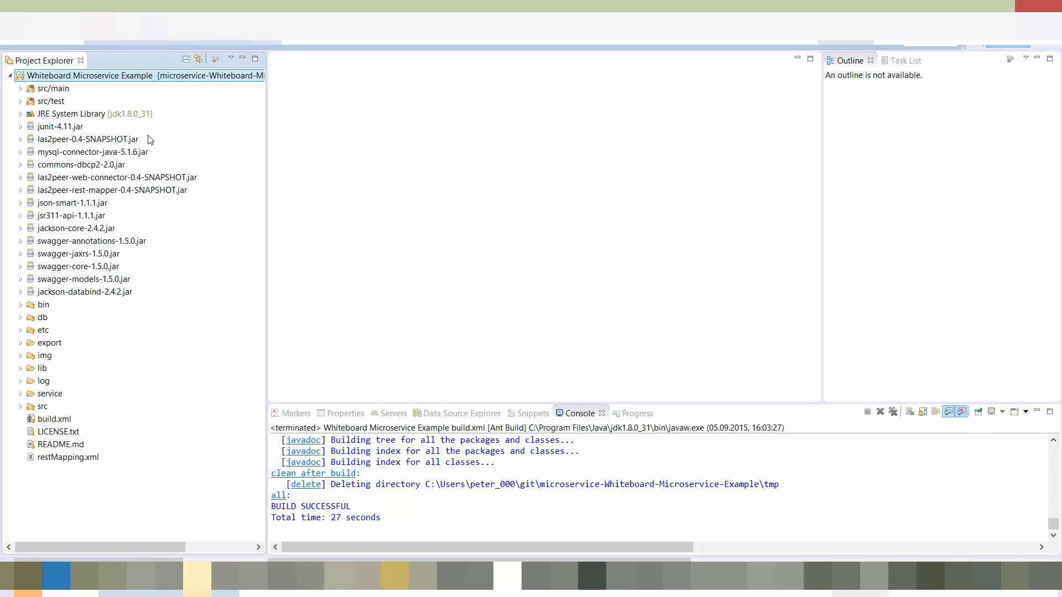
mouse_move(162, 124)
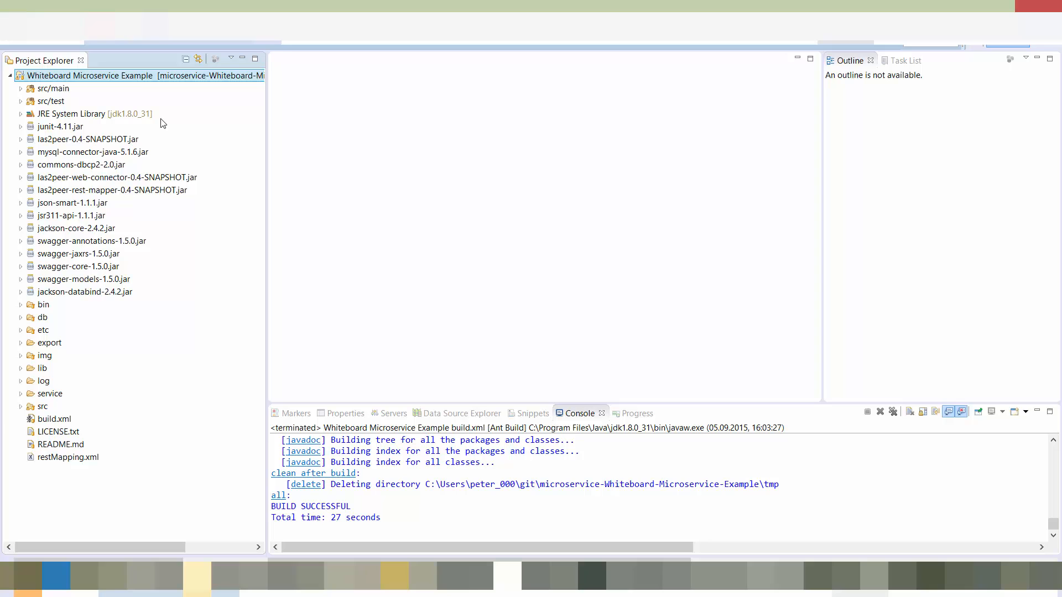
Read WhiteboardTest.java under src/test, then Whiteboard.java under src/main
left_click(18, 101)
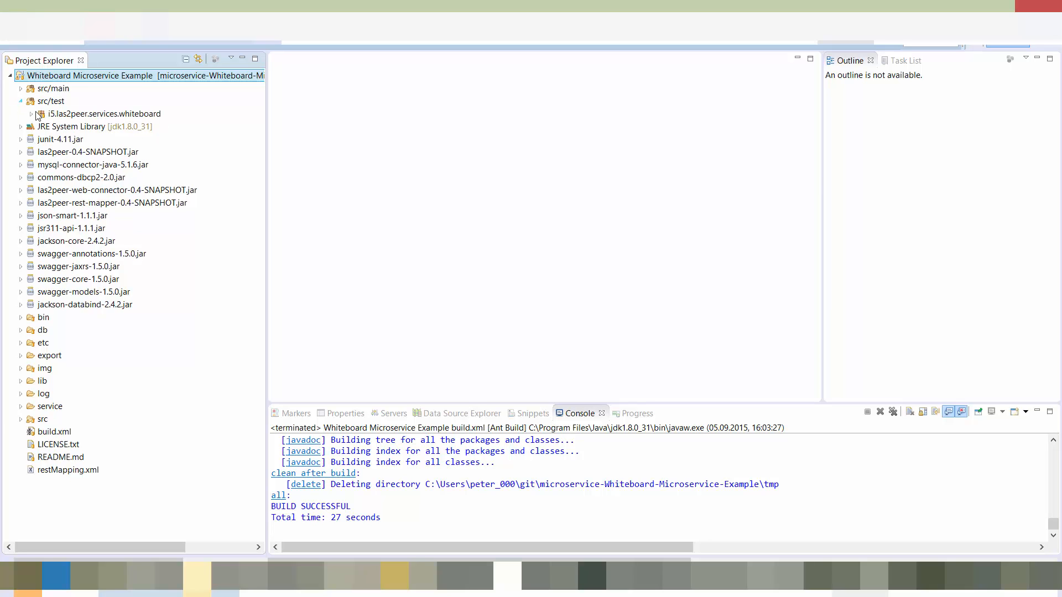
left_click(34, 114)
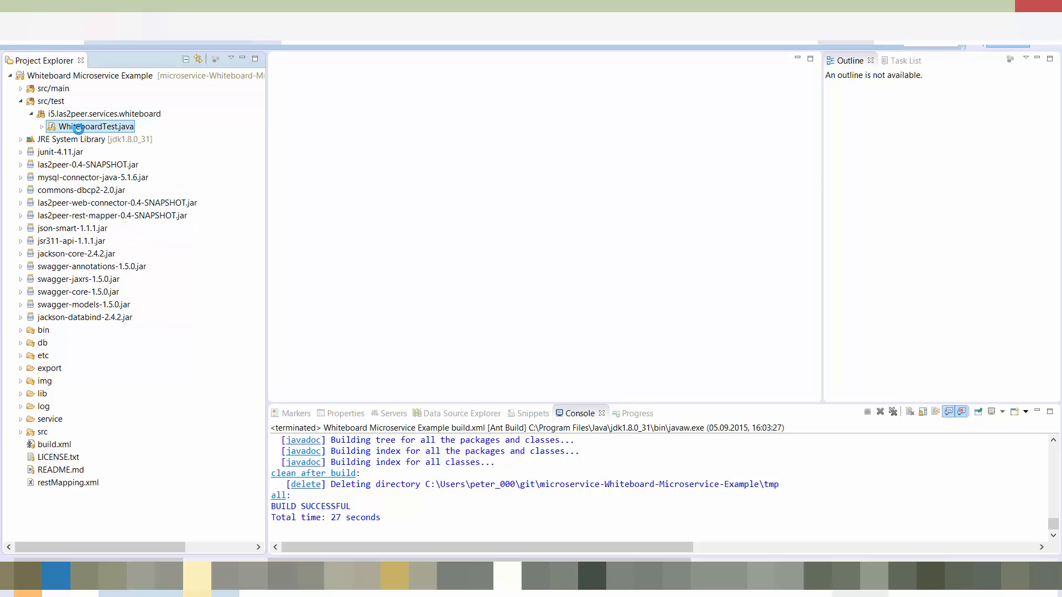
double_click(80, 127)
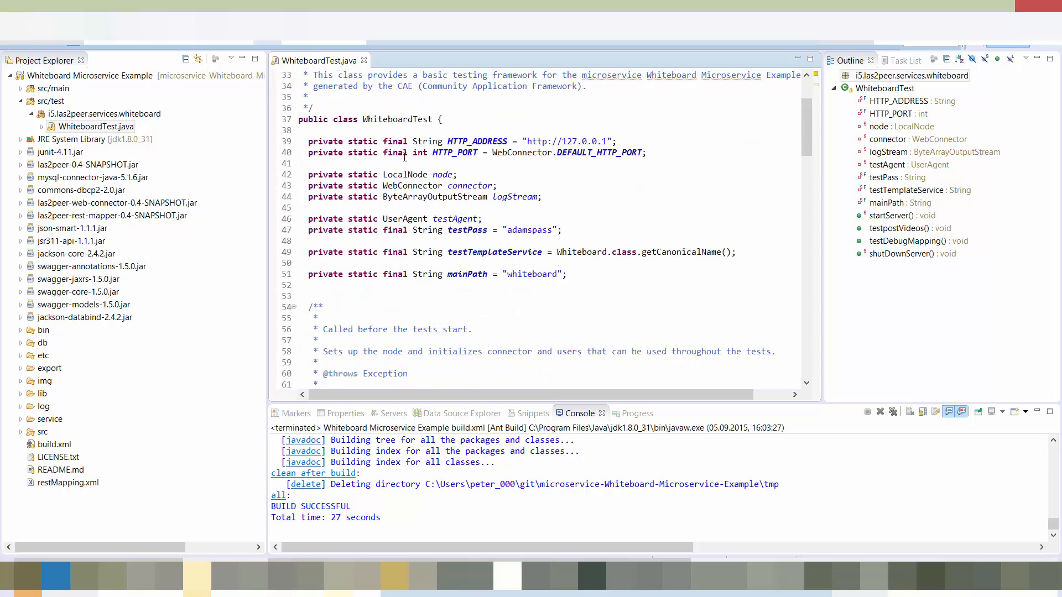
scroll("down", 3)
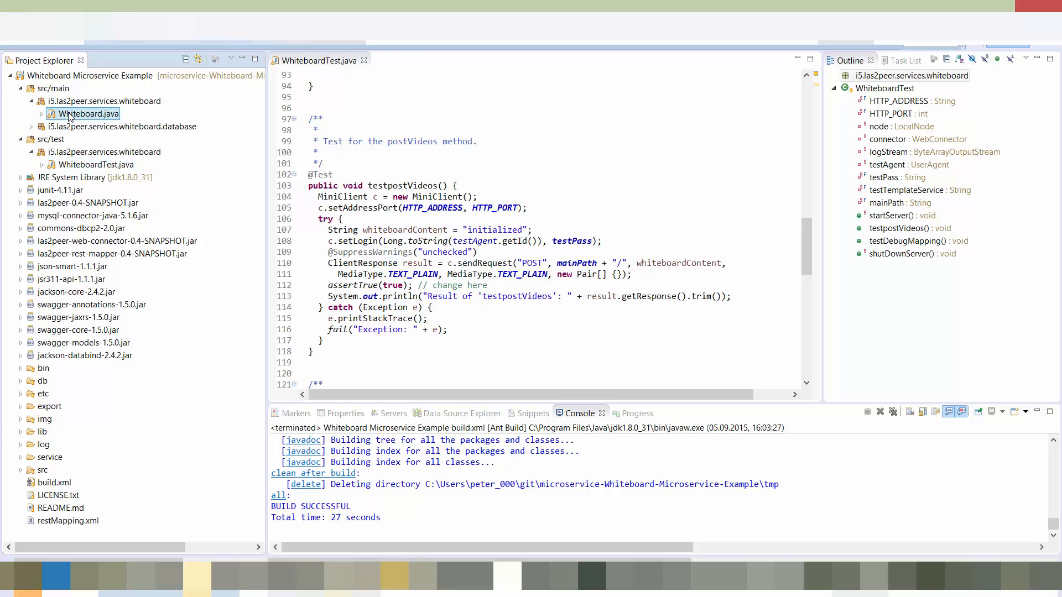
double_click(85, 113)
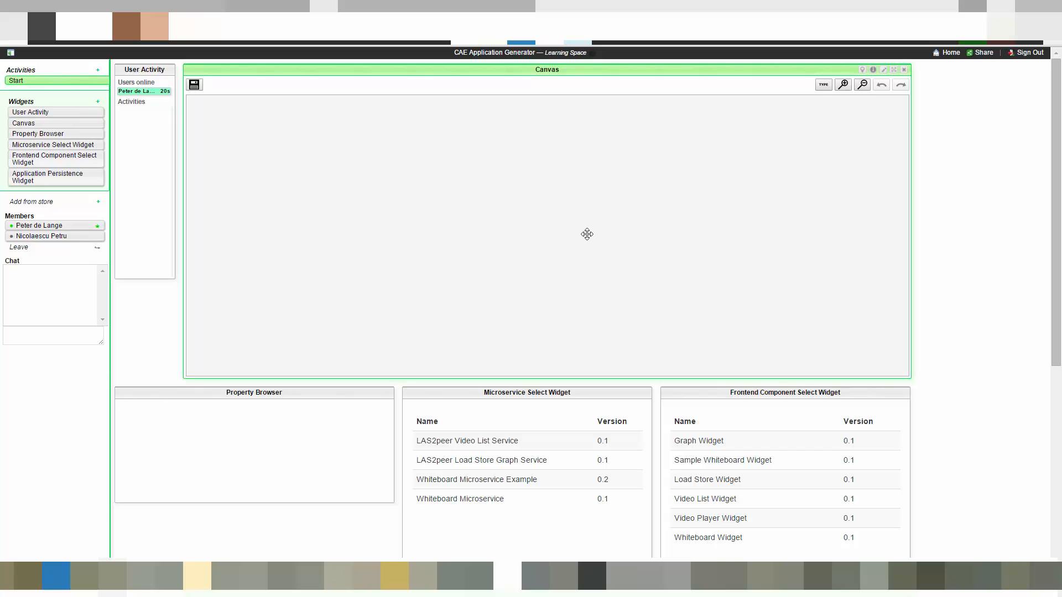
mouse_move(593, 232)
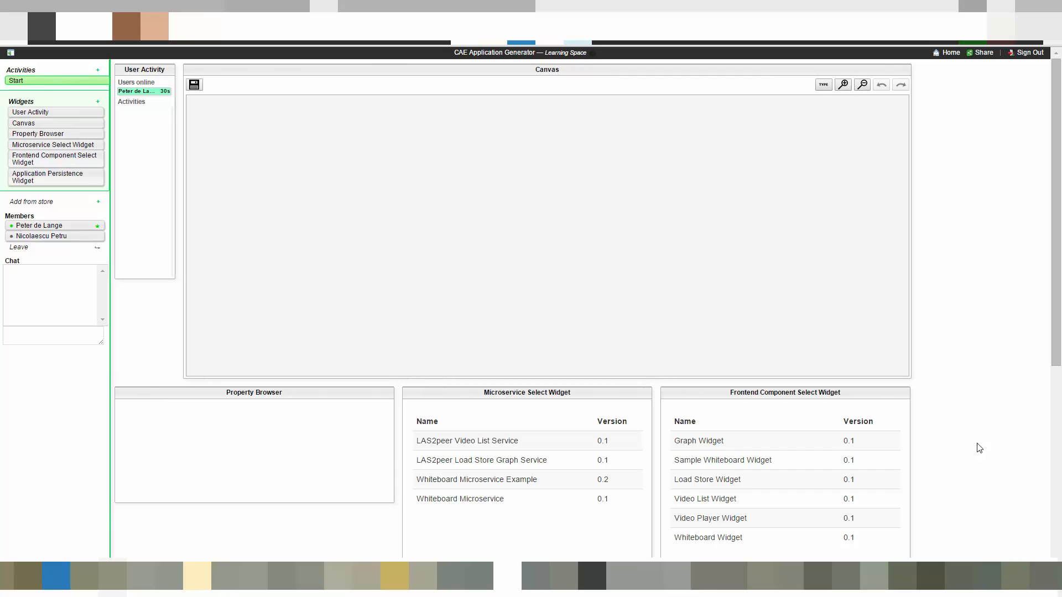
Add Whiteboard Microservice Example (0.2) as a Microservice node on the canvas
left_click(475, 479)
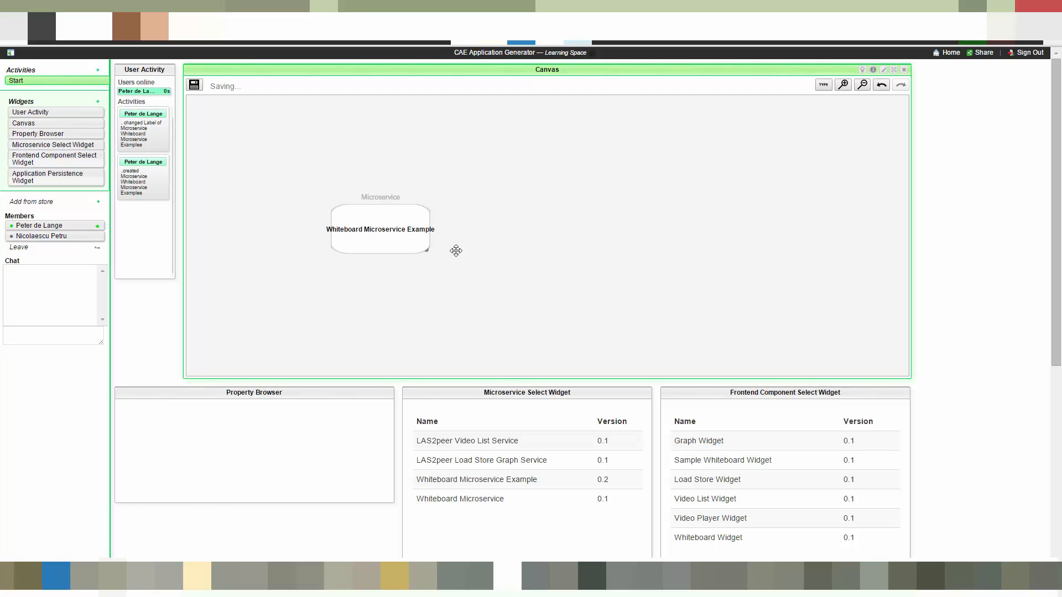
left_click(723, 461)
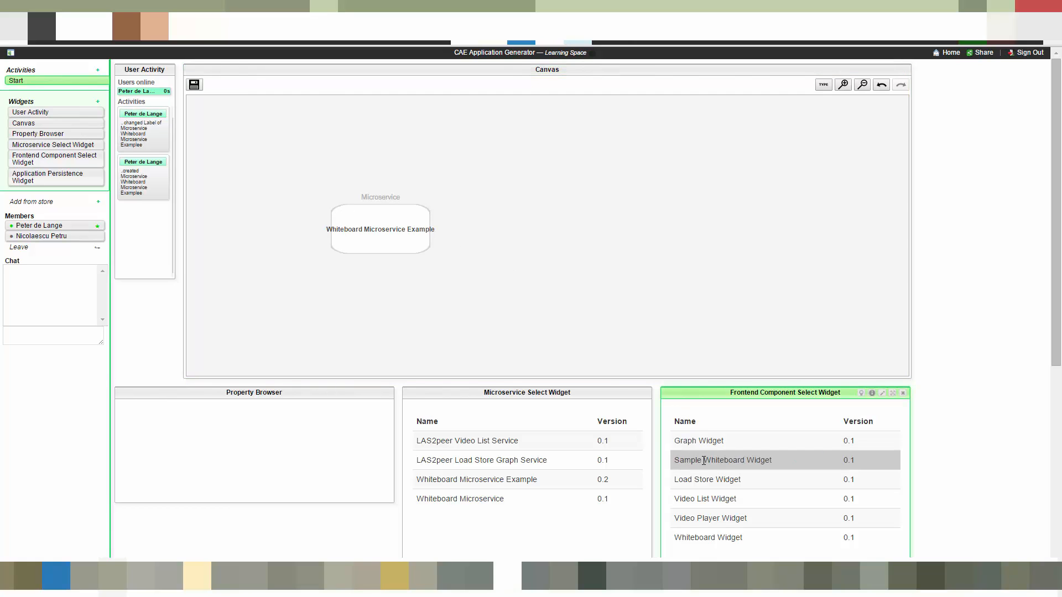
double_click(723, 460)
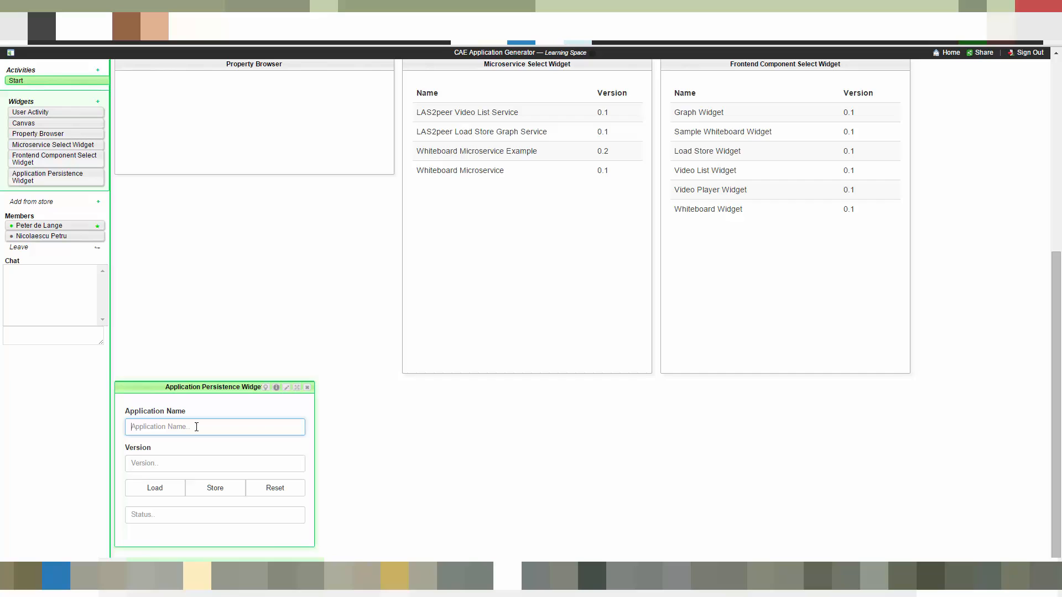
Name the application 'Our little Whiteboard', version 1.0, and store it
type("Our little Whitebo")
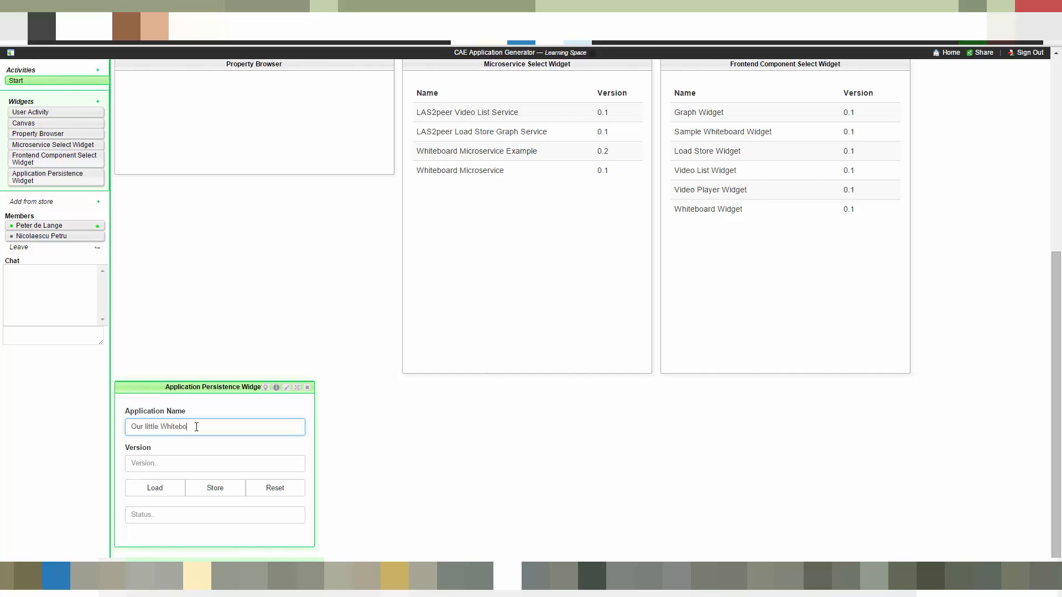
type("1.0")
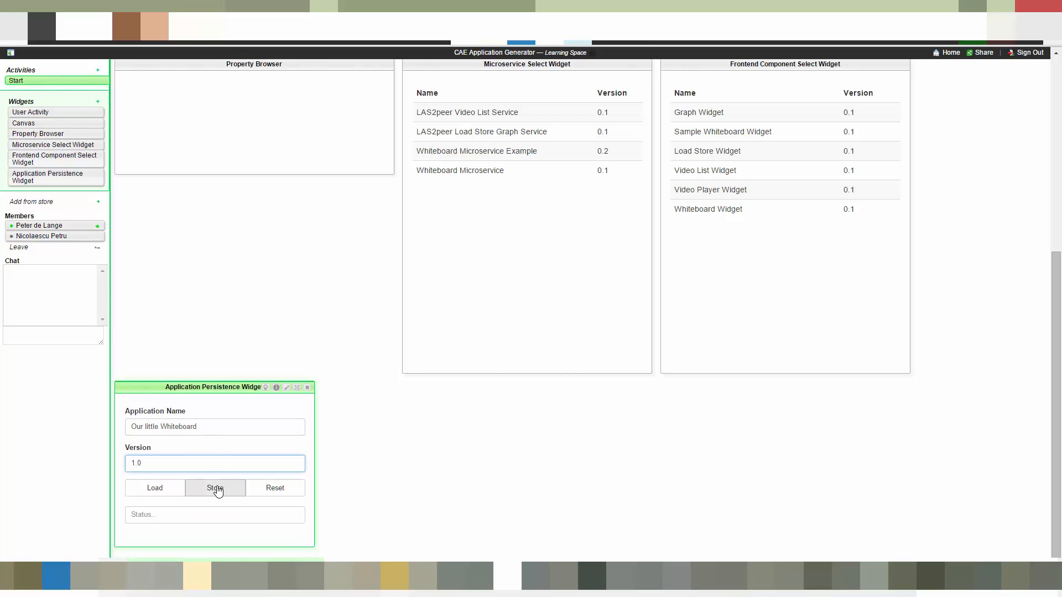
left_click(215, 488)
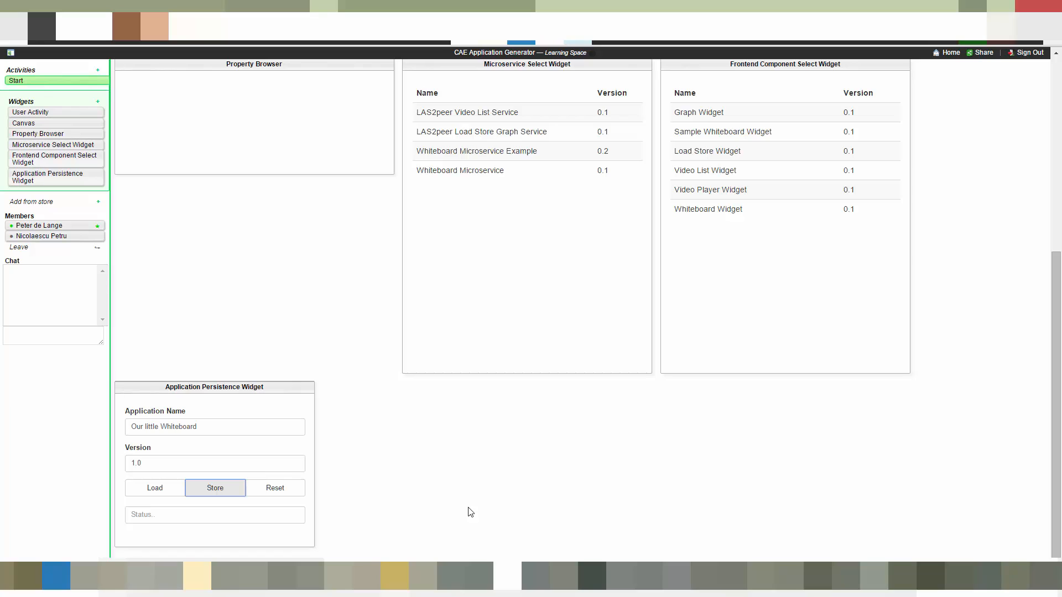
left_click(214, 488)
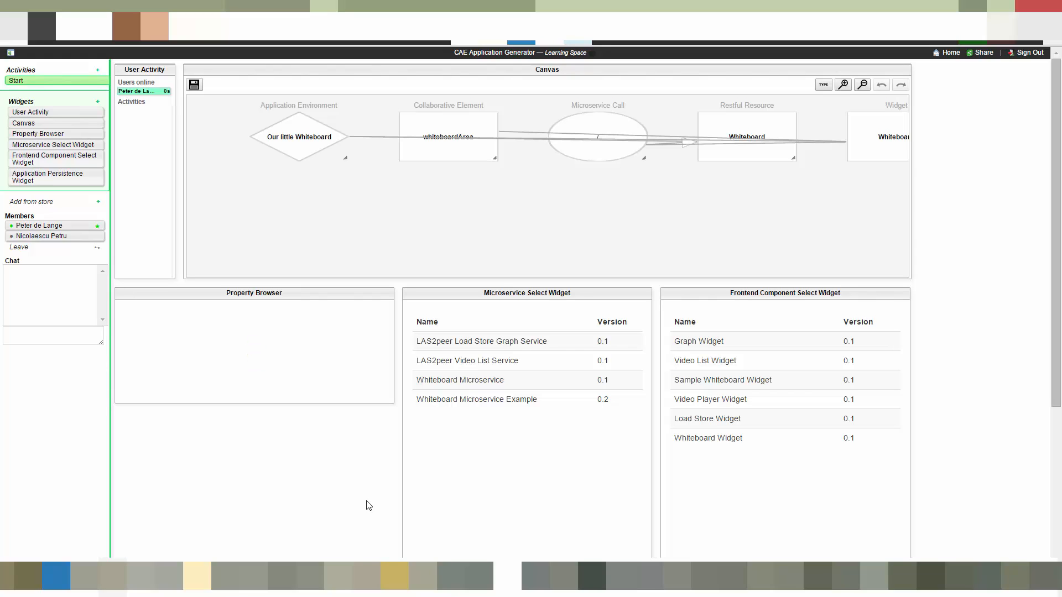
Zoom out and drag the whiteboardArea collaborative element and microservice call below the other nodes
left_click(527, 293)
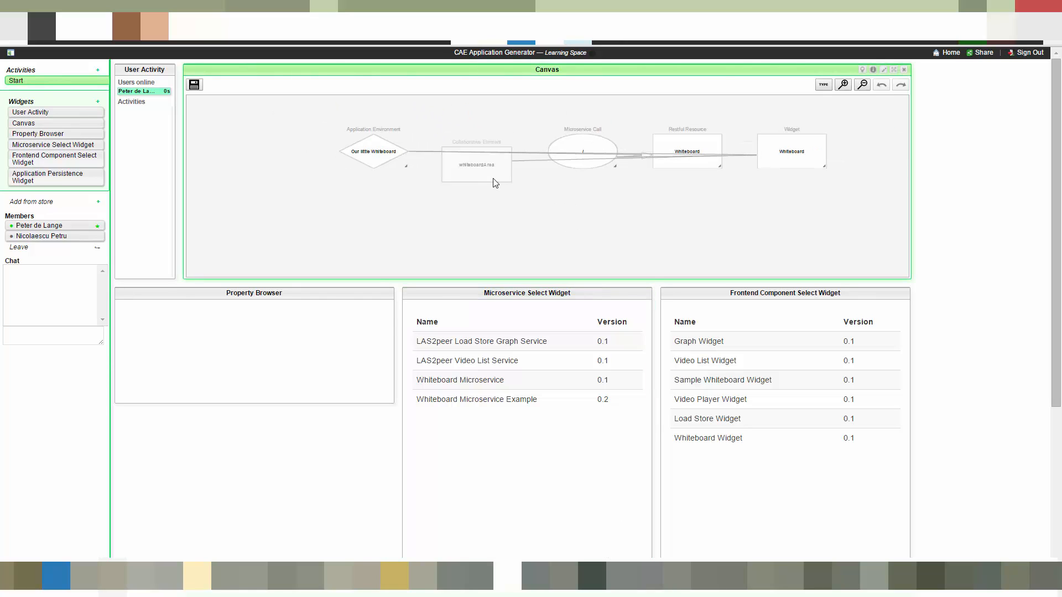
left_click_drag(688, 151, 349, 219)
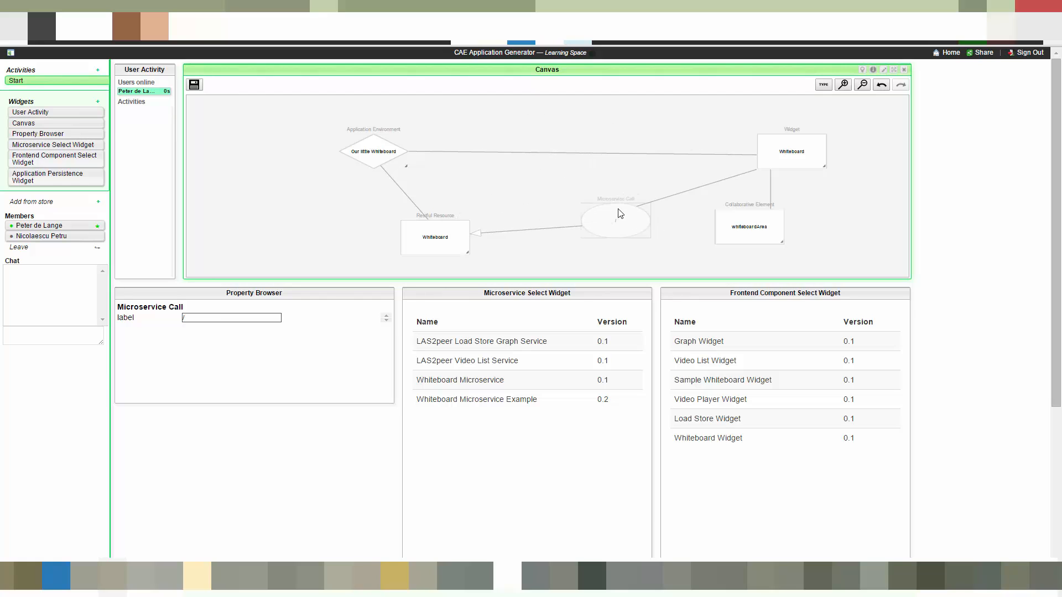
left_click_drag(615, 220, 578, 246)
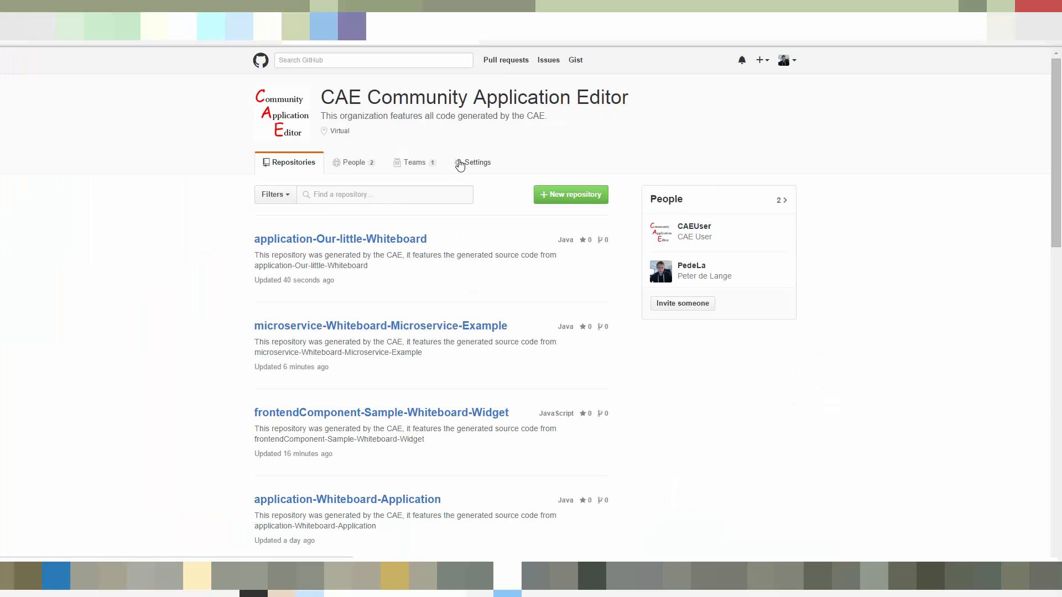
In application-Our-little-Whiteboard, switch to gh-pages and browse frontendComponent-Sample-Whiteboard-Widget
left_click(341, 239)
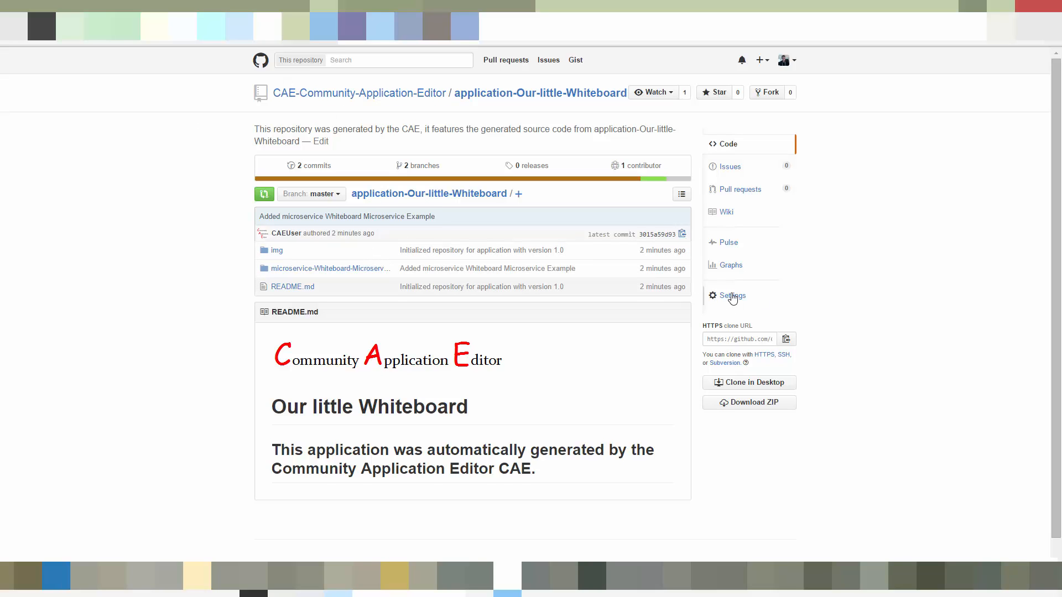
left_click(732, 296)
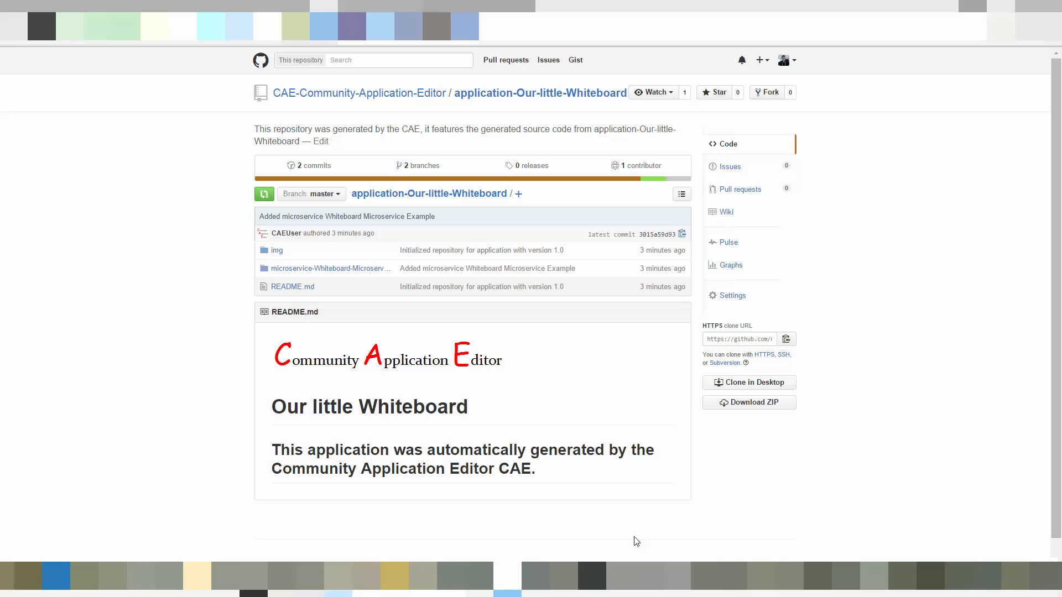
mouse_move(636, 381)
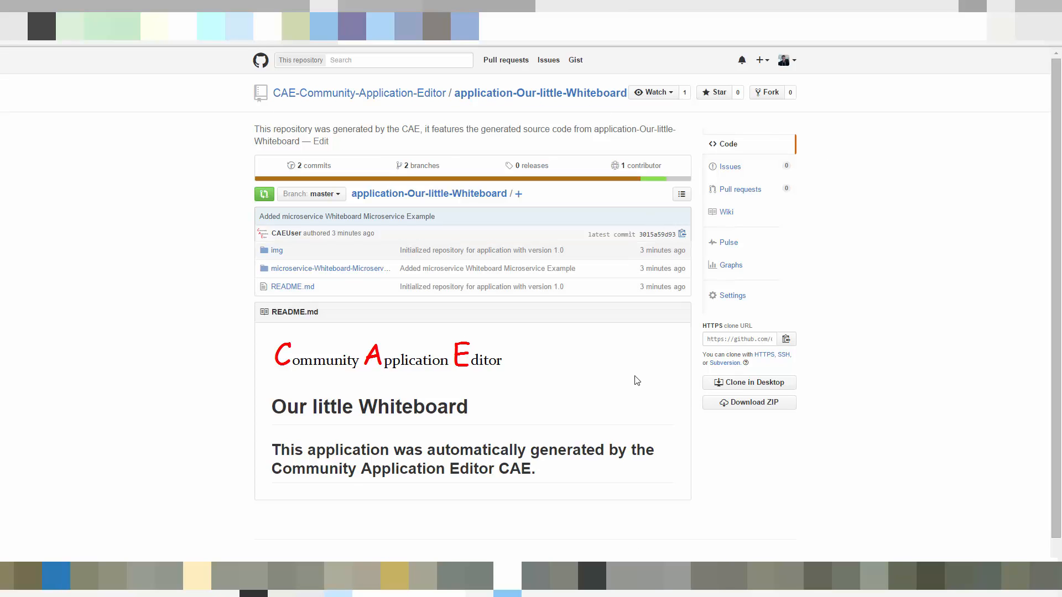
left_click(323, 268)
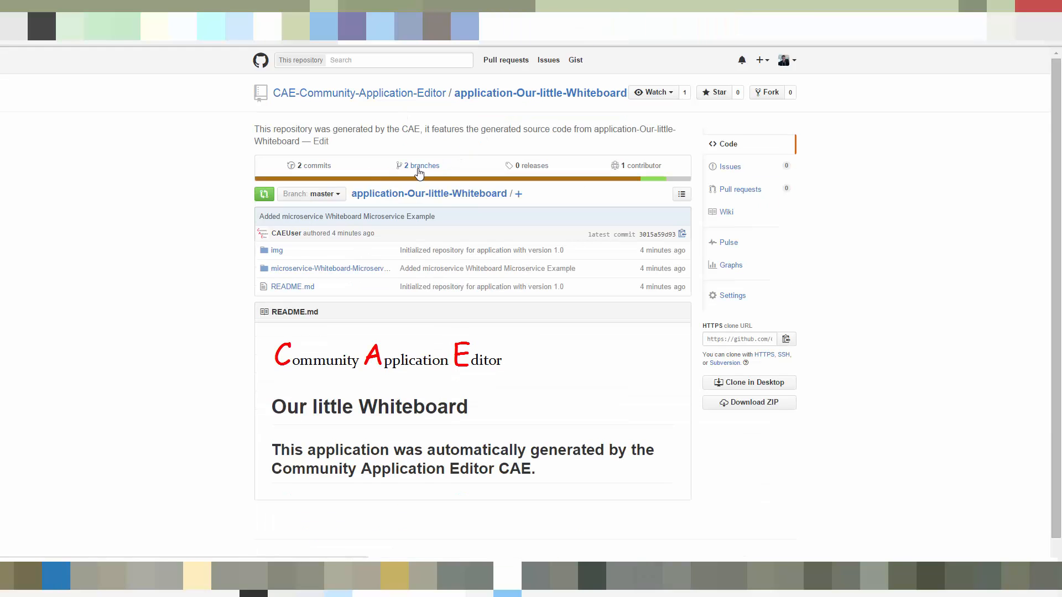
left_click(311, 193)
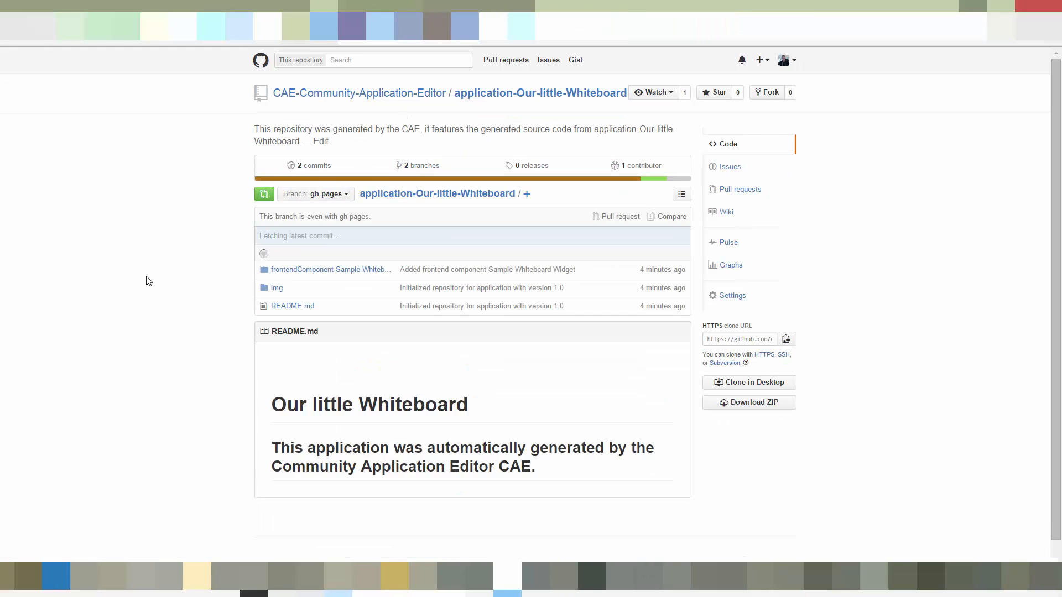
mouse_move(383, 273)
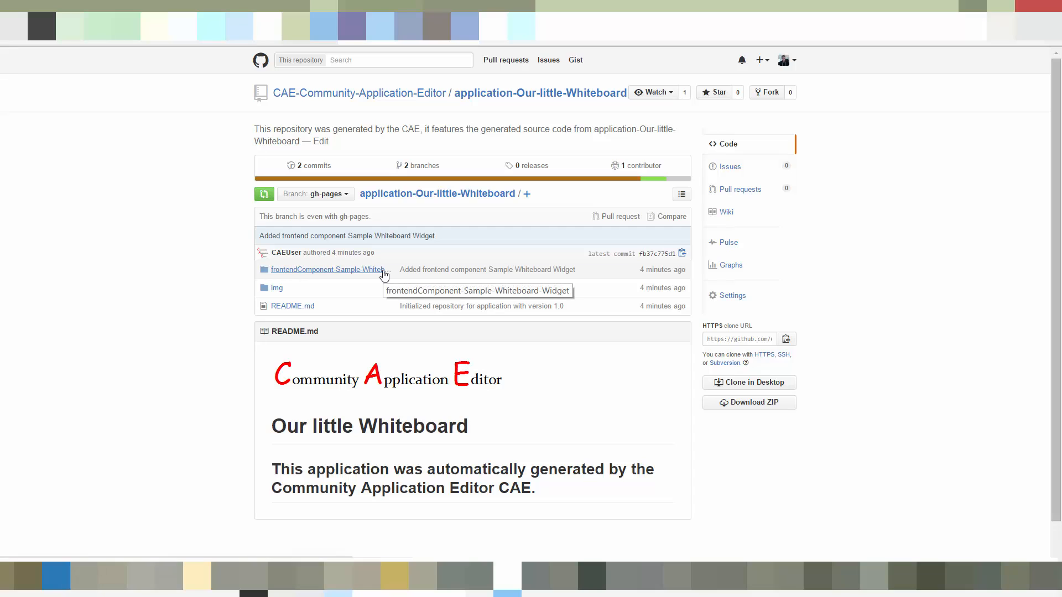
mouse_move(385, 274)
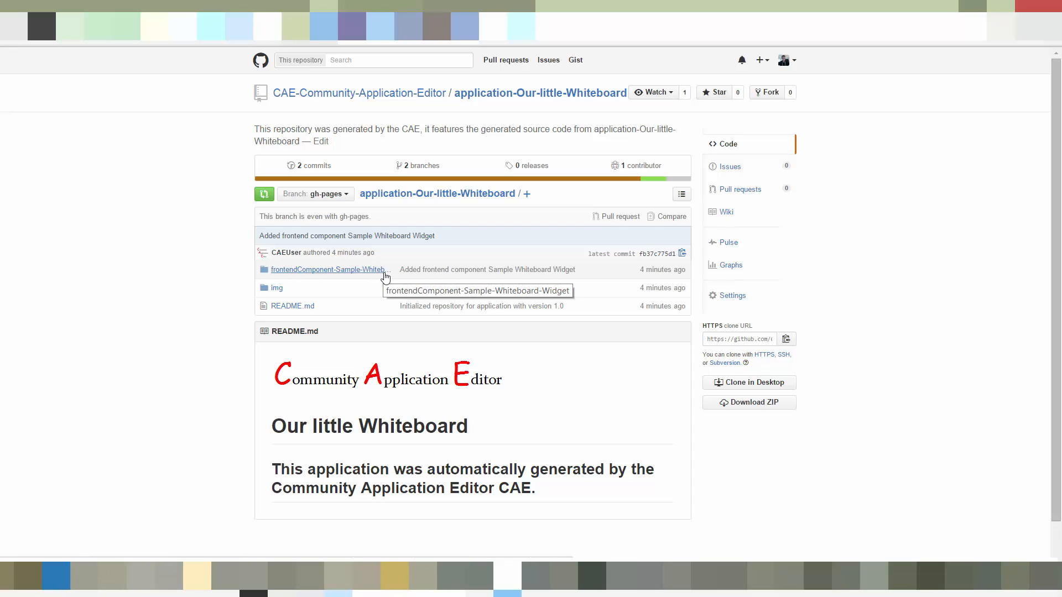
mouse_move(377, 278)
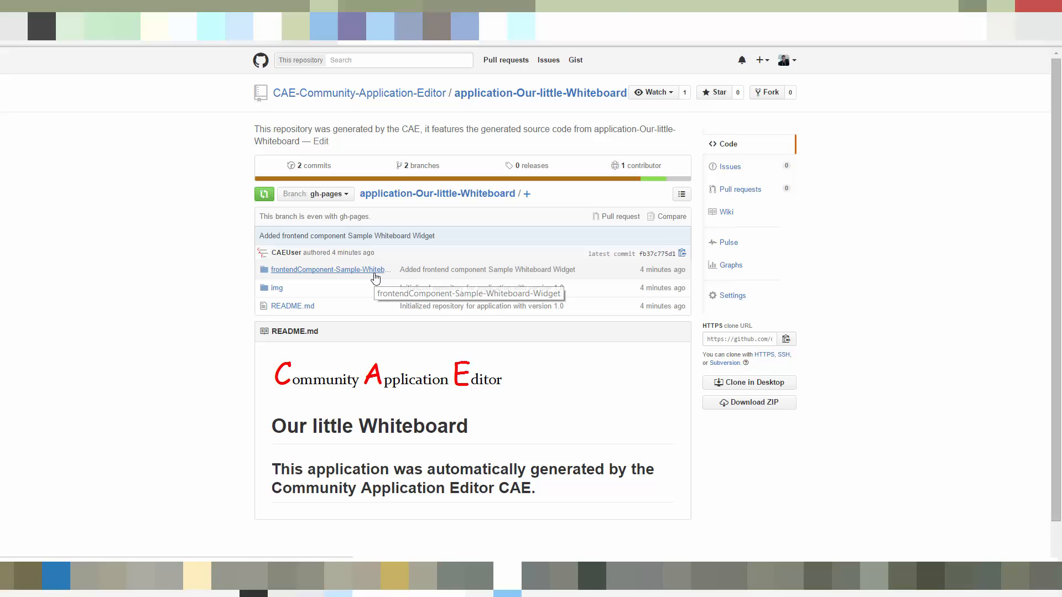
left_click(331, 269)
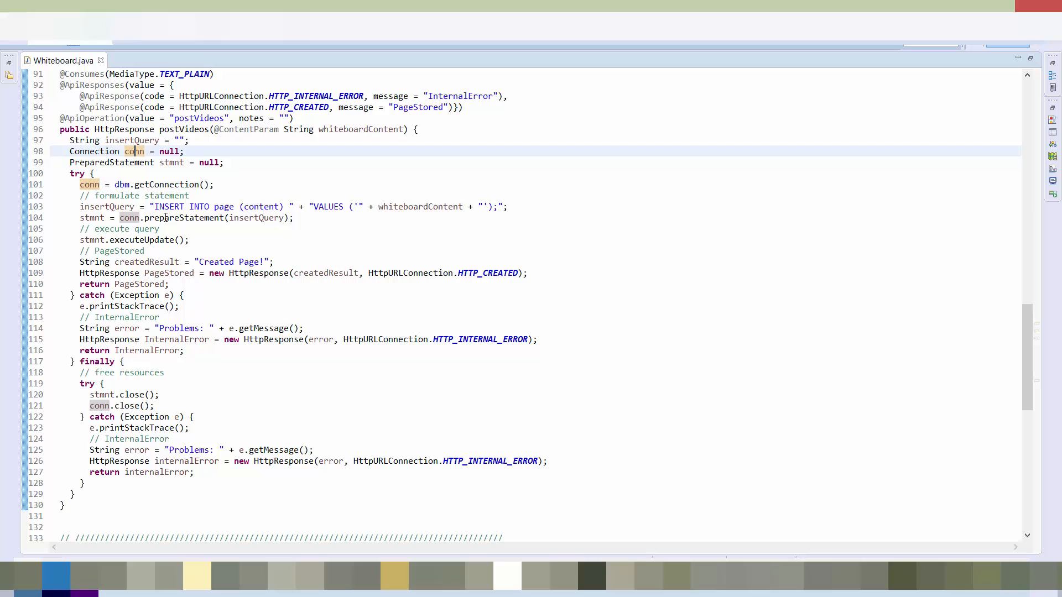
Review postVideos in Whiteboard.java and rerun the Whiteboard Microservice Example build.xml
double_click(166, 183)
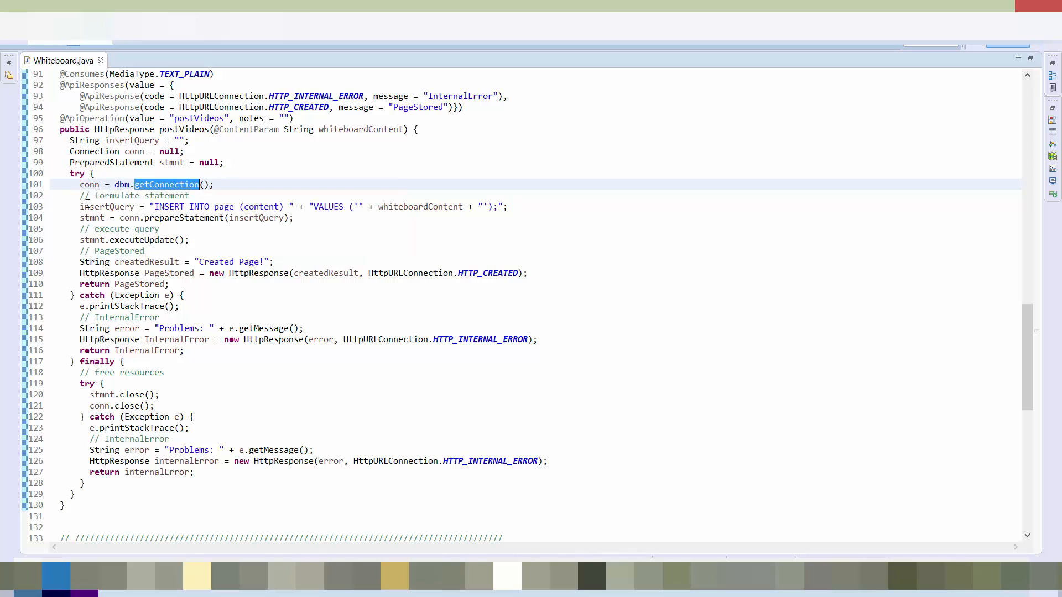
mouse_move(461, 214)
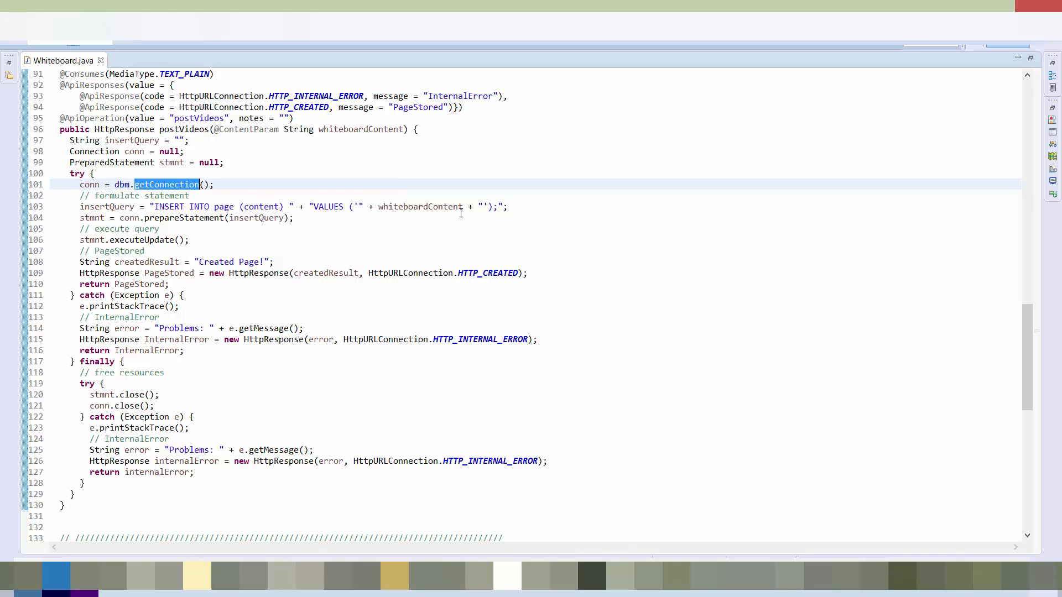
mouse_move(171, 250)
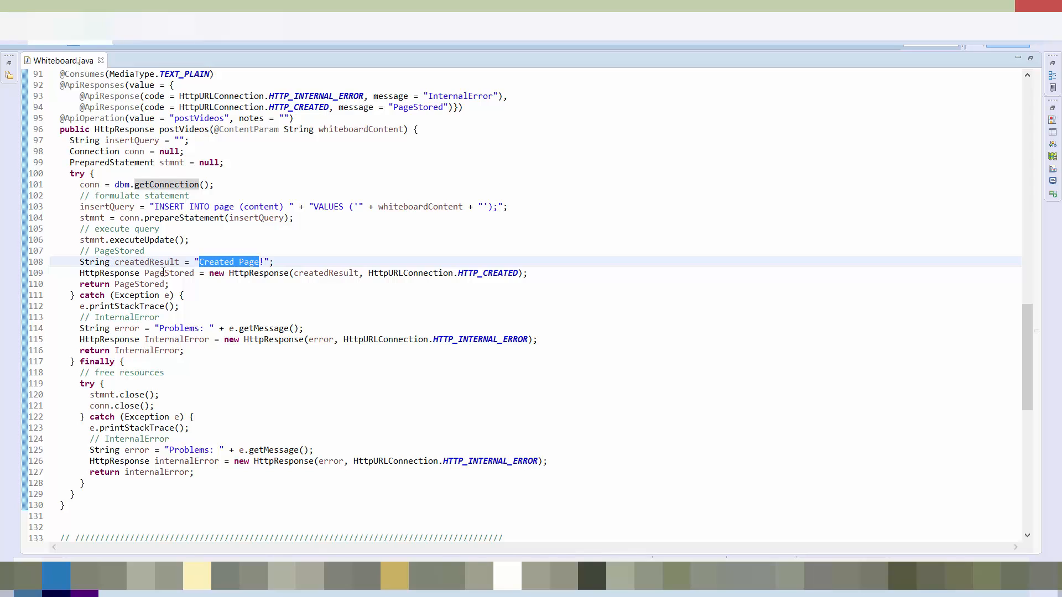
mouse_move(148, 283)
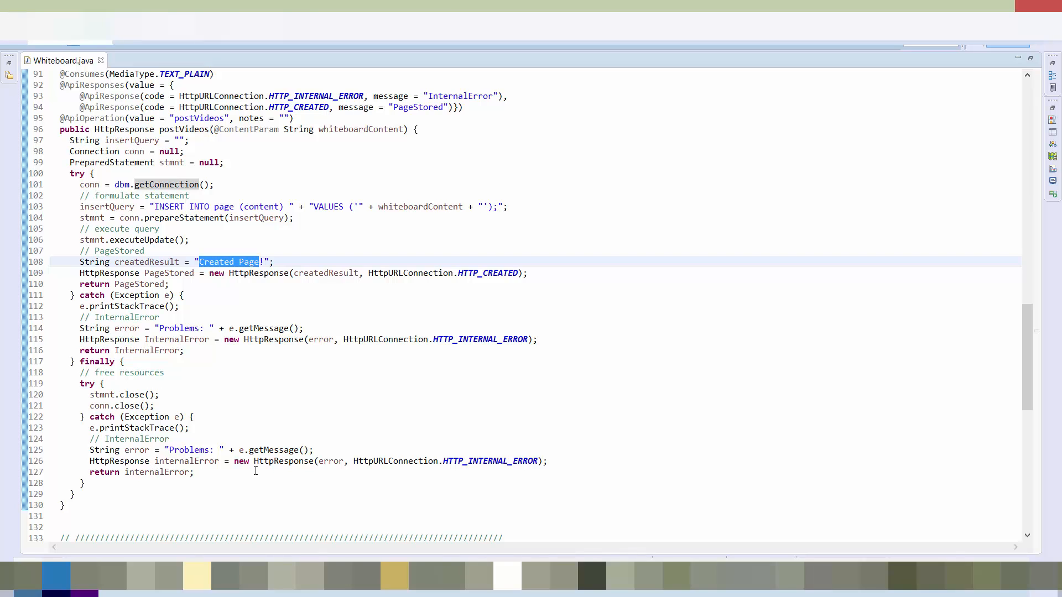
mouse_move(96, 394)
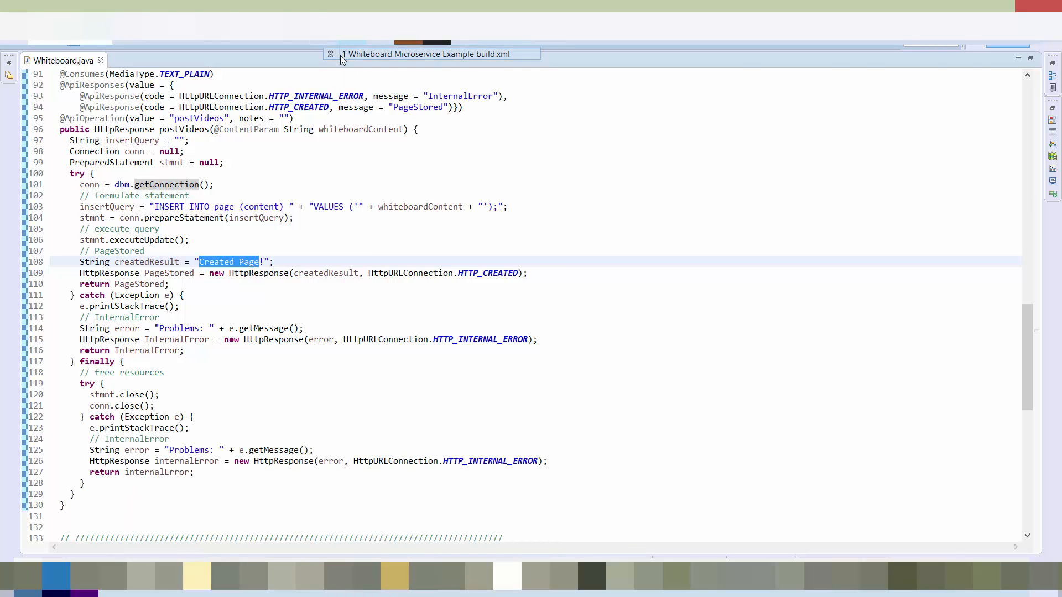
left_click(431, 53)
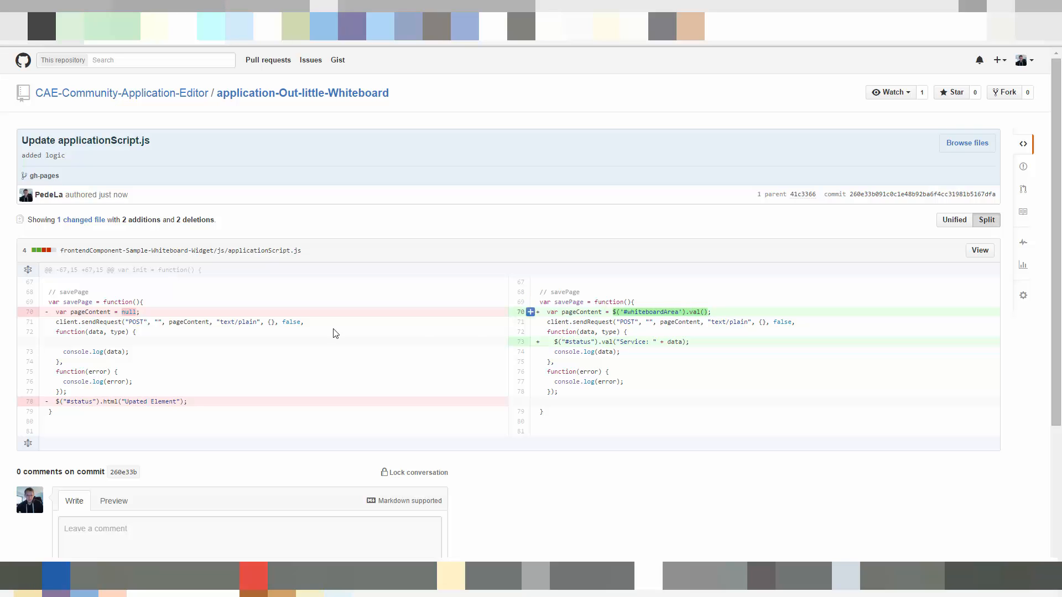
Highlight the savePage diff lines in the 'Update applicationScript.js' commit
left_click_drag(64, 400, 173, 401)
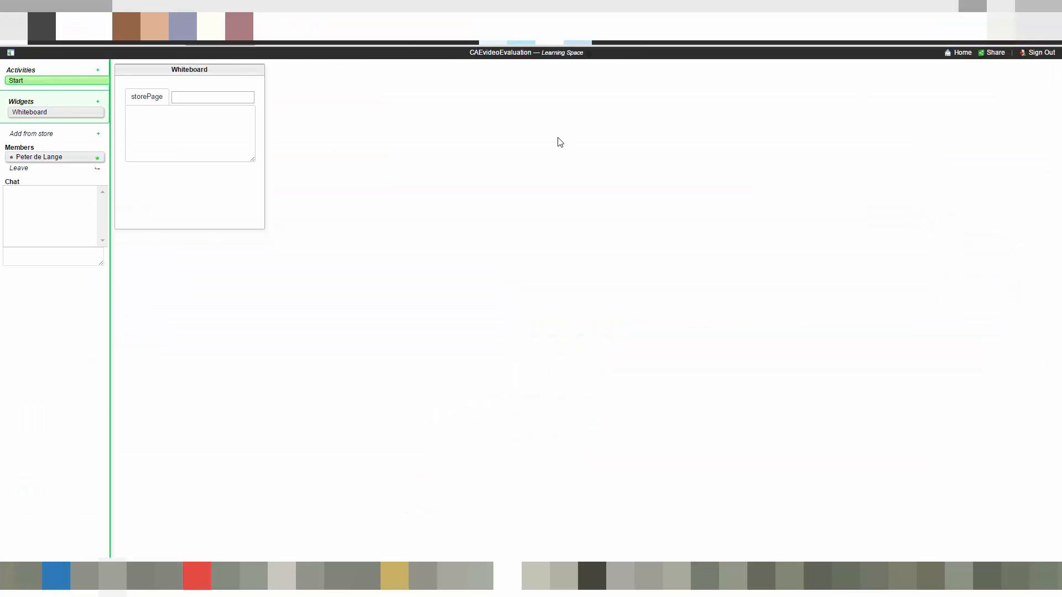
Write 'Hello Whiteboard!' in the textarea and store it, getting 'Service: Created Page!'
left_click(212, 98)
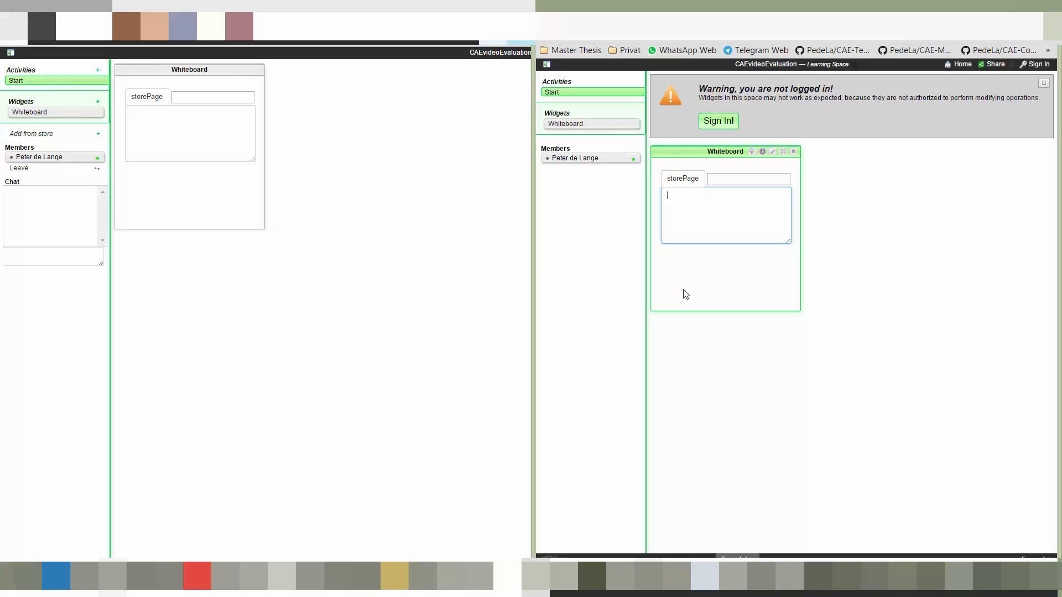
type("Hello")
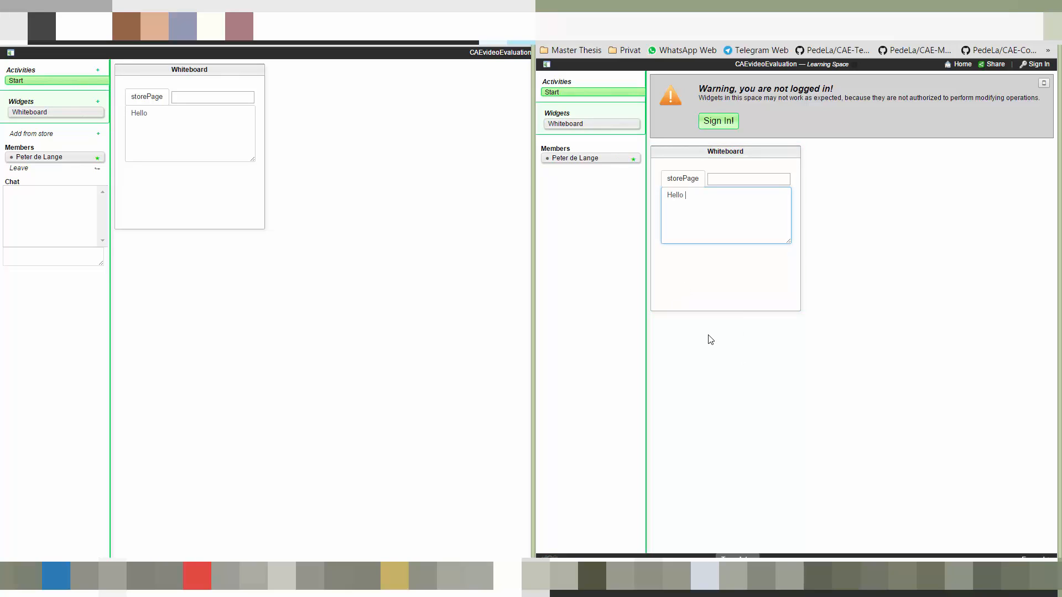
type("Whiteboard!")
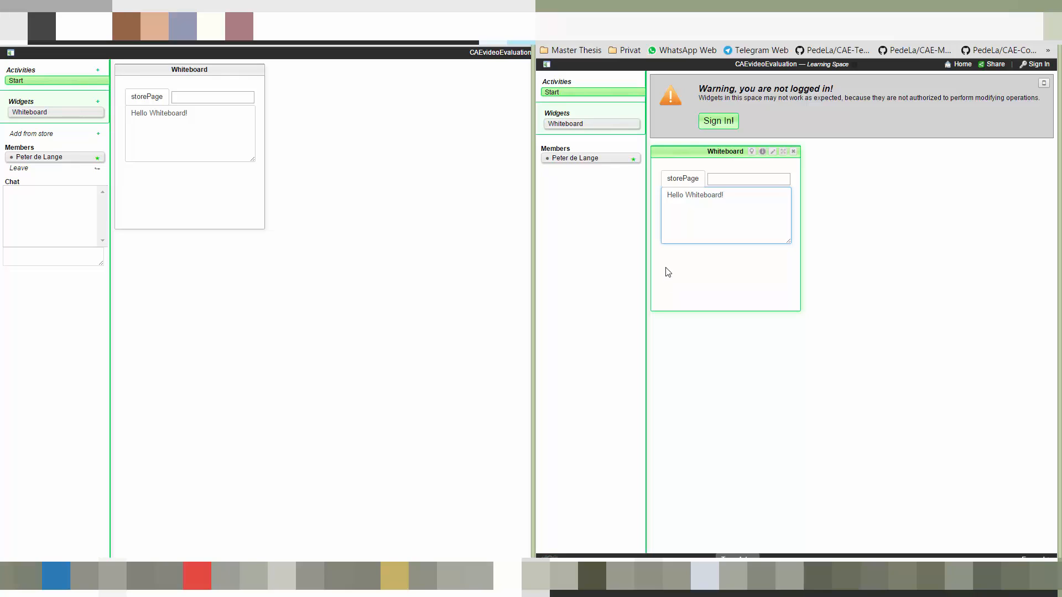
left_click(682, 178)
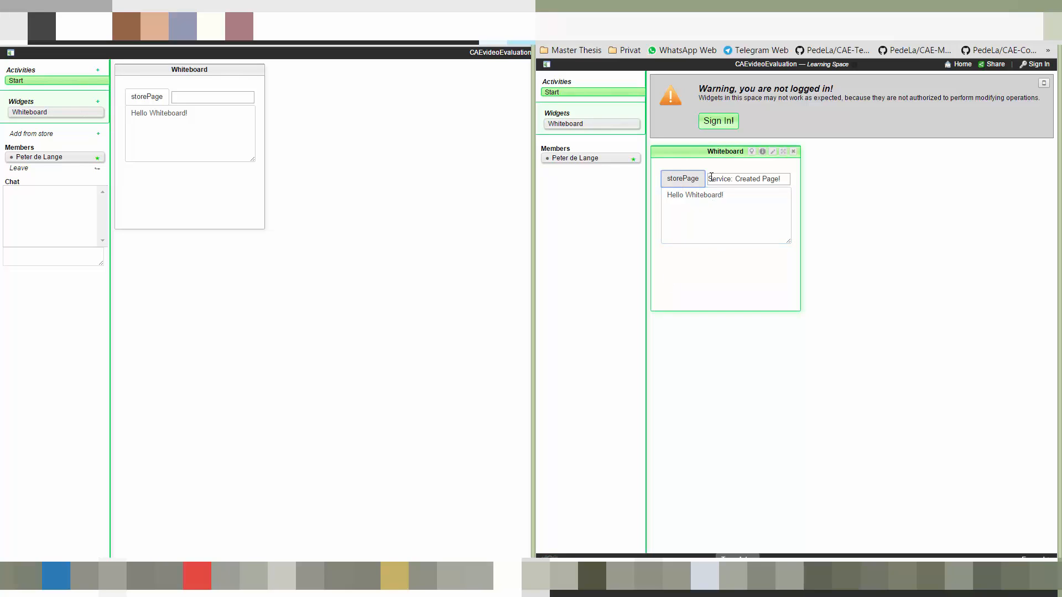
double_click(758, 179)
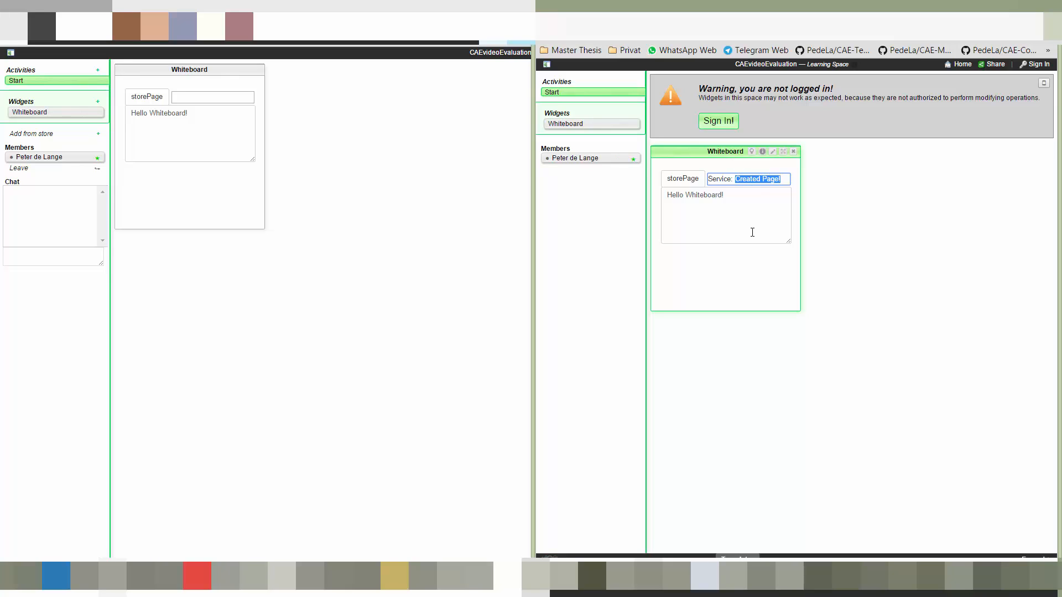
mouse_move(739, 226)
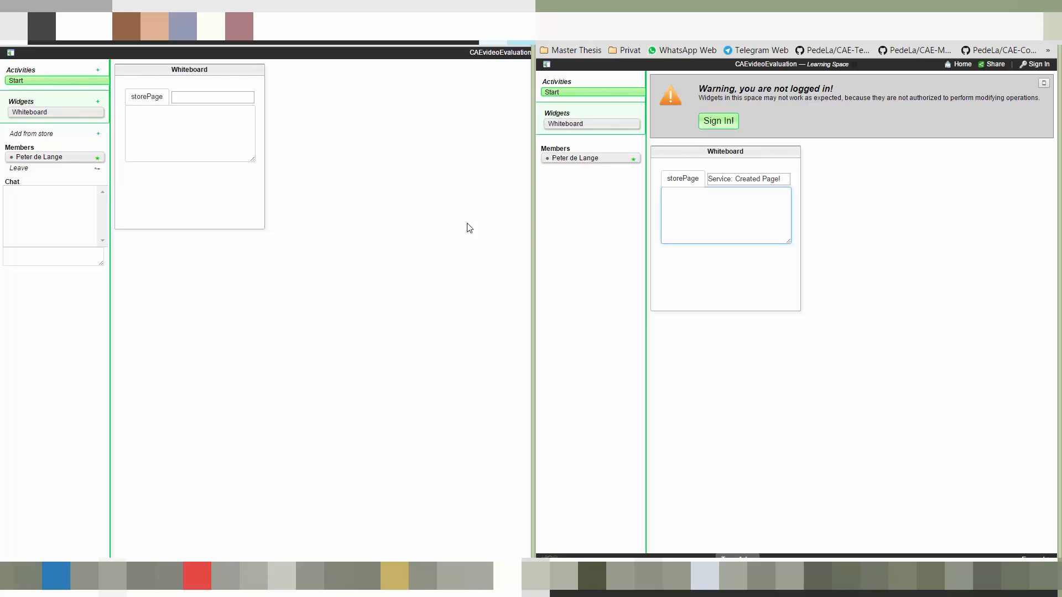
Type more text to show it mirroring live between both whiteboard windows
type("pjaspifbosafbop")
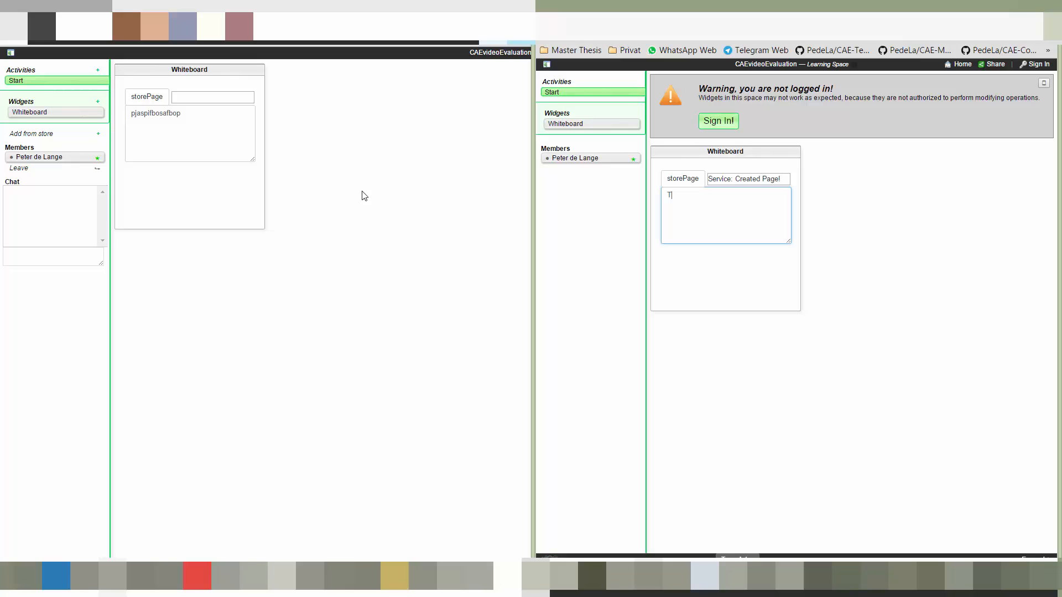
type("hat's it, thanks f")
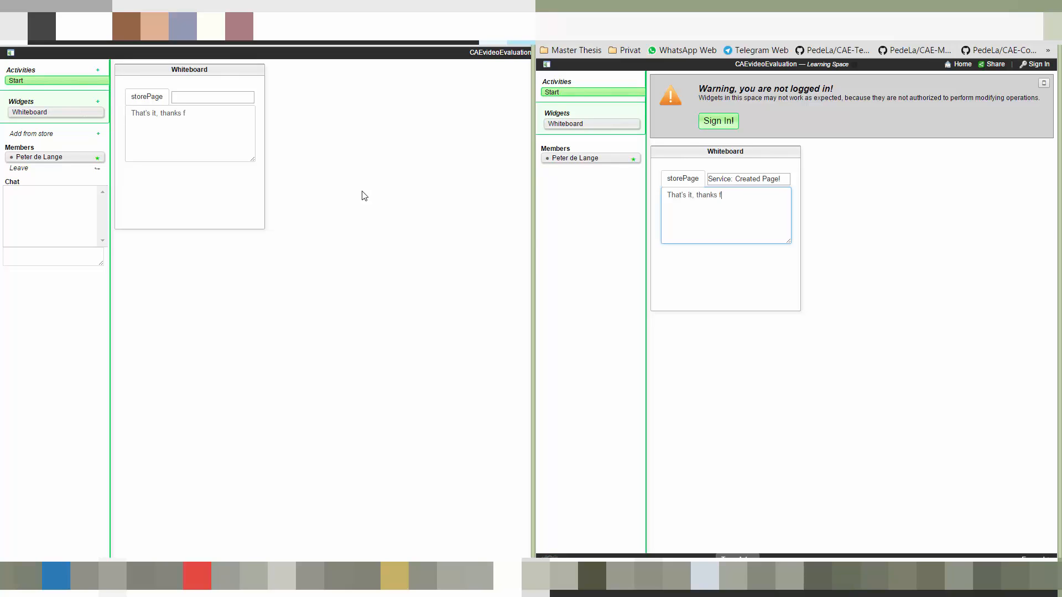
type("or watching!")
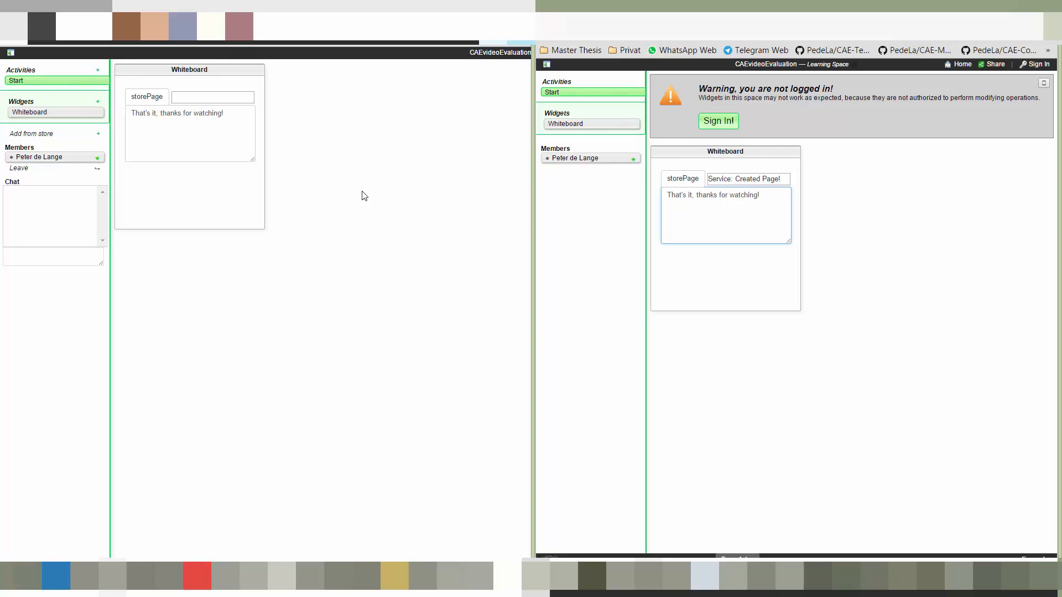